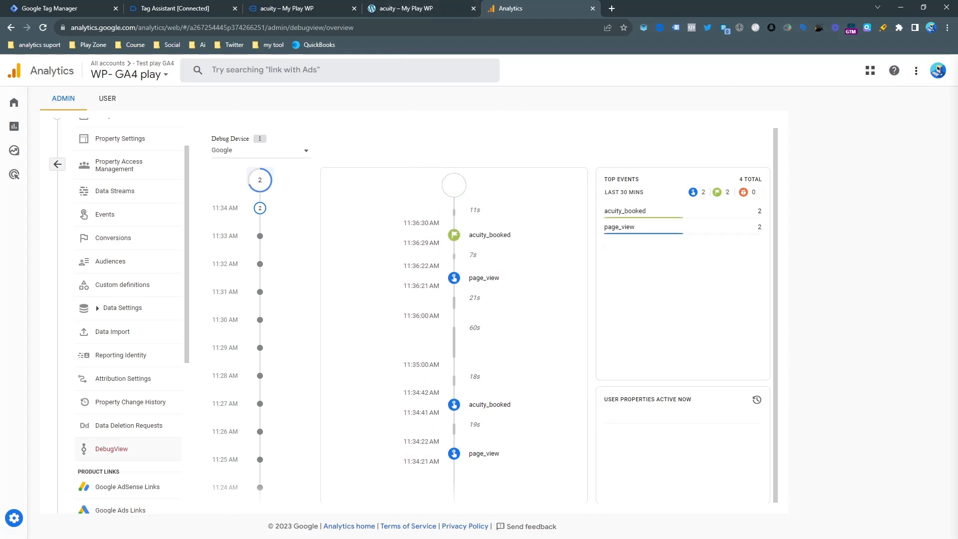
# - Review the acuity booking page on the site before setting up preview mode
pyautogui.click(177, 8)
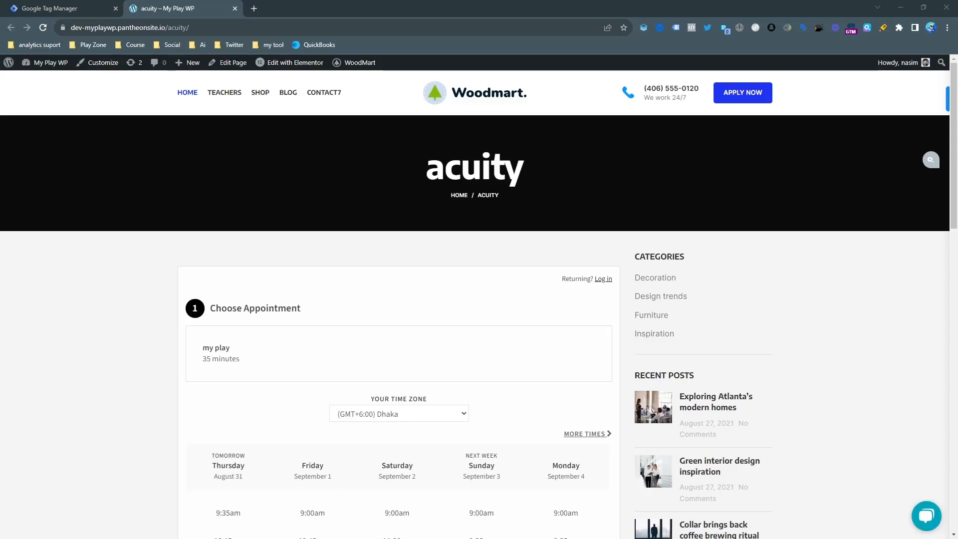
pyautogui.moveTo(568, 190)
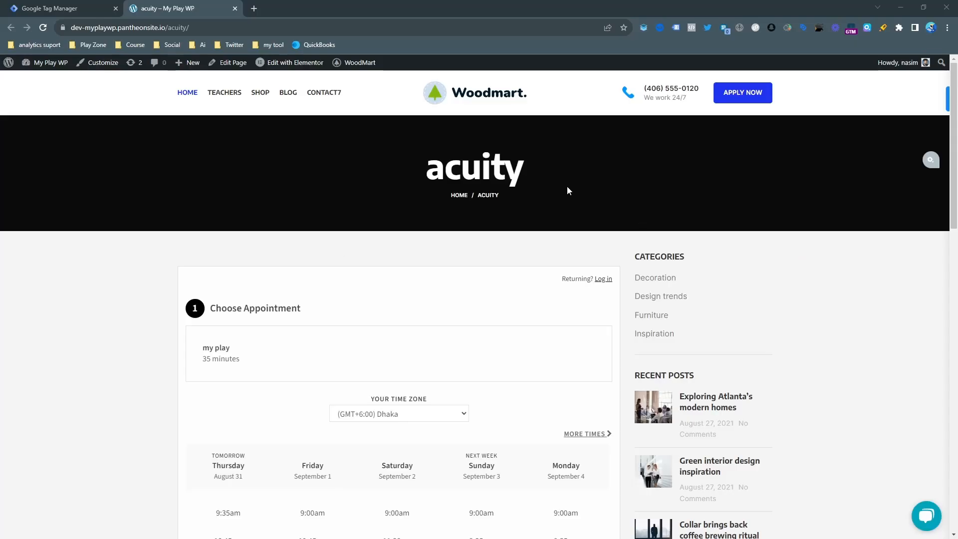
pyautogui.scroll(-3)
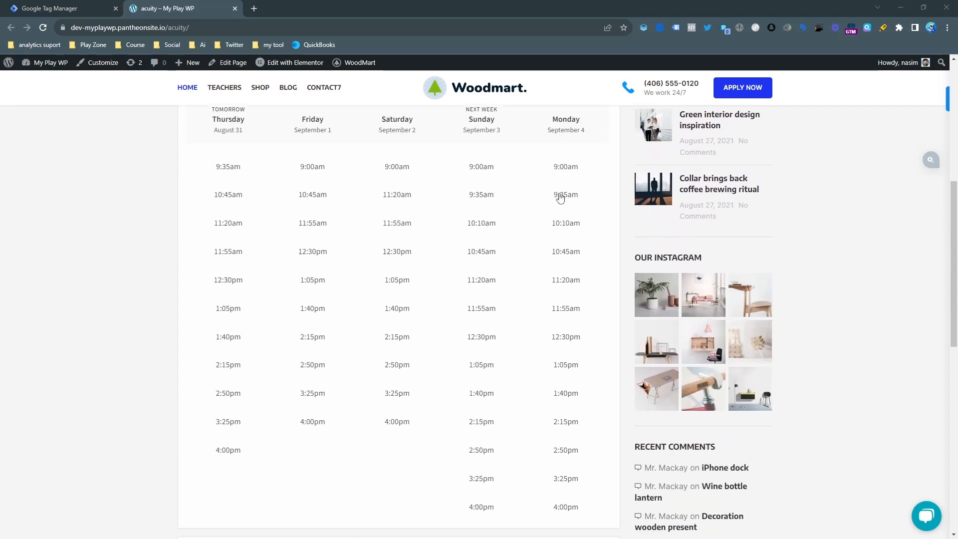
pyautogui.scroll(-3)
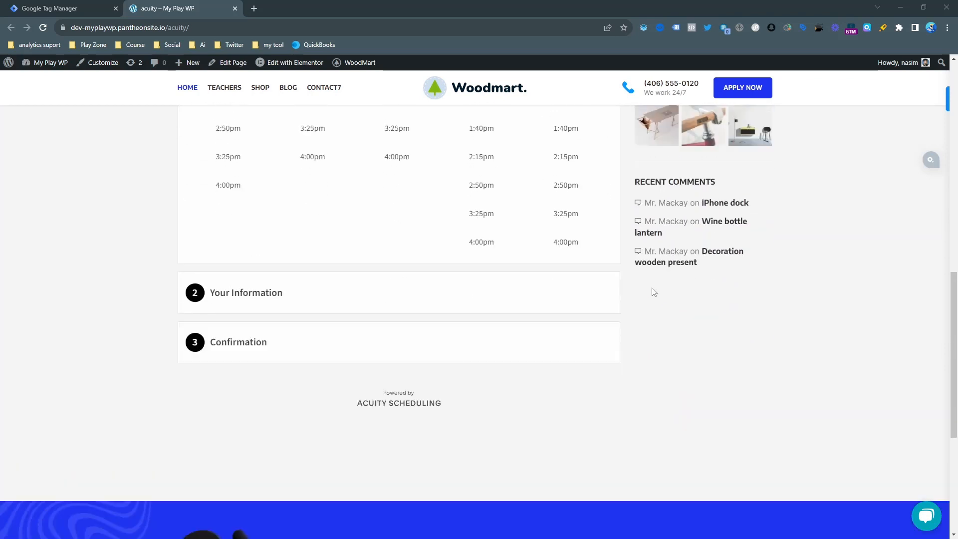
pyautogui.scroll(3)
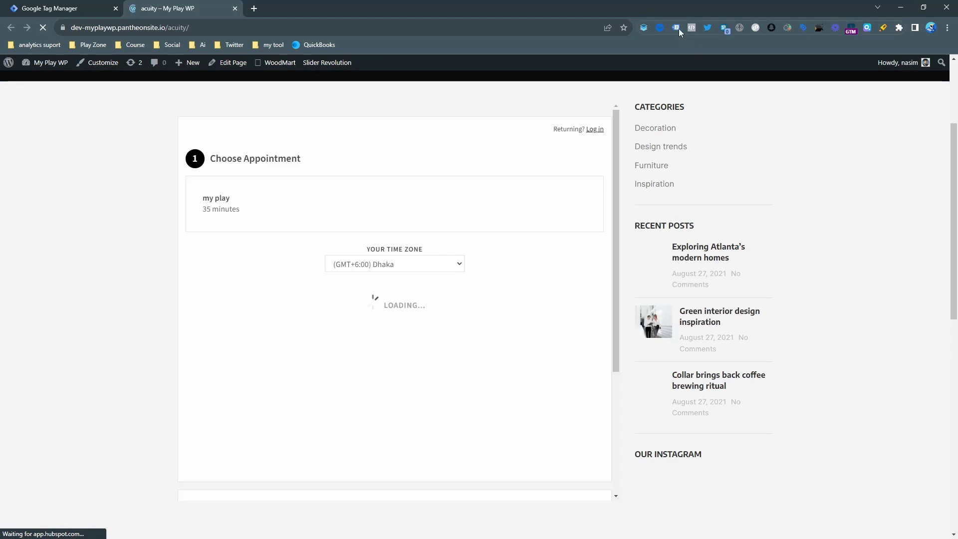
pyautogui.click(676, 27)
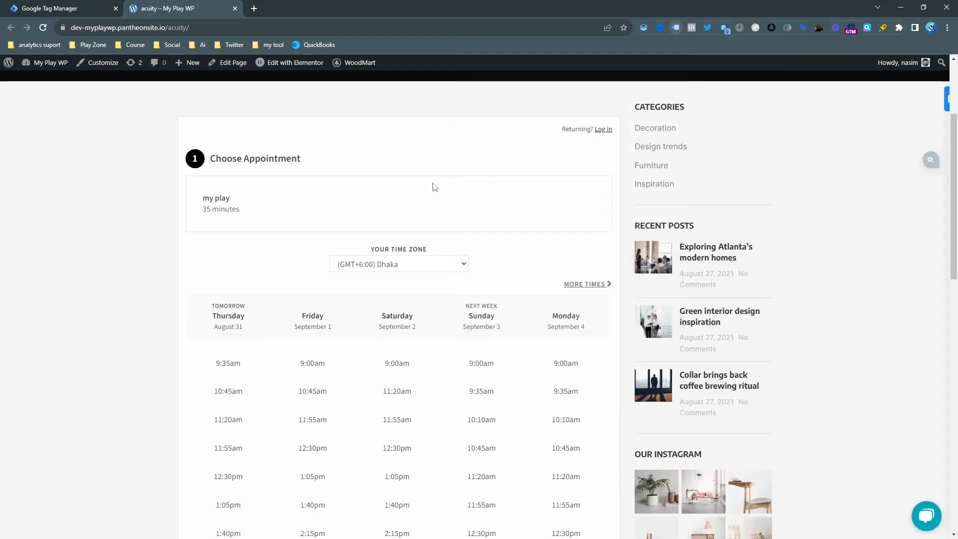
pyautogui.scroll(-3)
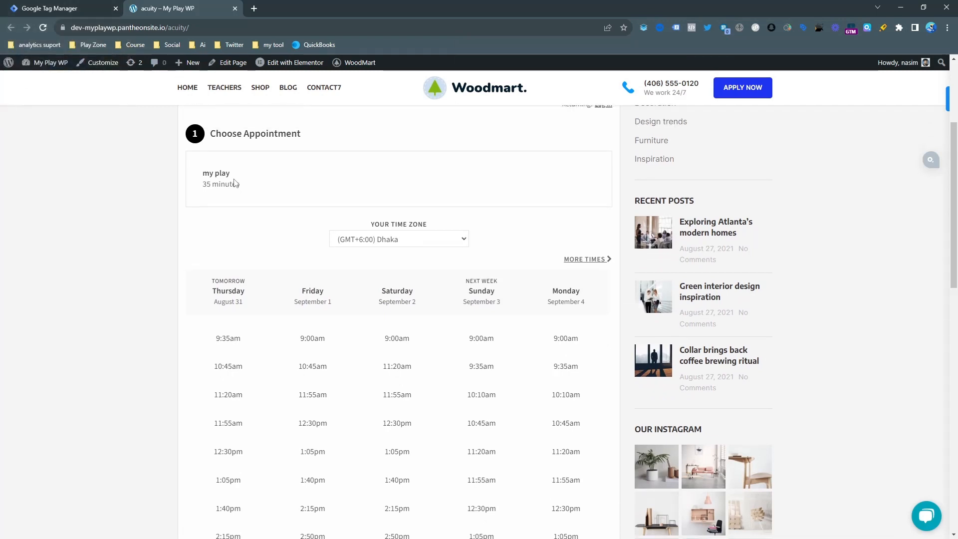
# - Copy the container's head installation code and confirm it against the acuity page
pyautogui.click(54, 8)
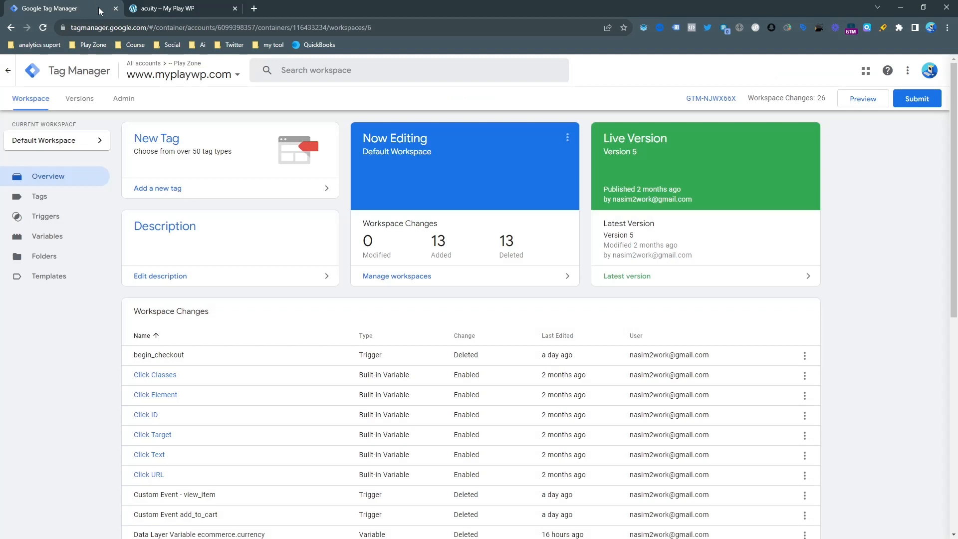
pyautogui.click(710, 98)
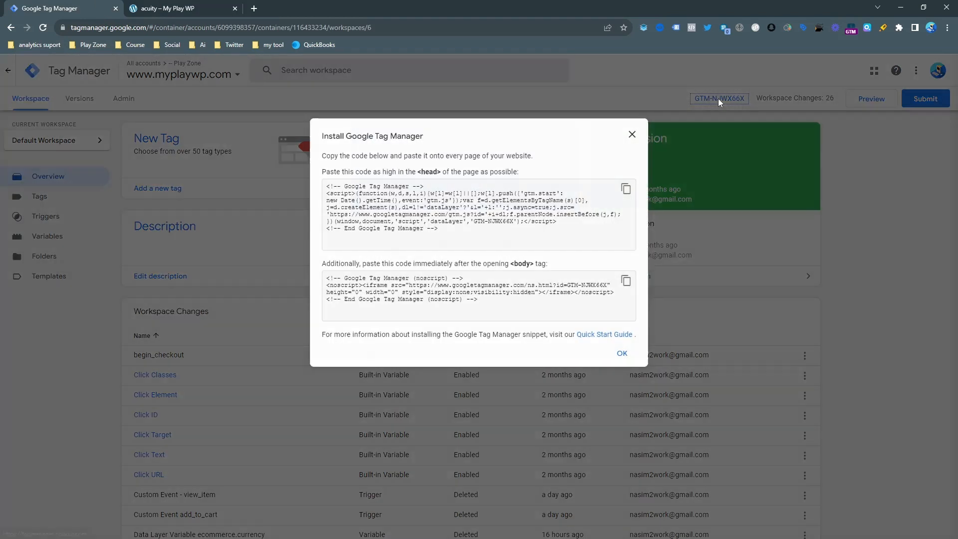
pyautogui.click(626, 188)
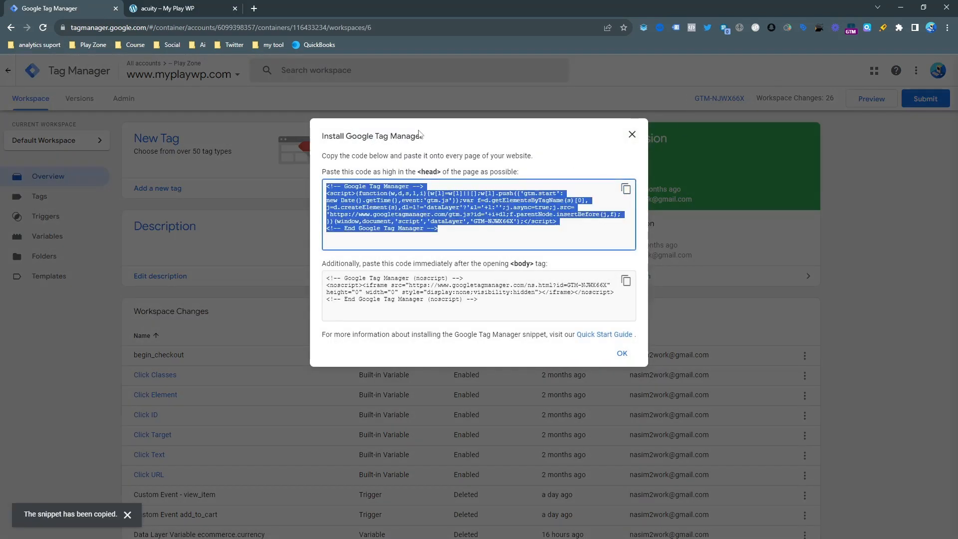
pyautogui.click(179, 8)
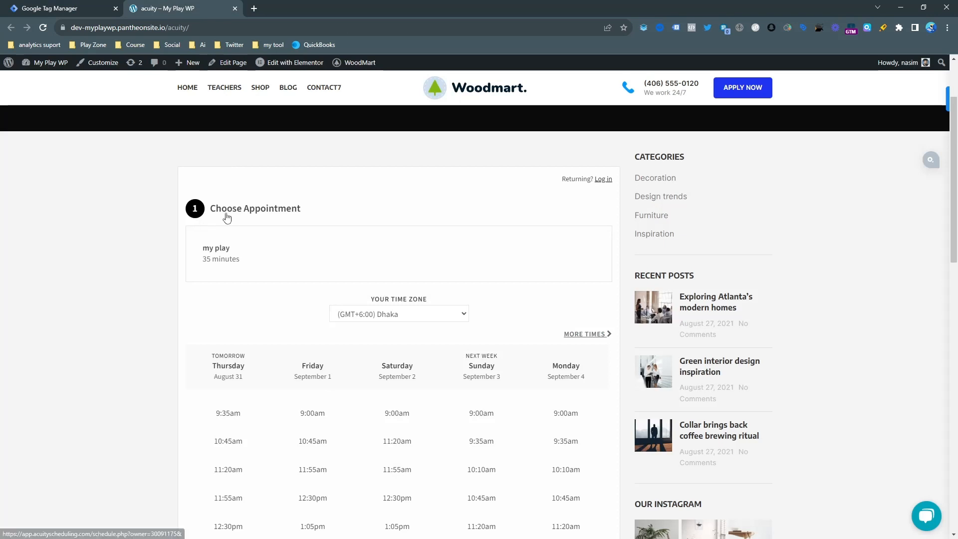
pyautogui.moveTo(174, 144)
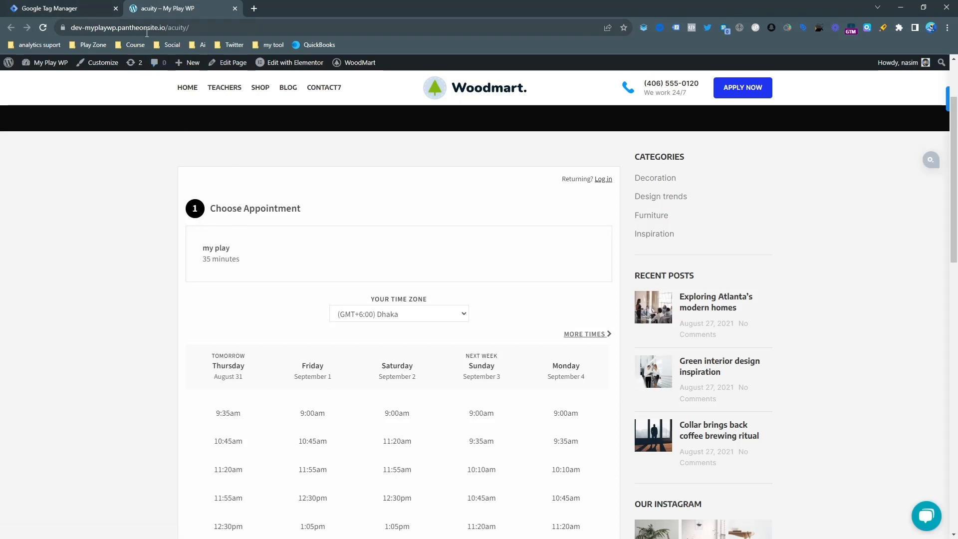
pyautogui.rightClick(122, 27)
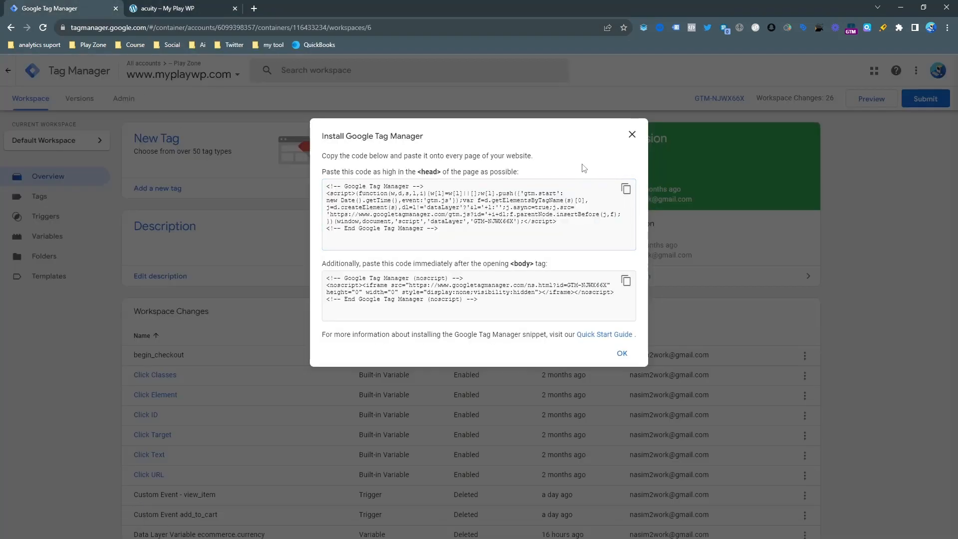
pyautogui.click(621, 353)
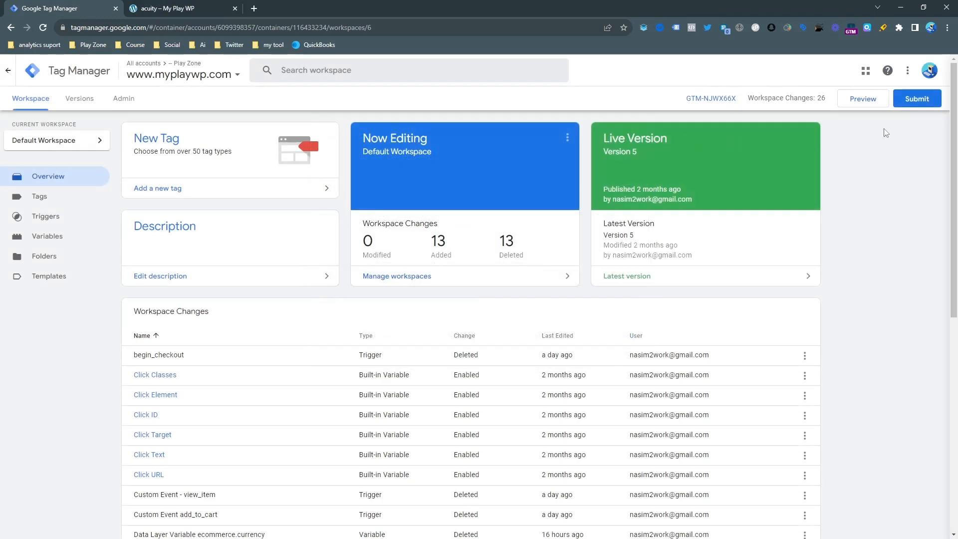
# - Connect GTM preview mode to the acuity URL and continue debugging in Tag Assistant
pyautogui.click(862, 98)
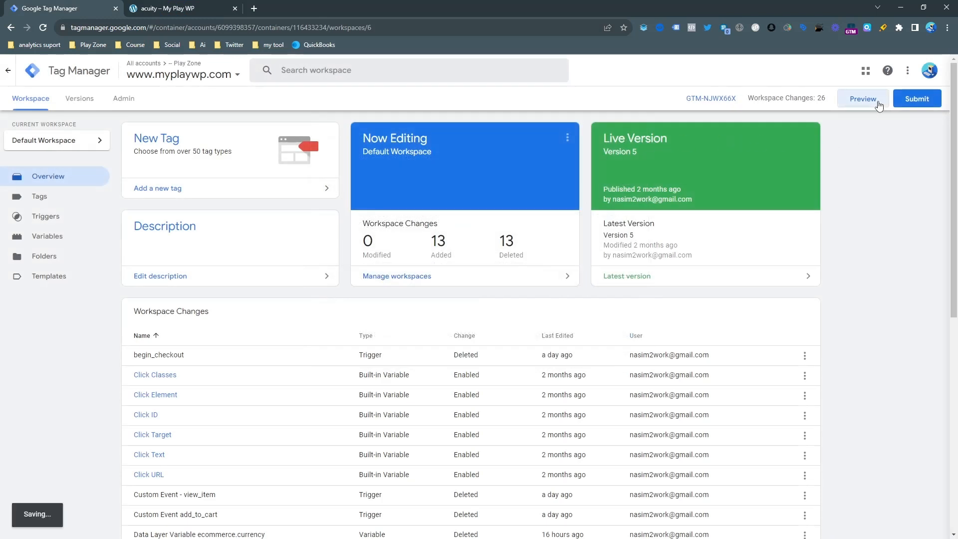
pyautogui.click(862, 99)
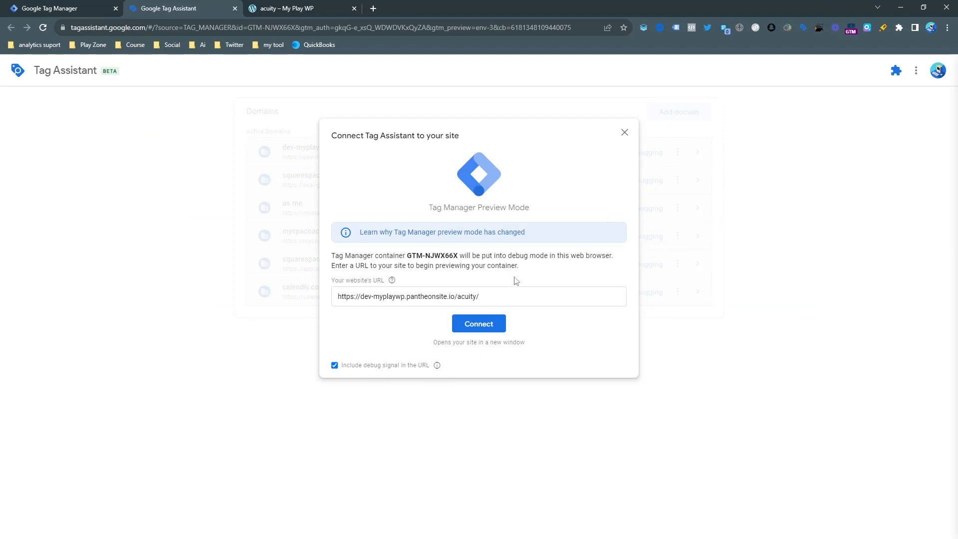
pyautogui.click(478, 323)
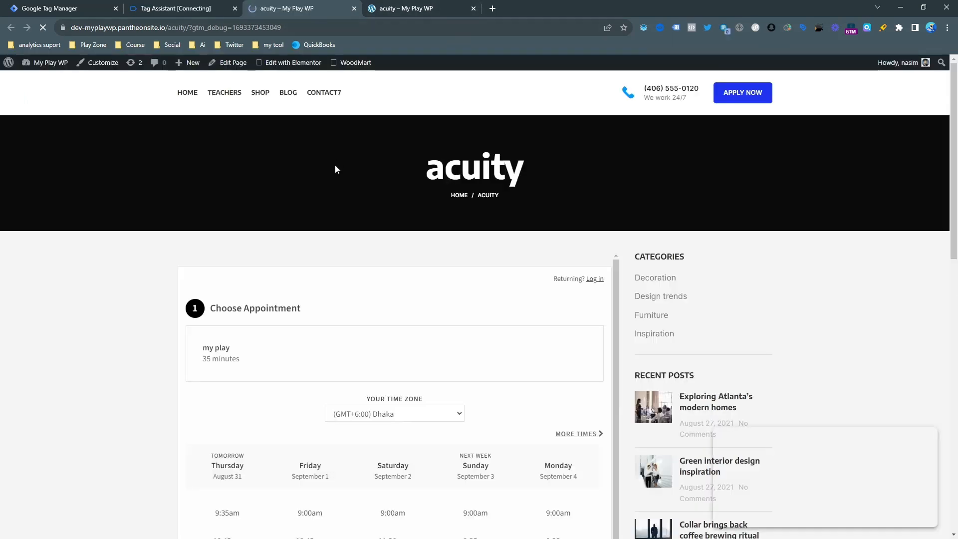
pyautogui.click(177, 8)
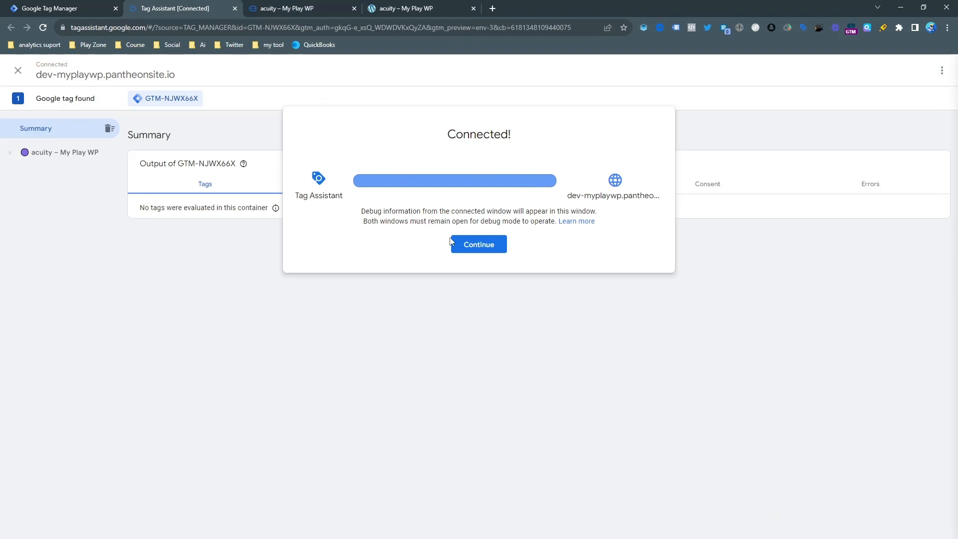
pyautogui.click(479, 244)
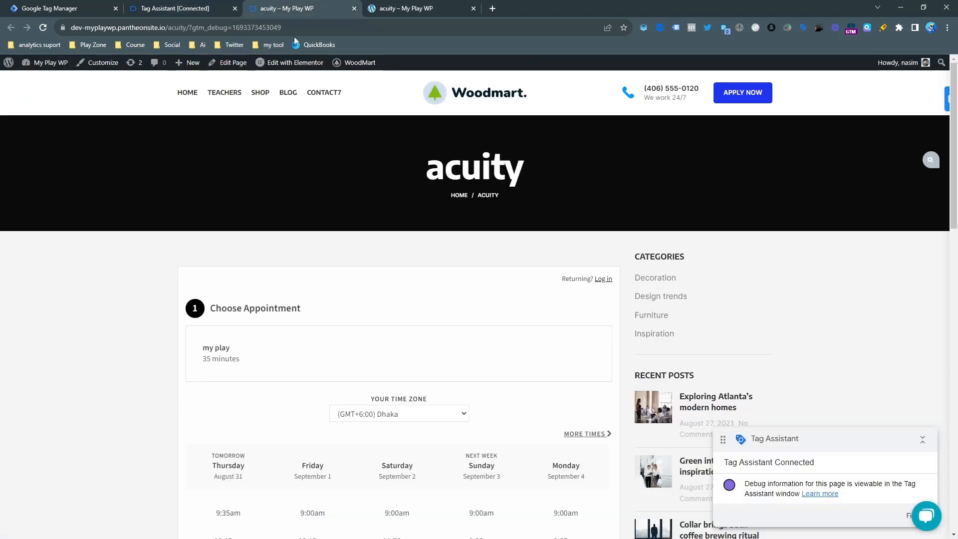
# - Book the Sunday, September 3, 2023 10:10am slot and submit the form to reach Confirmation
pyautogui.scroll(-3)
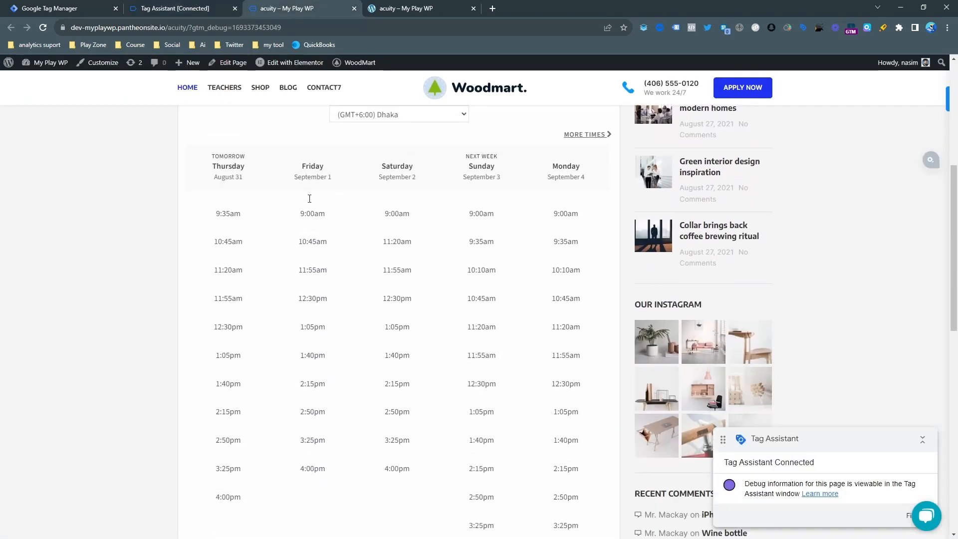
pyautogui.moveTo(419, 342)
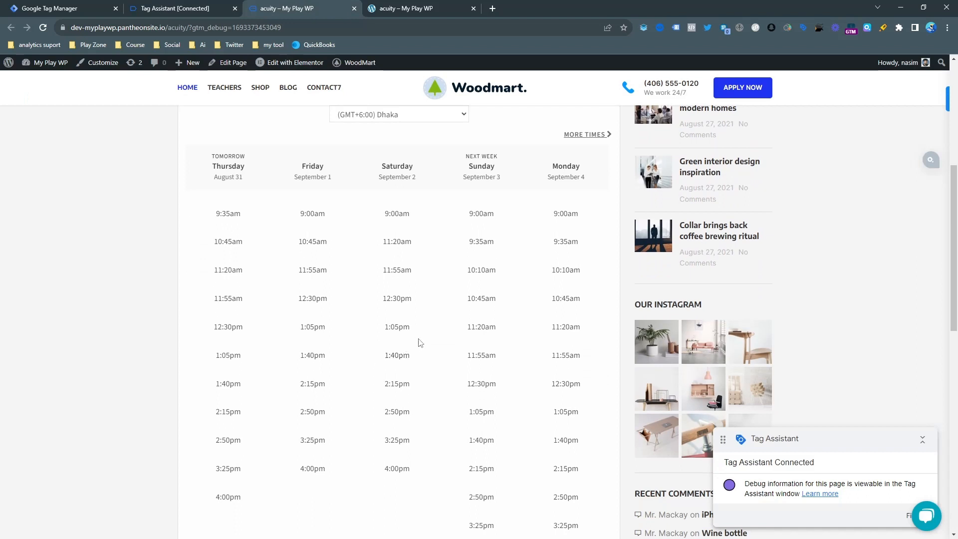
pyautogui.click(481, 270)
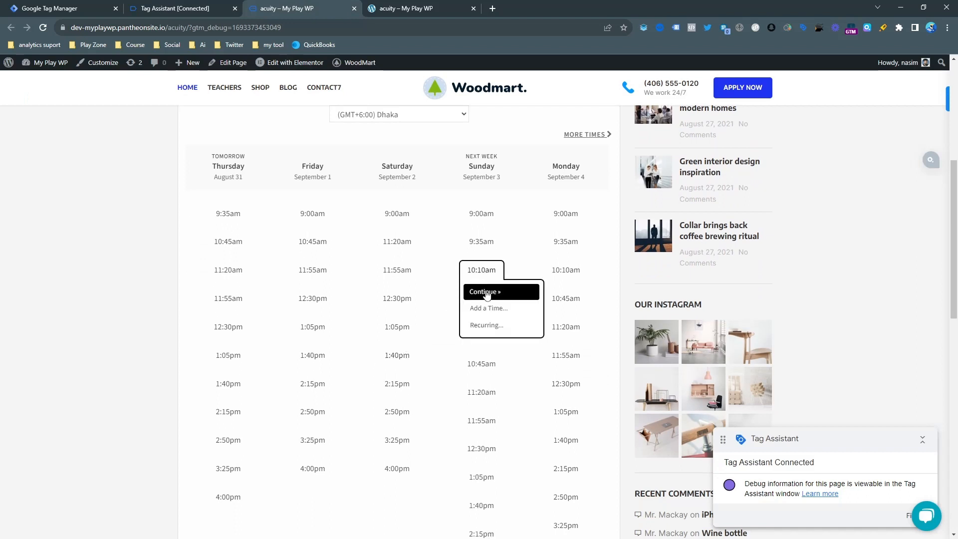
pyautogui.click(484, 291)
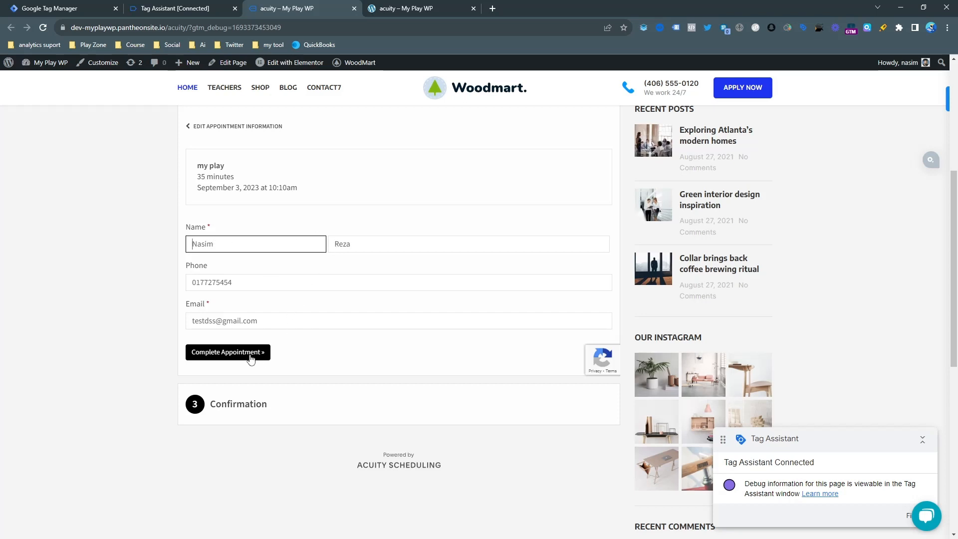
pyautogui.click(228, 352)
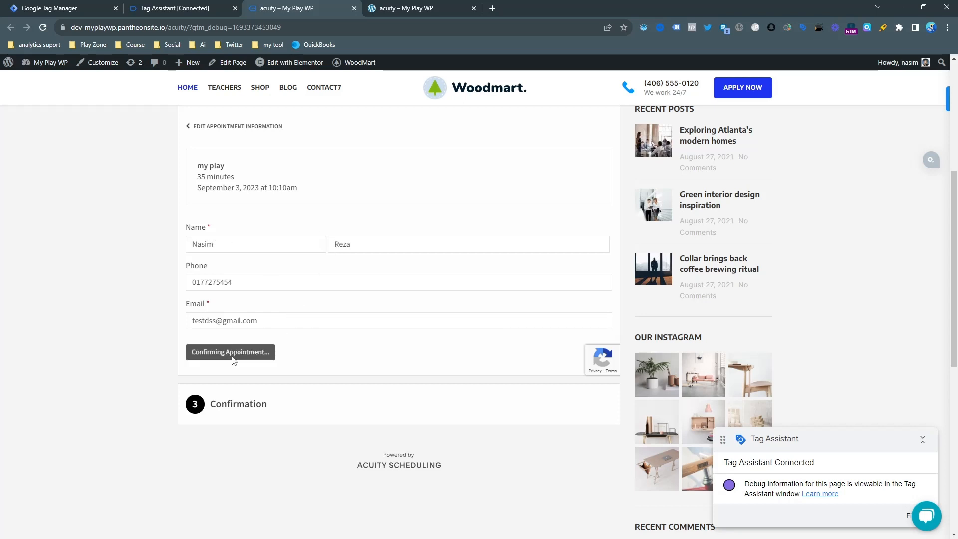
pyautogui.click(230, 351)
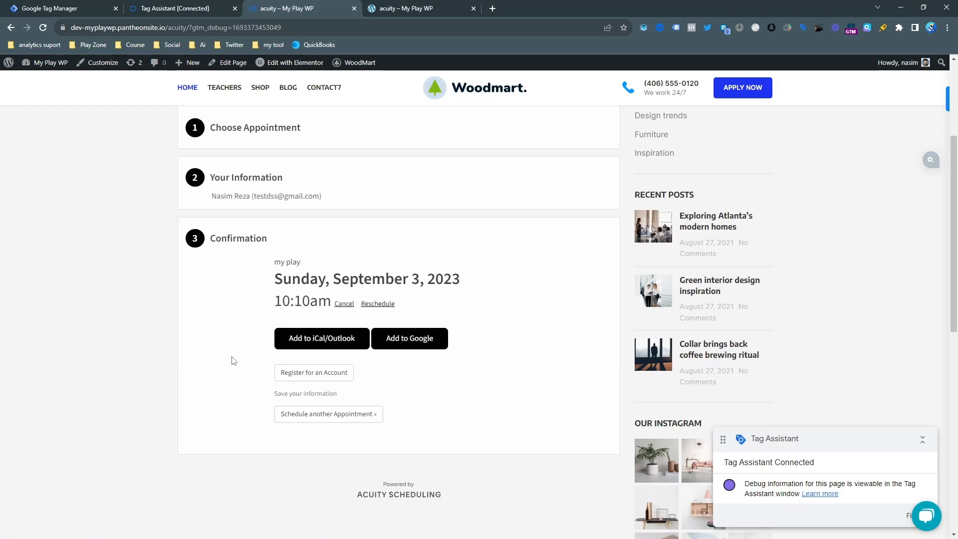
pyautogui.moveTo(438, 356)
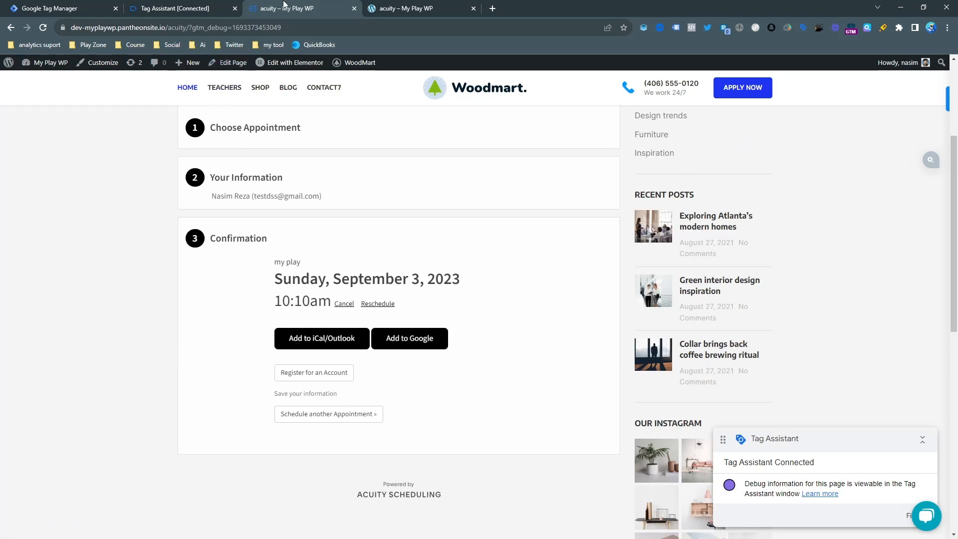
# - Inspect the AcuityEvent data layer push in Tag Assistant, expanding and collapsing its API call details
pyautogui.click(177, 8)
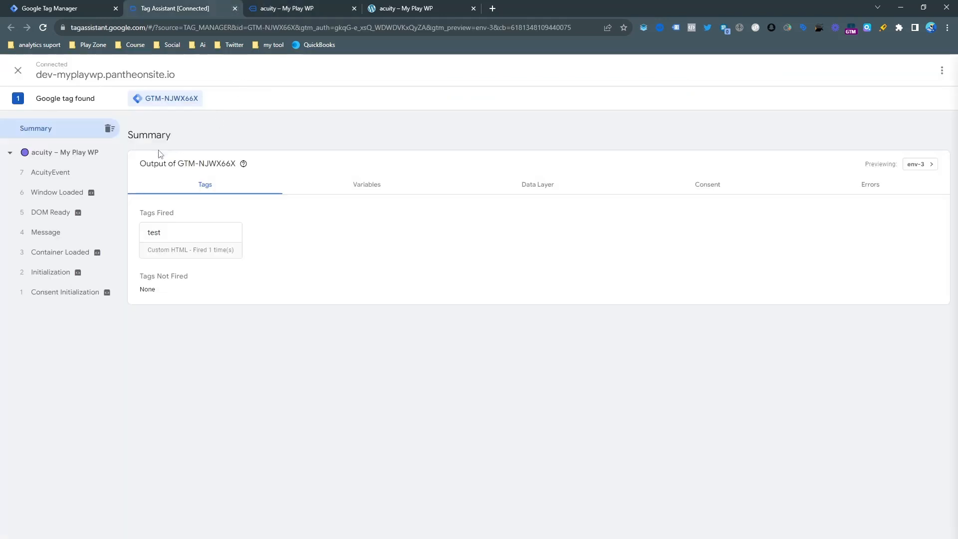
pyautogui.click(50, 171)
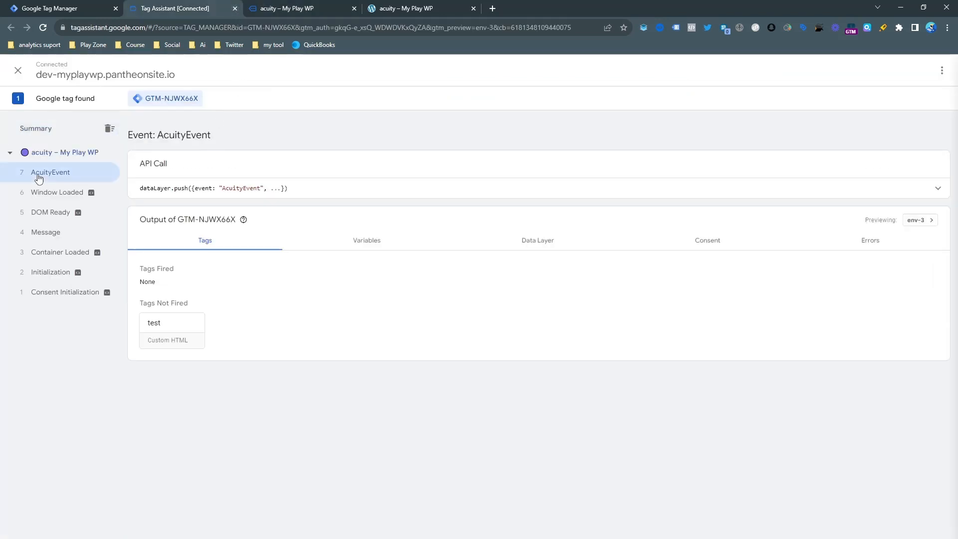
pyautogui.click(936, 188)
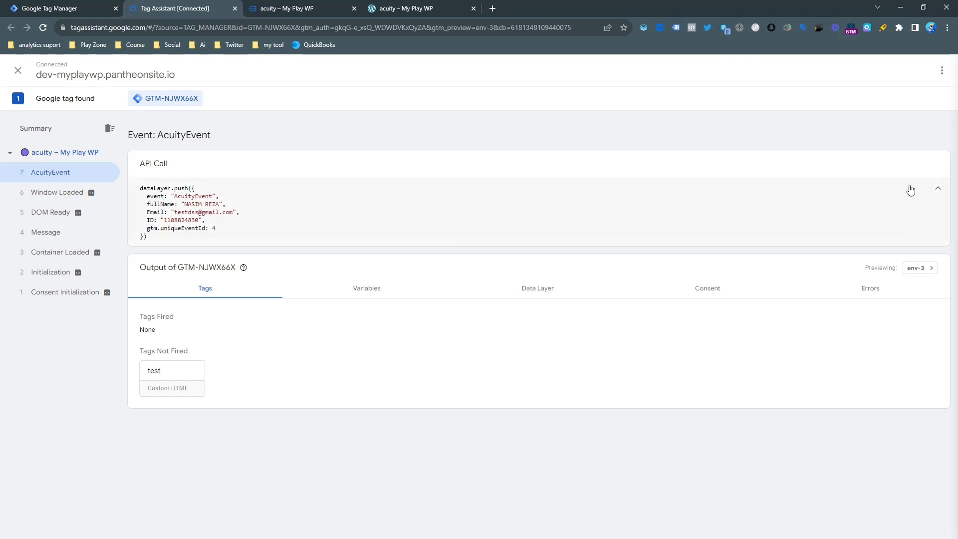
pyautogui.click(936, 188)
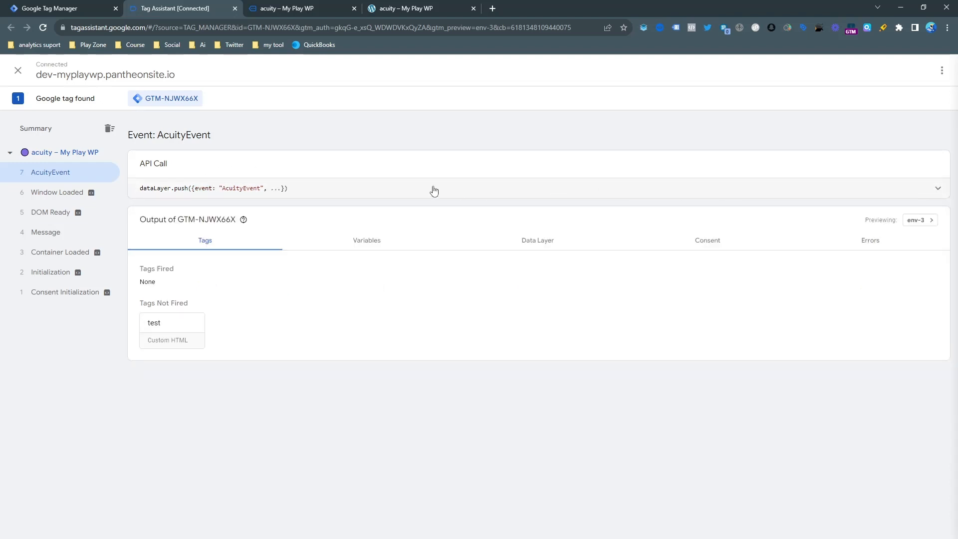
pyautogui.moveTo(192, 117)
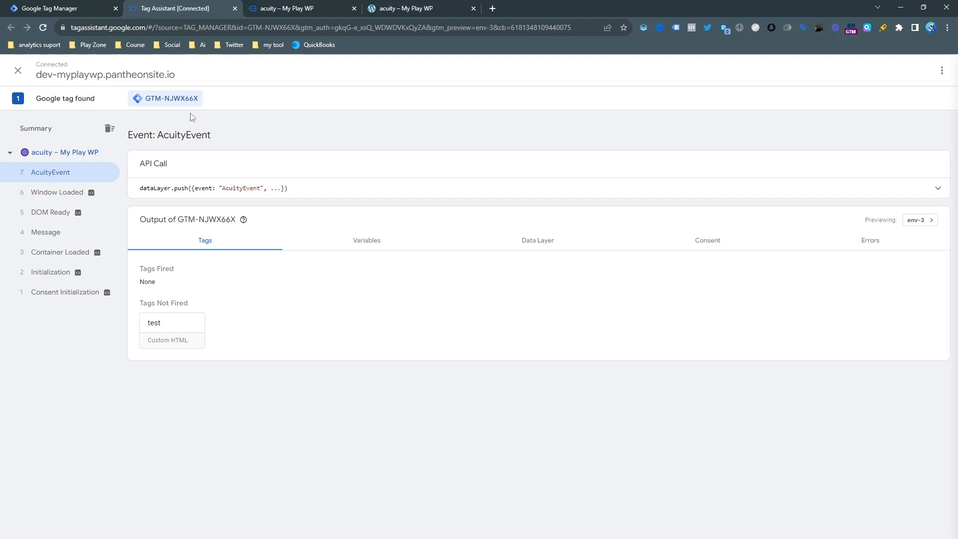
pyautogui.moveTo(177, 115)
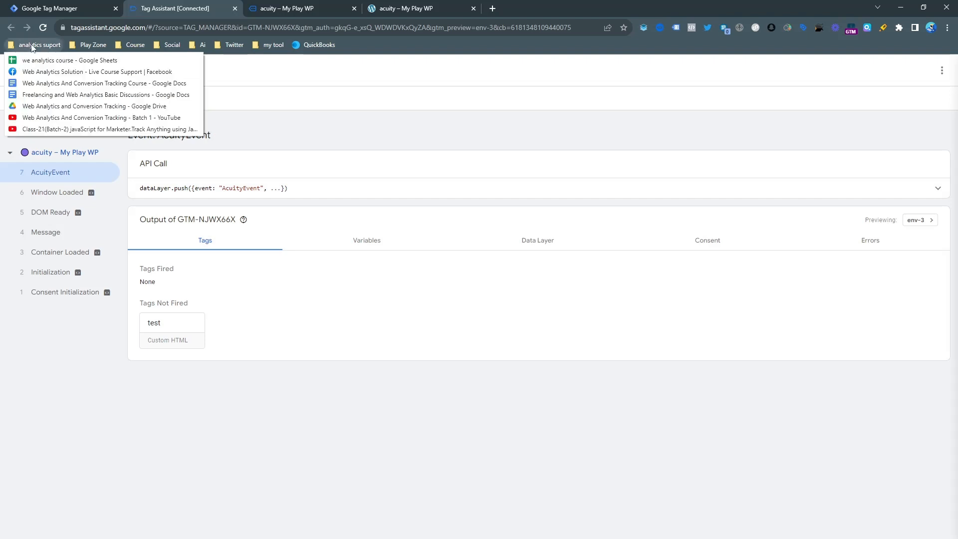
# - Open the Analytics Reports snapshot bookmark from the Play Zone folder in a new tab
pyautogui.click(93, 45)
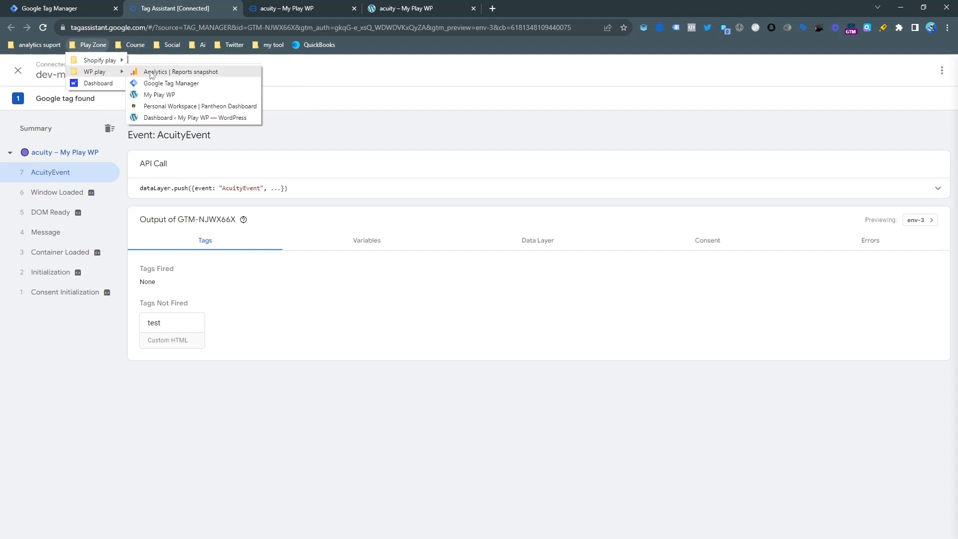
pyautogui.click(180, 71)
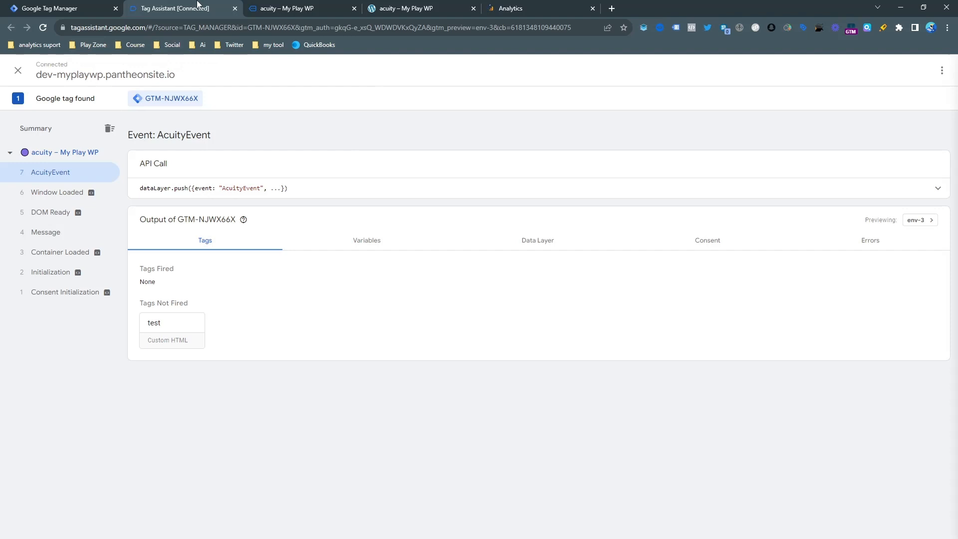
pyautogui.moveTo(277, 117)
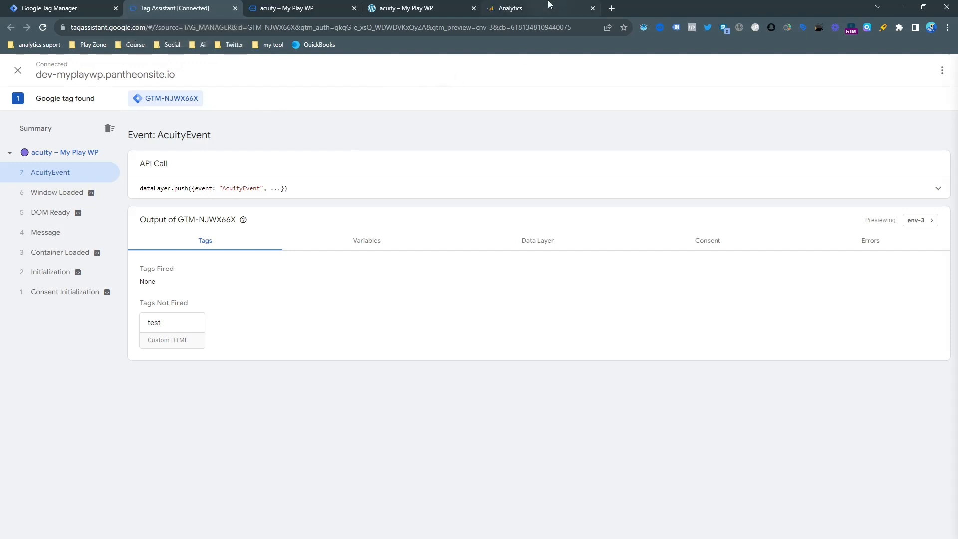
pyautogui.click(523, 9)
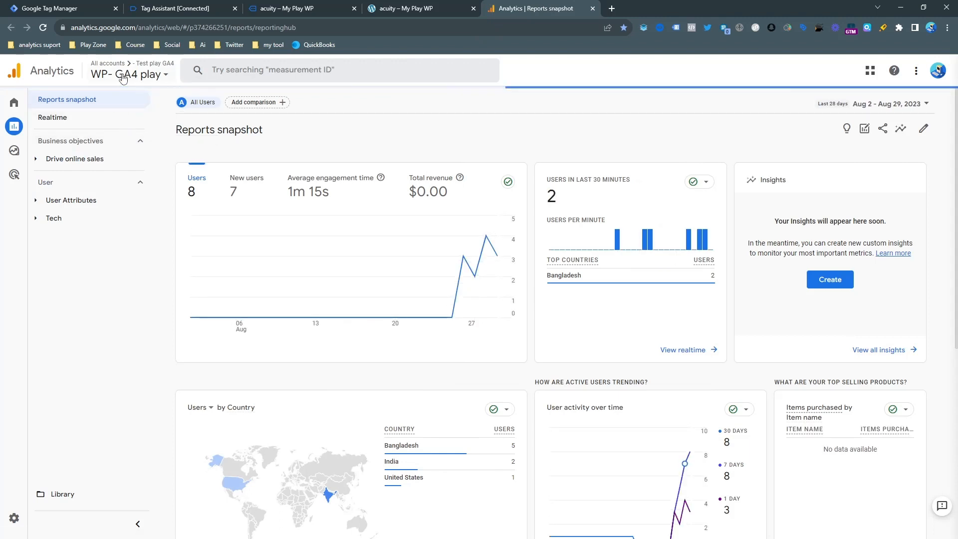
pyautogui.moveTo(125, 73)
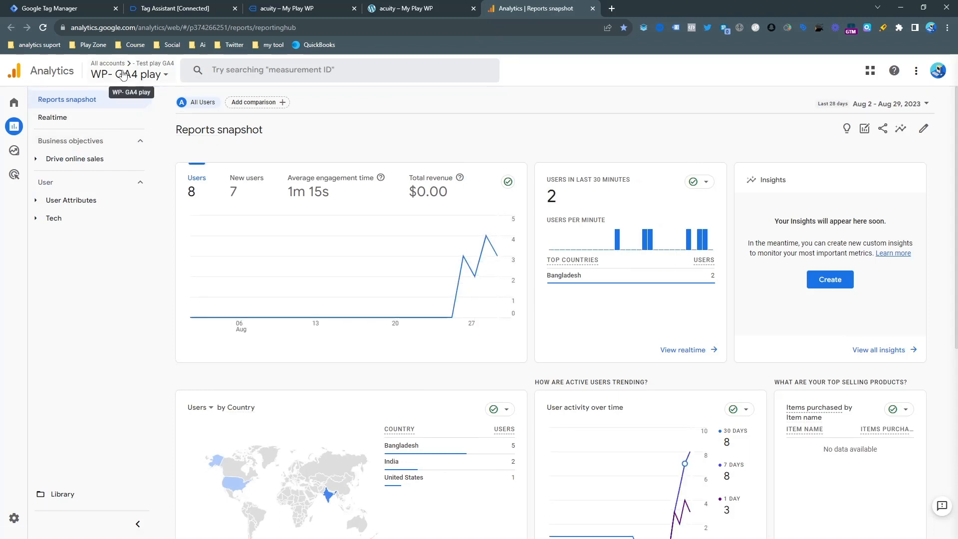
# - Confirm the WP- GA4 play property is active, then return to the Tag Assistant session
pyautogui.click(126, 74)
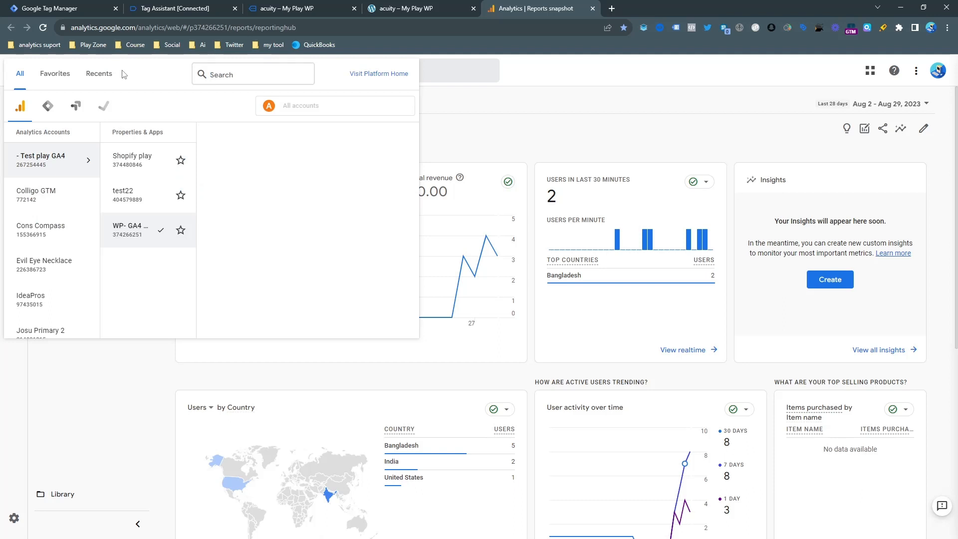
pyautogui.click(130, 229)
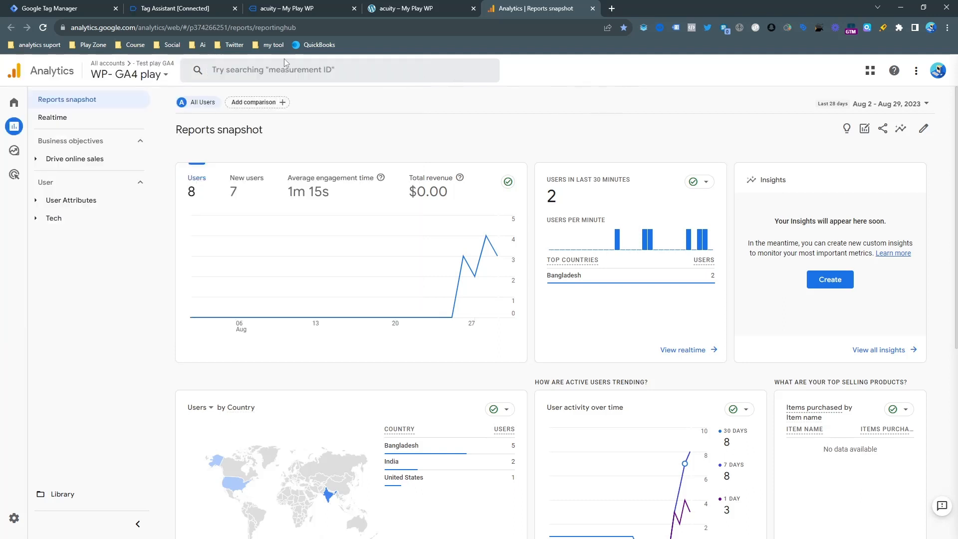
pyautogui.click(177, 8)
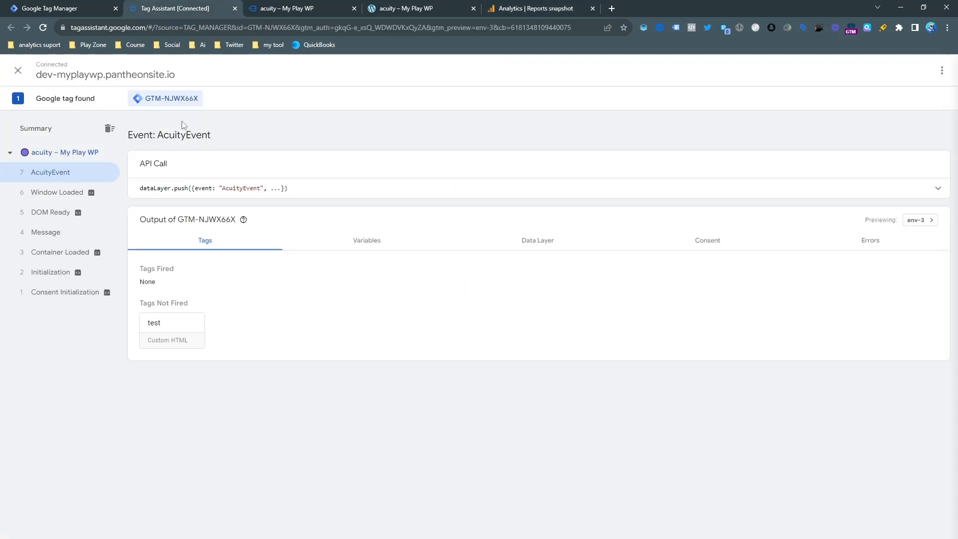
# - Start a new GTM tag of type Google Analytics: GA4 Configuration with its Measurement ID field ready
pyautogui.click(52, 8)
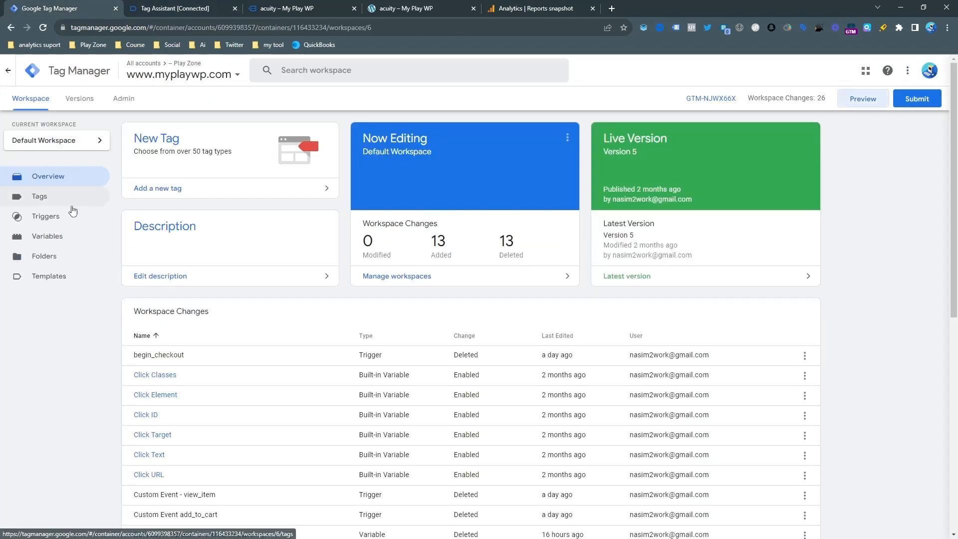
pyautogui.click(39, 196)
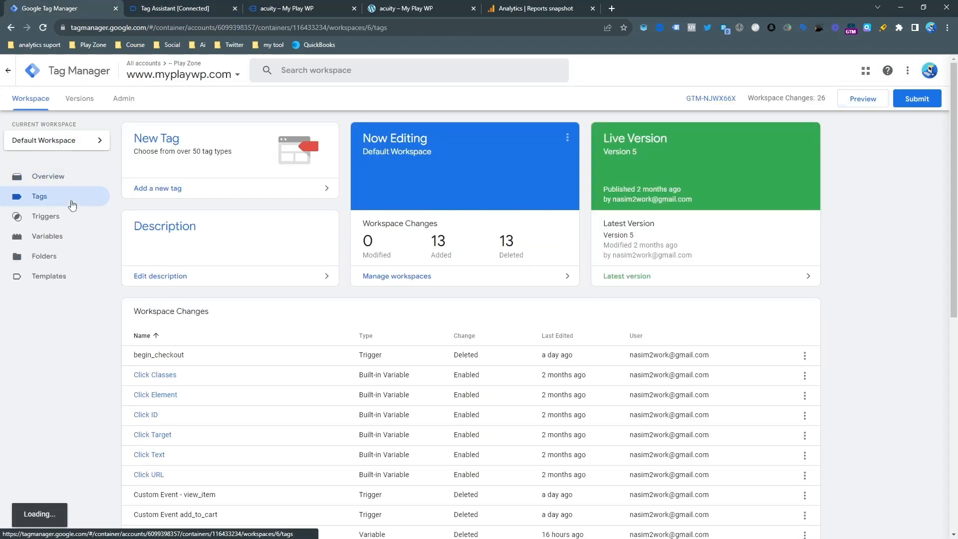
pyautogui.click(39, 196)
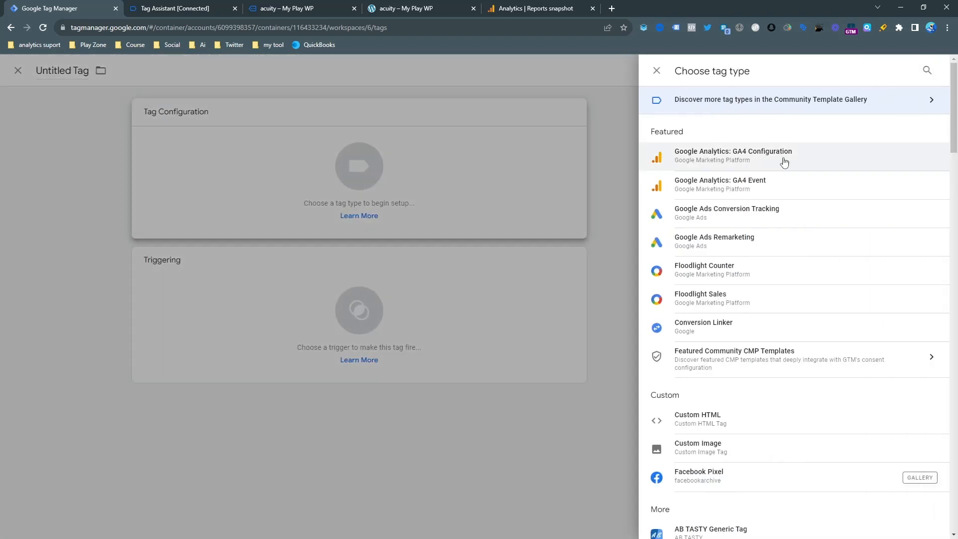
pyautogui.click(732, 155)
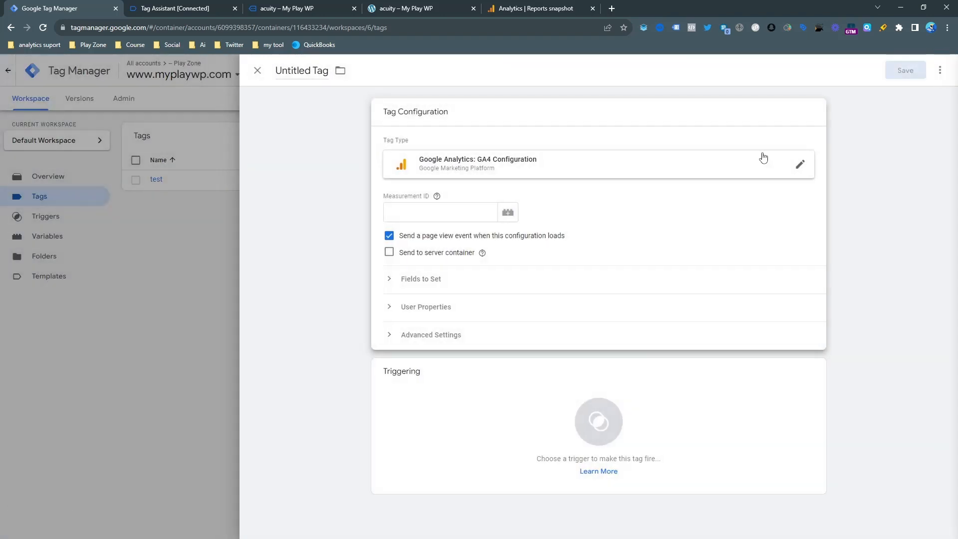
pyautogui.click(439, 212)
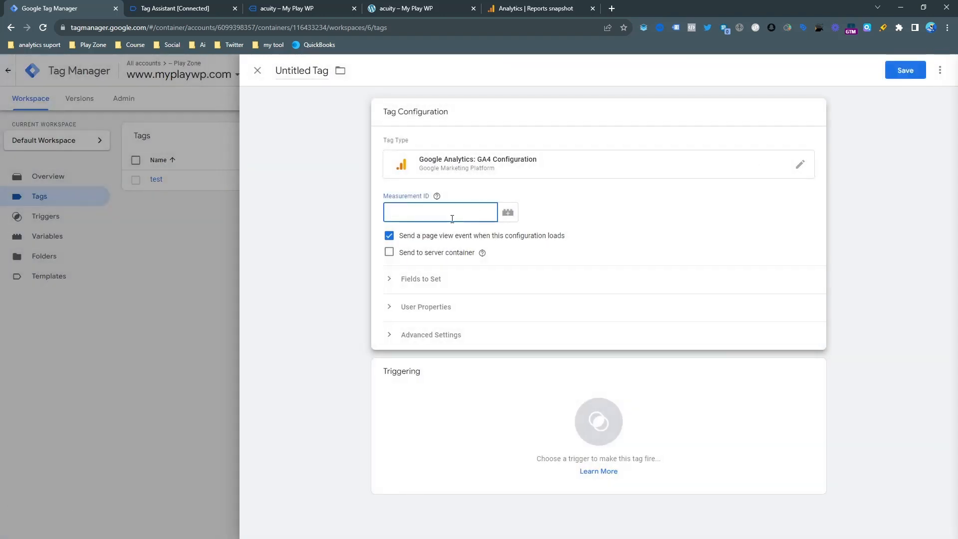
pyautogui.click(540, 8)
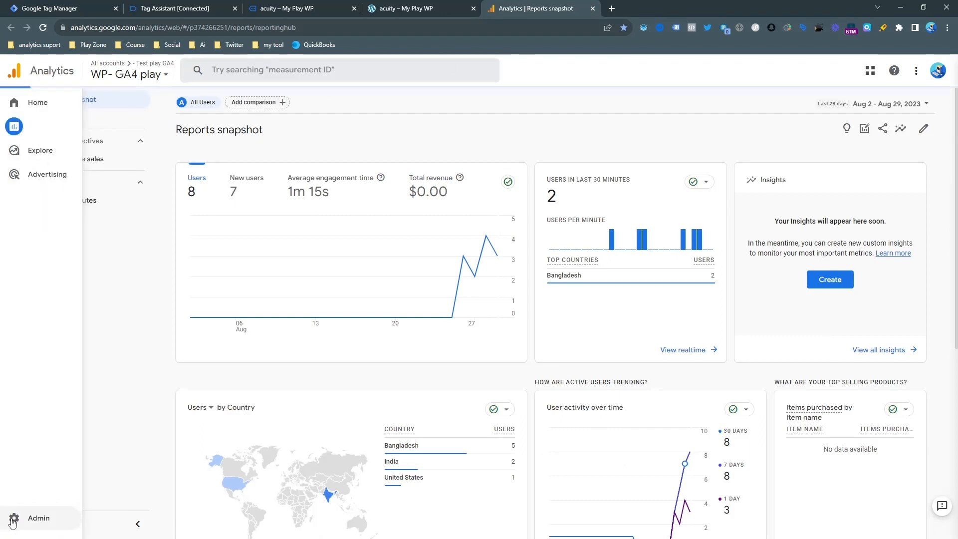
# - Copy measurement ID G-MFKDCF52S0 from the test play web stream under Admin > Data Streams
pyautogui.click(38, 517)
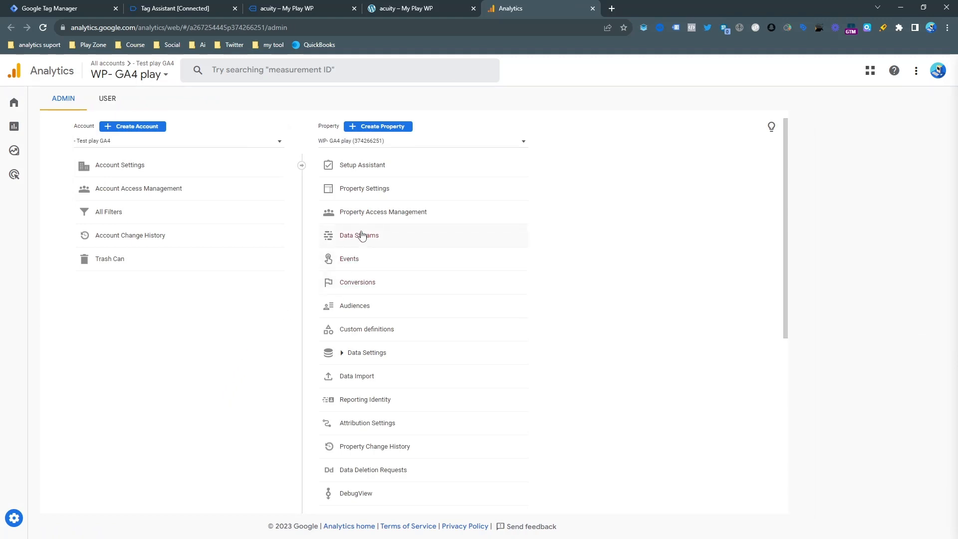
pyautogui.click(359, 235)
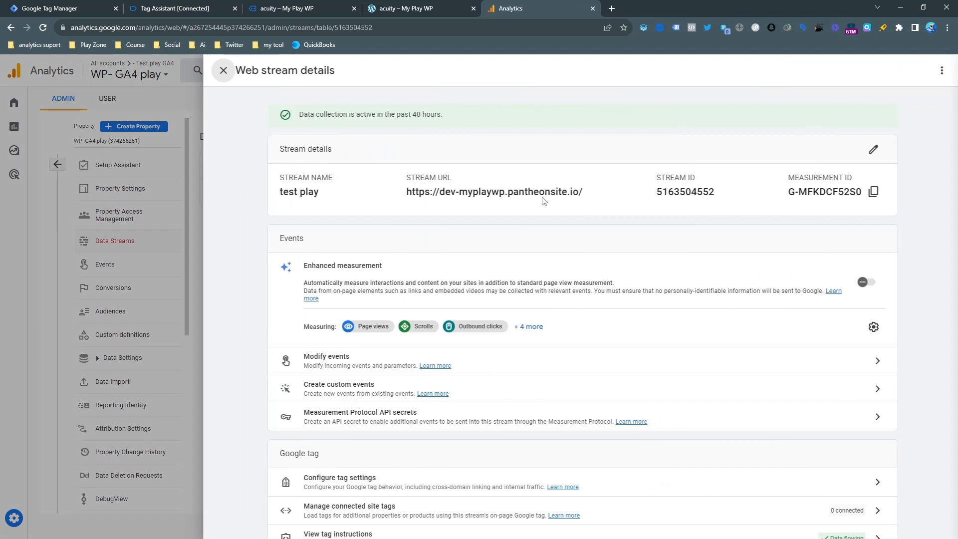
pyautogui.click(865, 281)
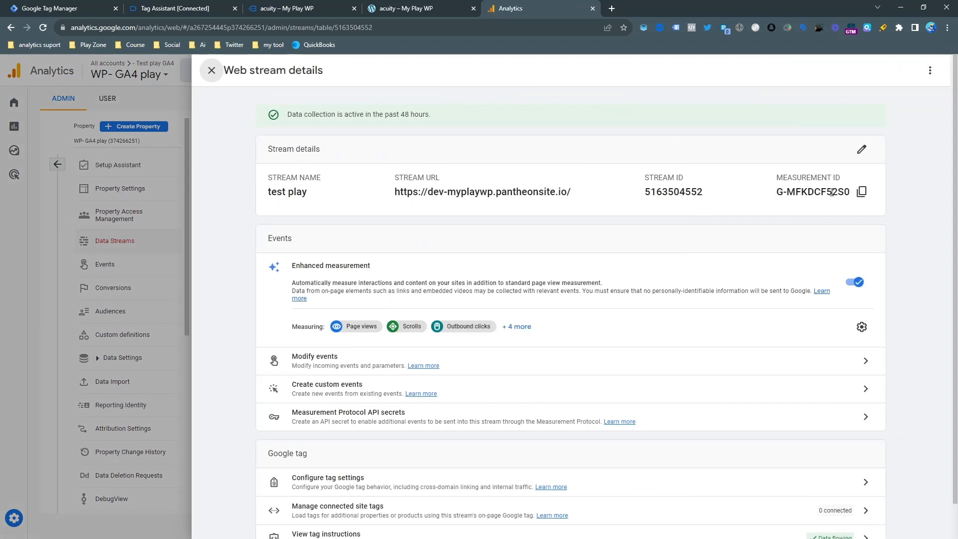
pyautogui.click(861, 191)
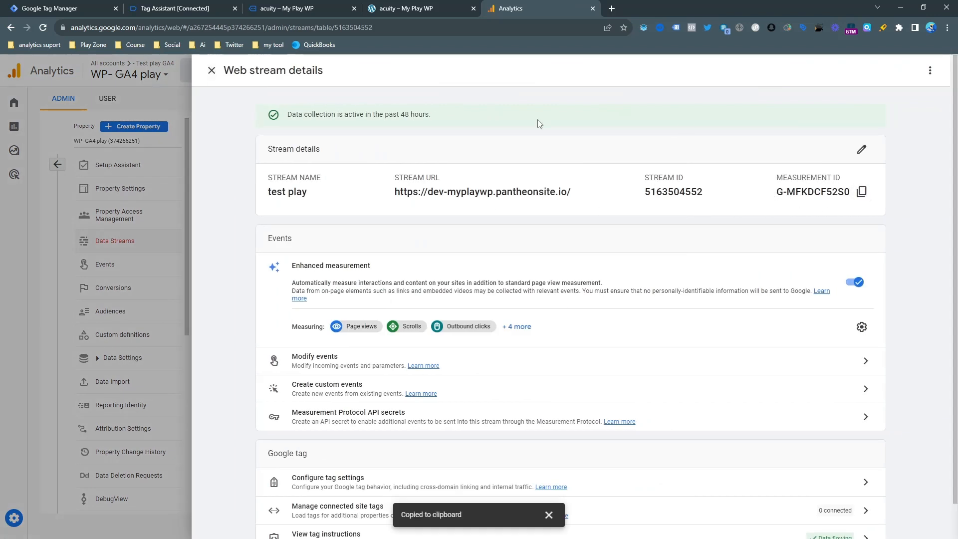
pyautogui.click(52, 8)
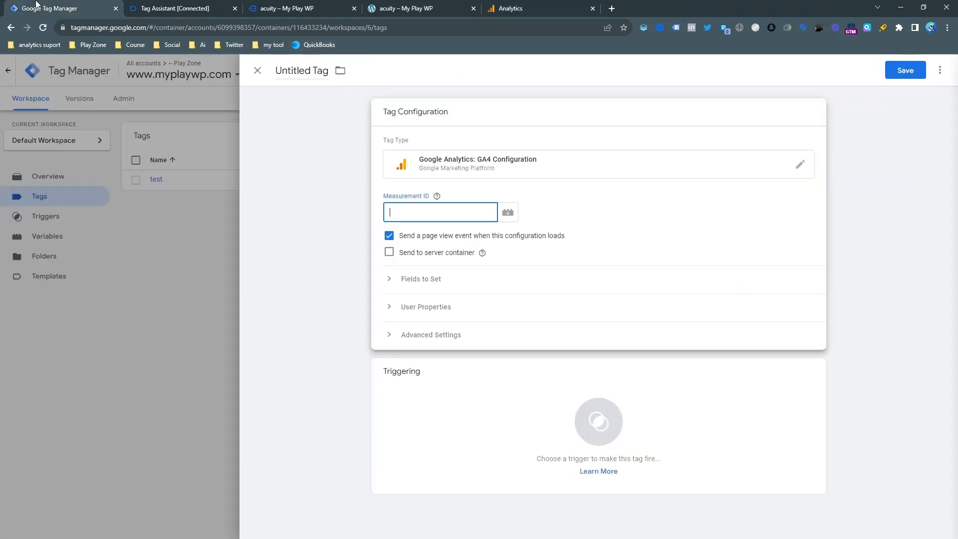
# - Paste the measurement ID and add the All Pages trigger to the configuration tag
pyautogui.rightClick(439, 212)
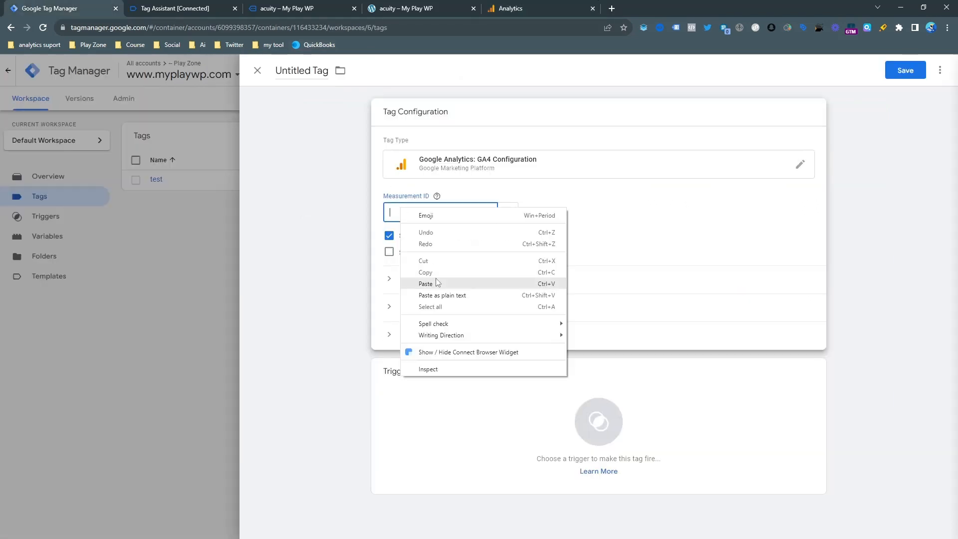
pyautogui.click(425, 283)
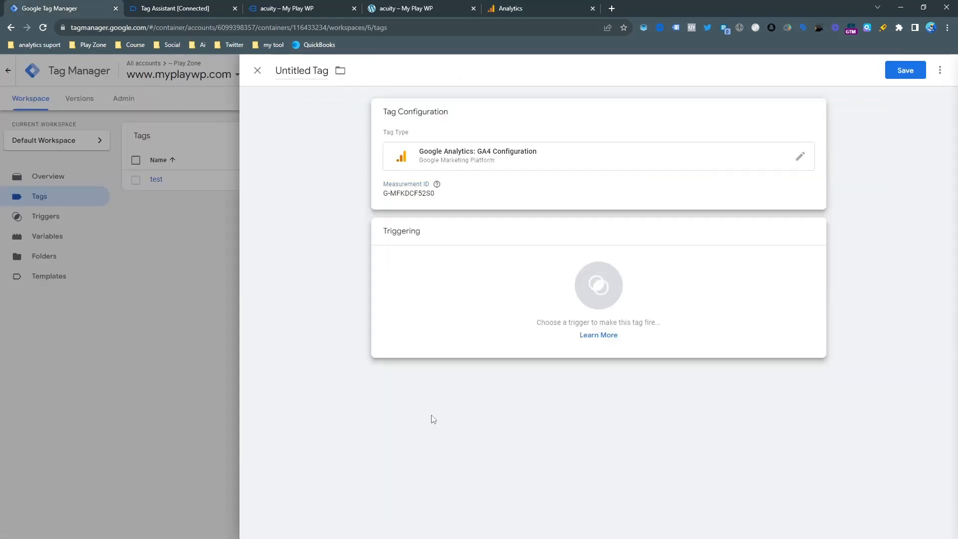
pyautogui.click(598, 285)
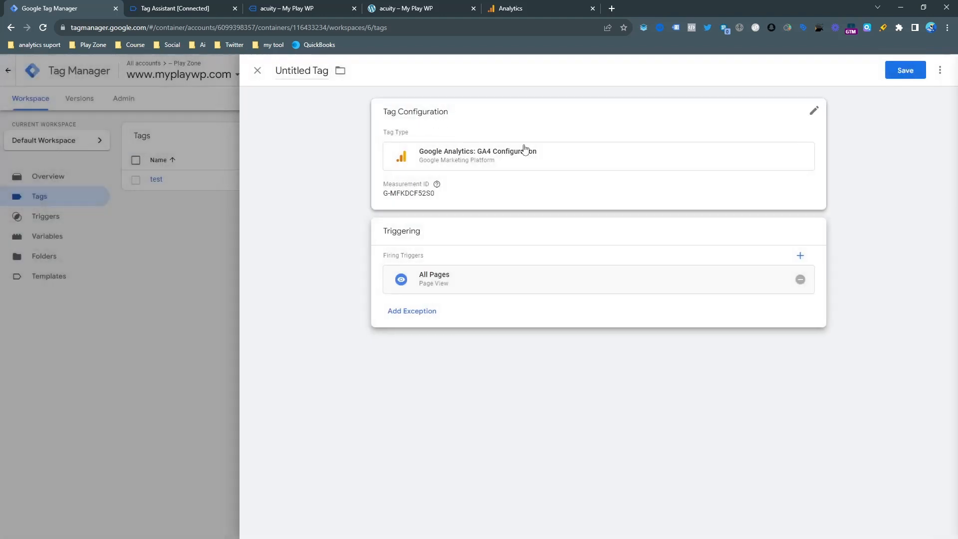
# - Save the tag as 'Google Analytics GA4 Configuration' and return to the tags list
pyautogui.click(904, 70)
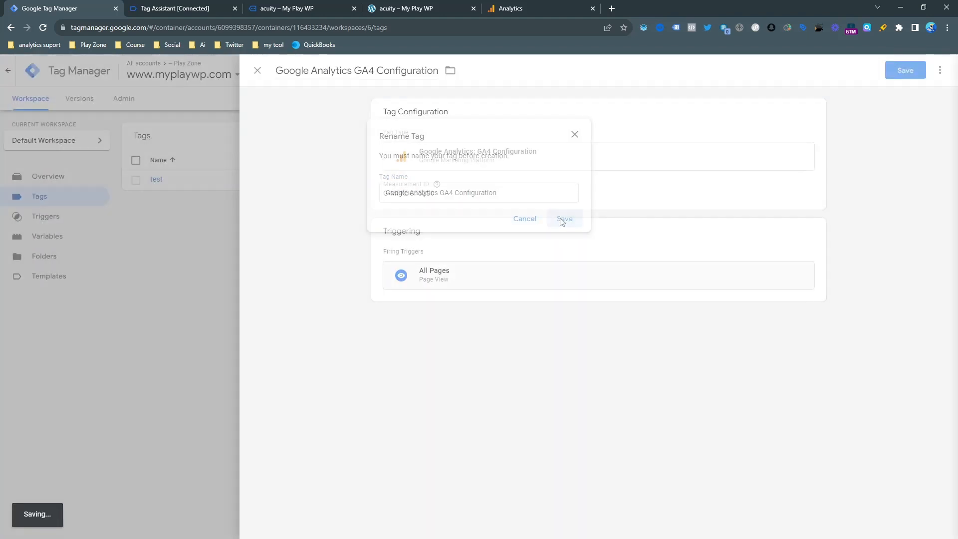
pyautogui.click(563, 218)
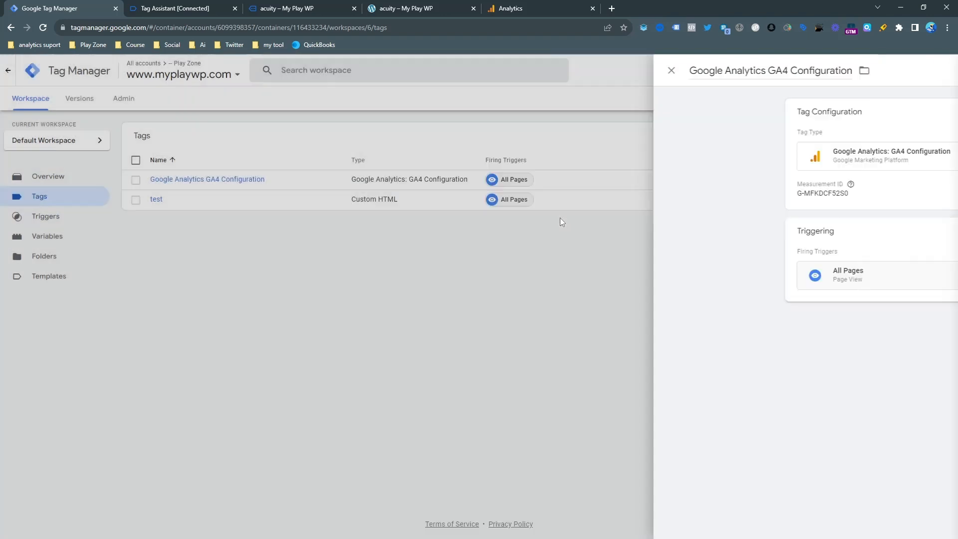
pyautogui.click(669, 70)
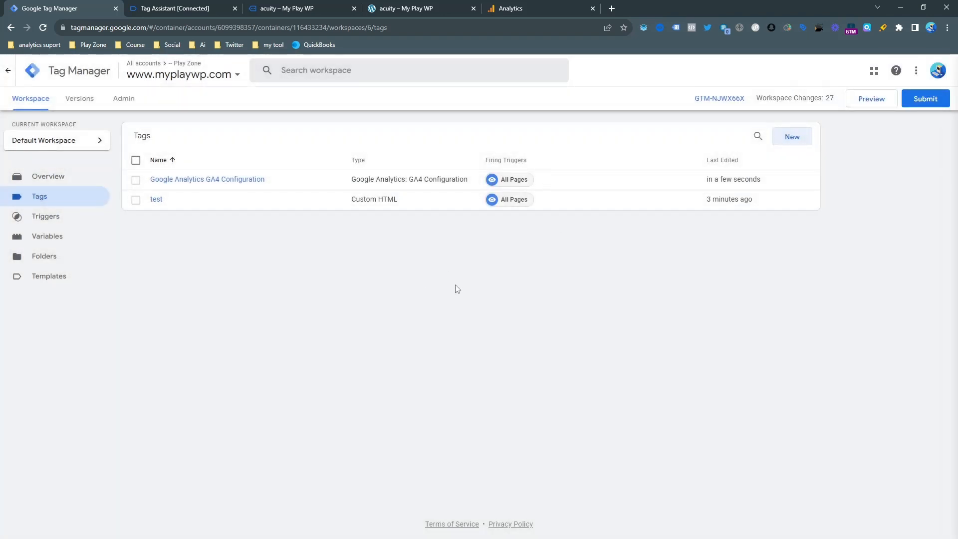
pyautogui.moveTo(446, 285)
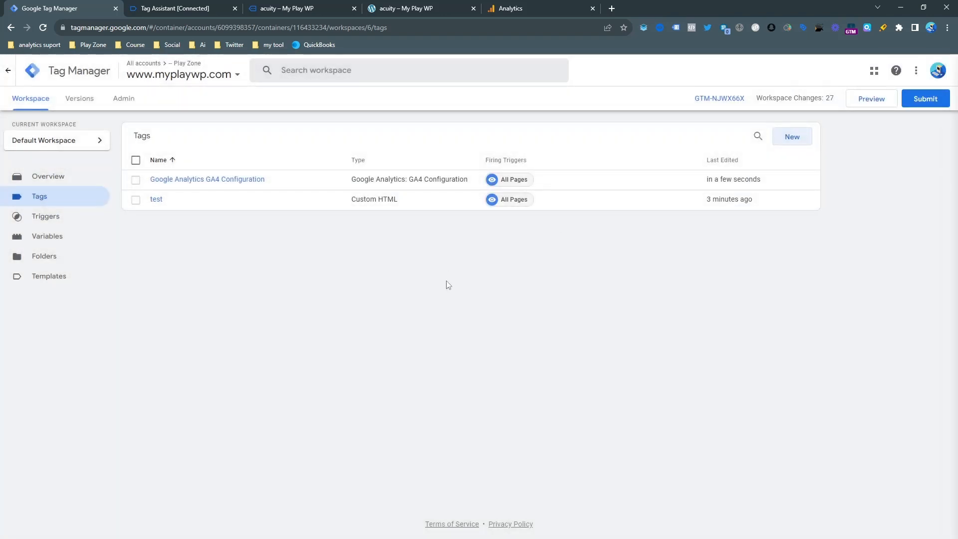
pyautogui.moveTo(760, 152)
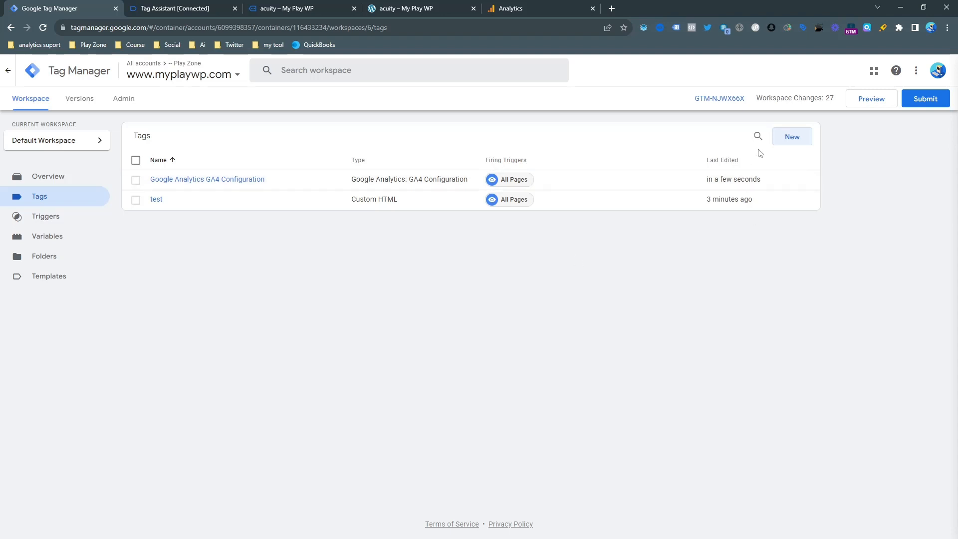
pyautogui.click(792, 136)
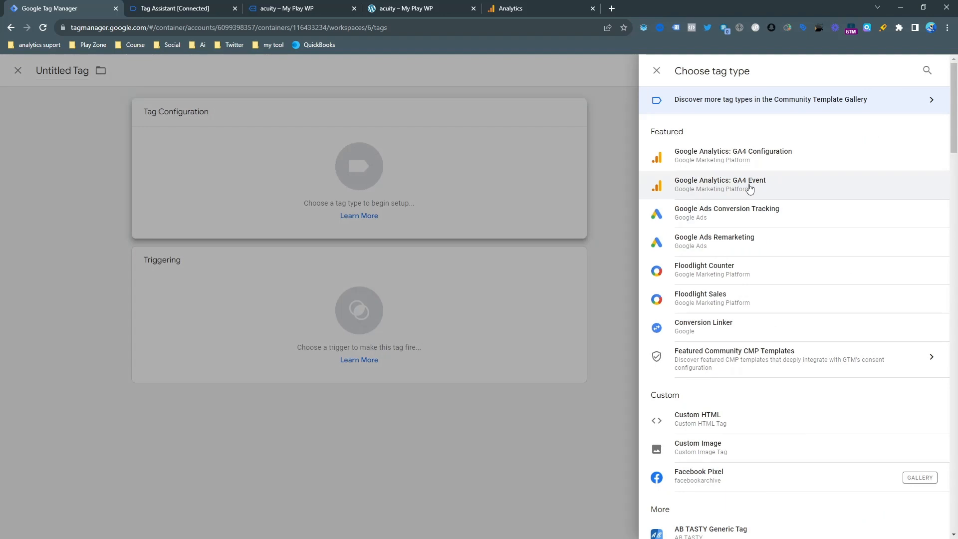
# - Make the new tag a GA4 Event using the Google Analytics GA4 Configuration tag
pyautogui.click(719, 183)
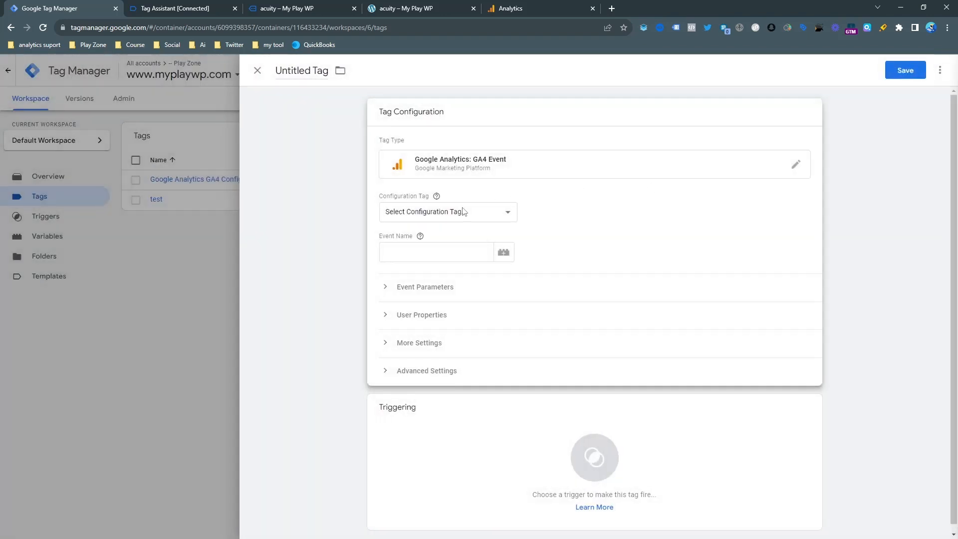
pyautogui.click(447, 211)
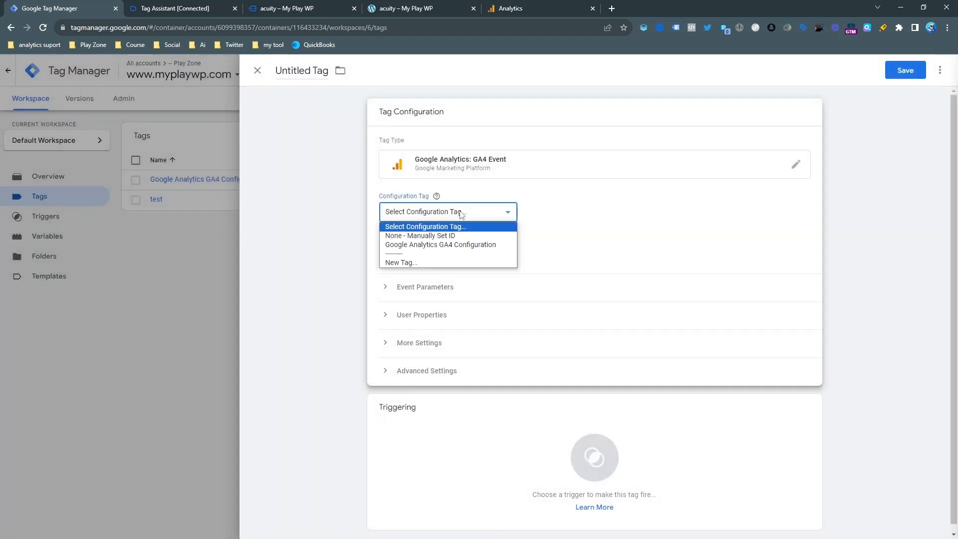
pyautogui.click(438, 244)
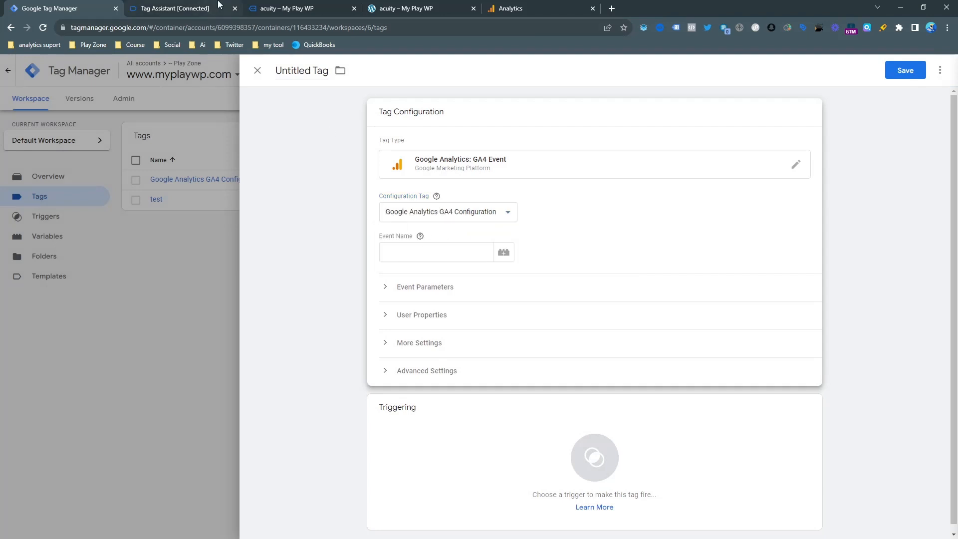
# - Set the event name to acuity_booked and move on to choosing a trigger
pyautogui.click(436, 251)
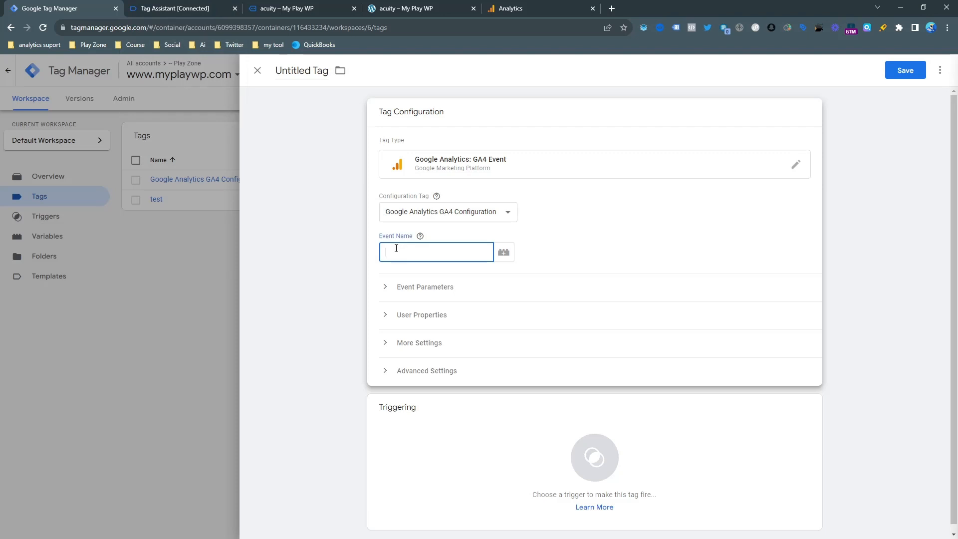
pyautogui.write('acu')
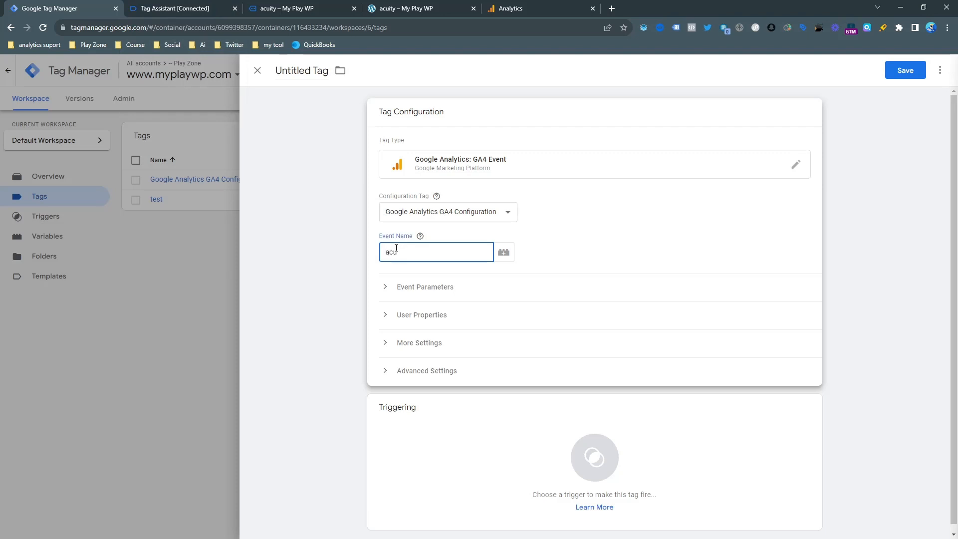
pyautogui.write('ity_')
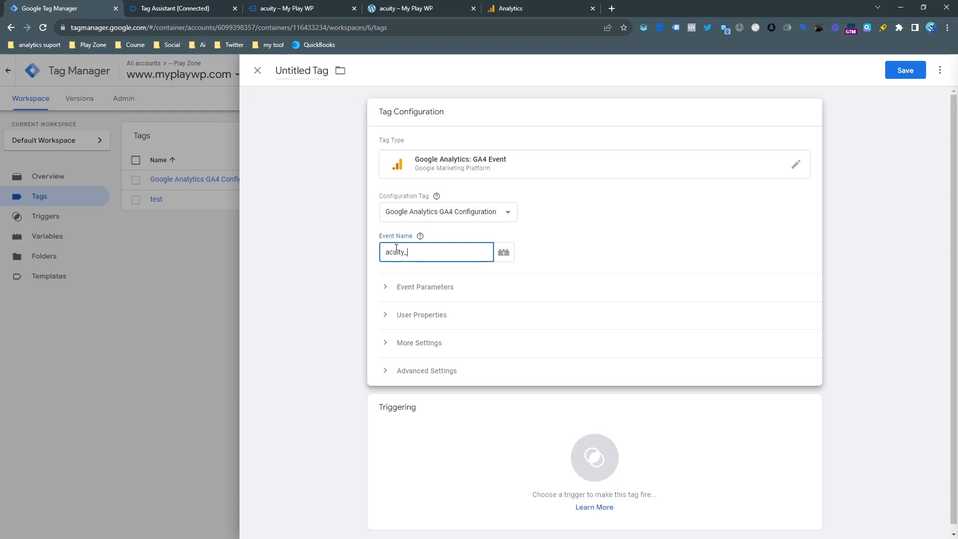
pyautogui.write('bo')
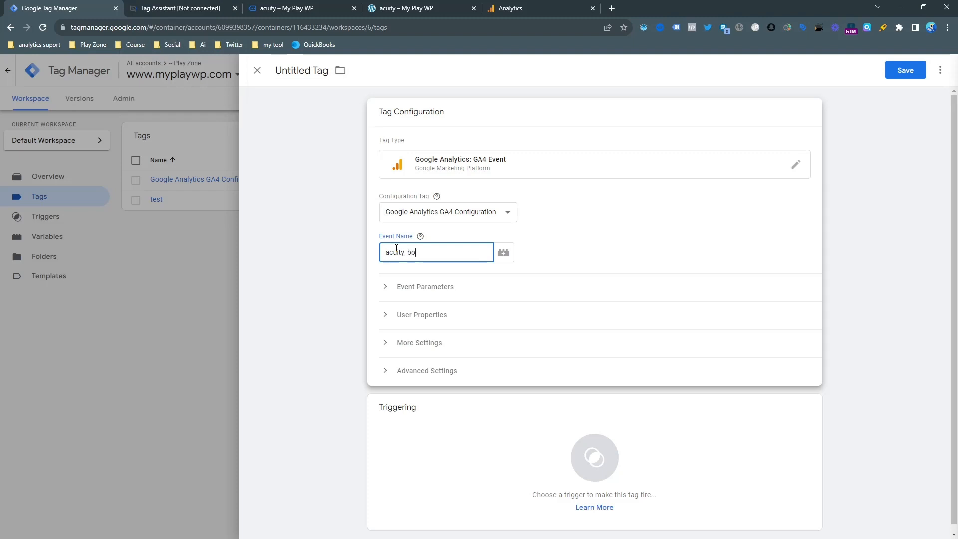
pyautogui.write('oked')
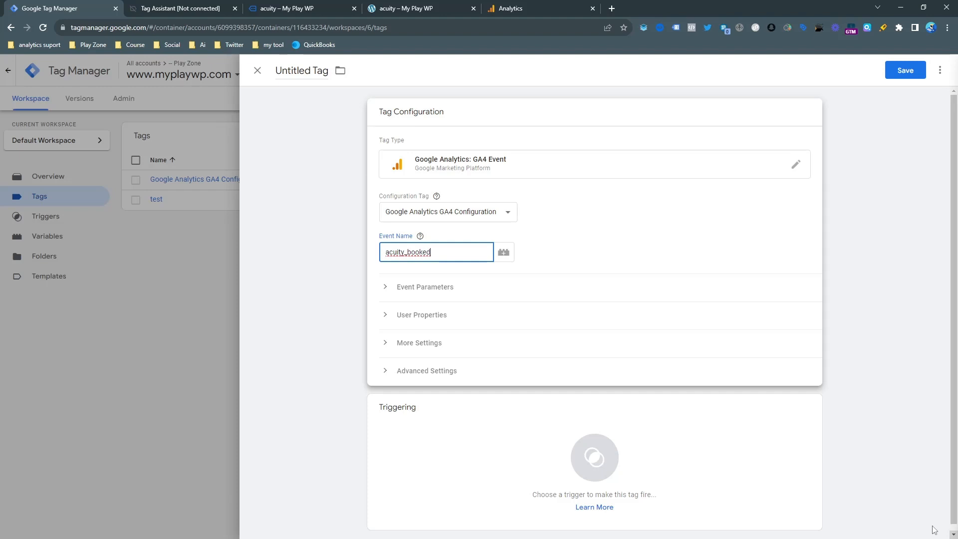
pyautogui.click(593, 458)
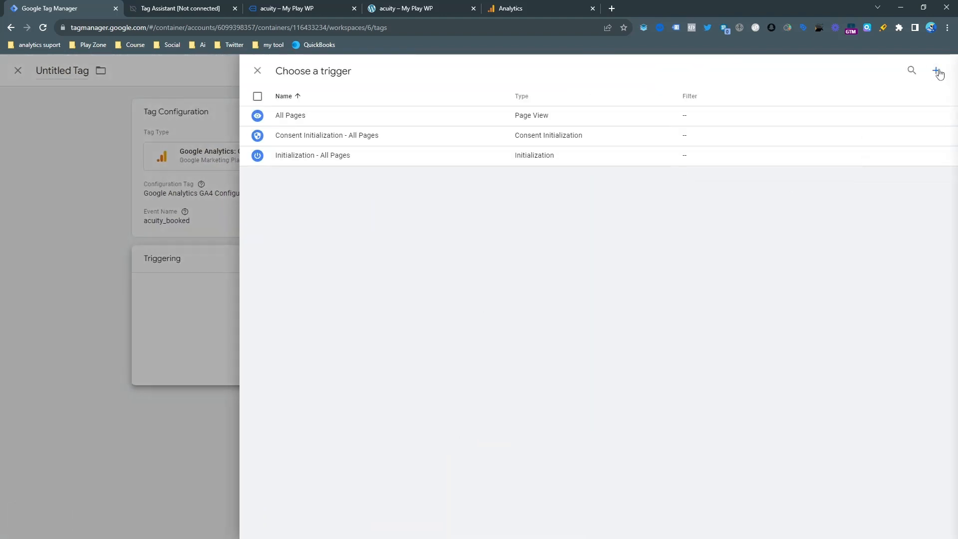
# - Create a new Custom Event trigger matching the event name AcuityEvent
pyautogui.click(939, 71)
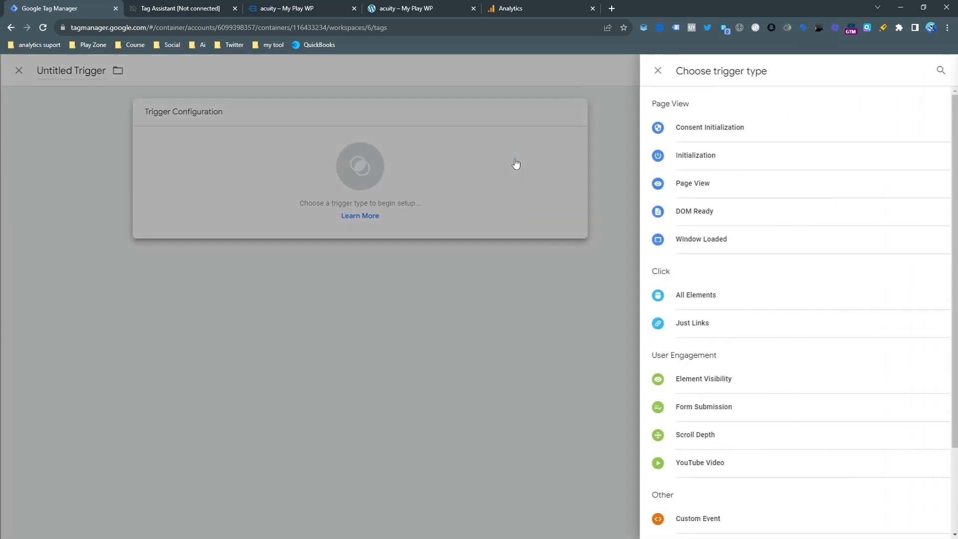
pyautogui.scroll(-3)
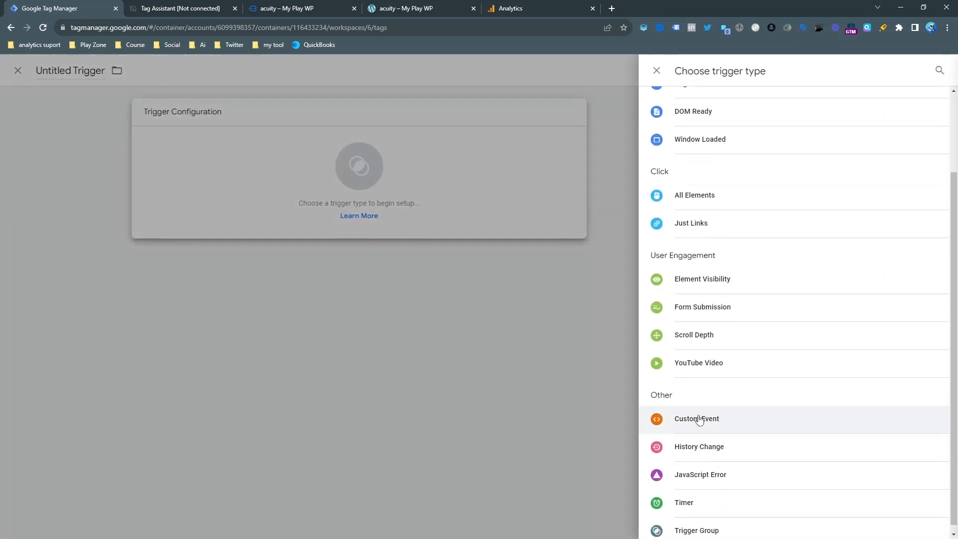
pyautogui.click(695, 418)
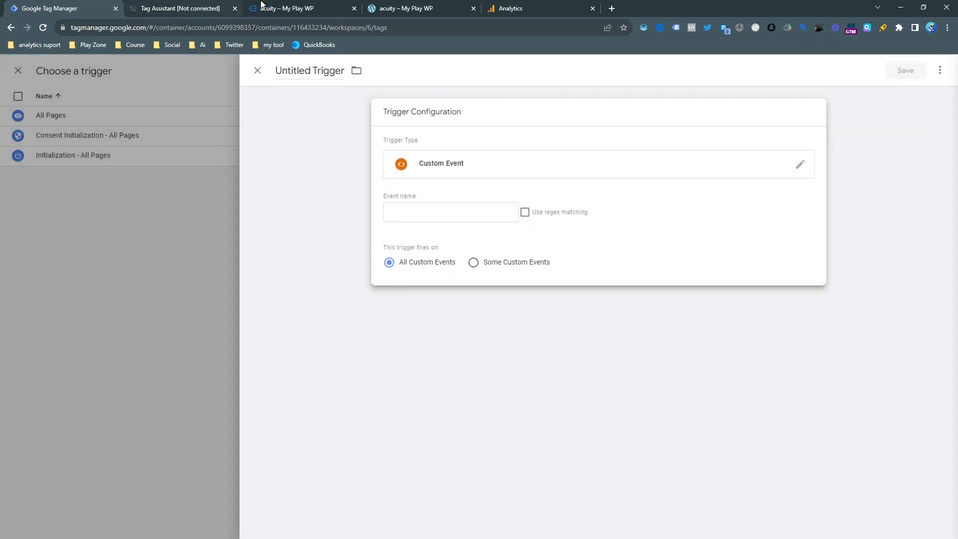
pyautogui.click(178, 8)
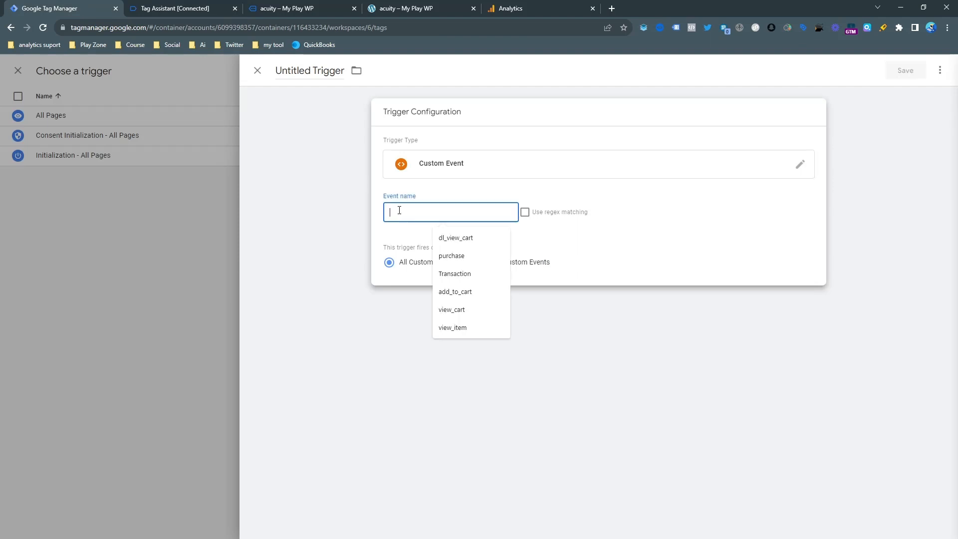
# - Save the trigger as 'AcuityEvent' and attach it to the acuity_booked event tag
pyautogui.click(904, 70)
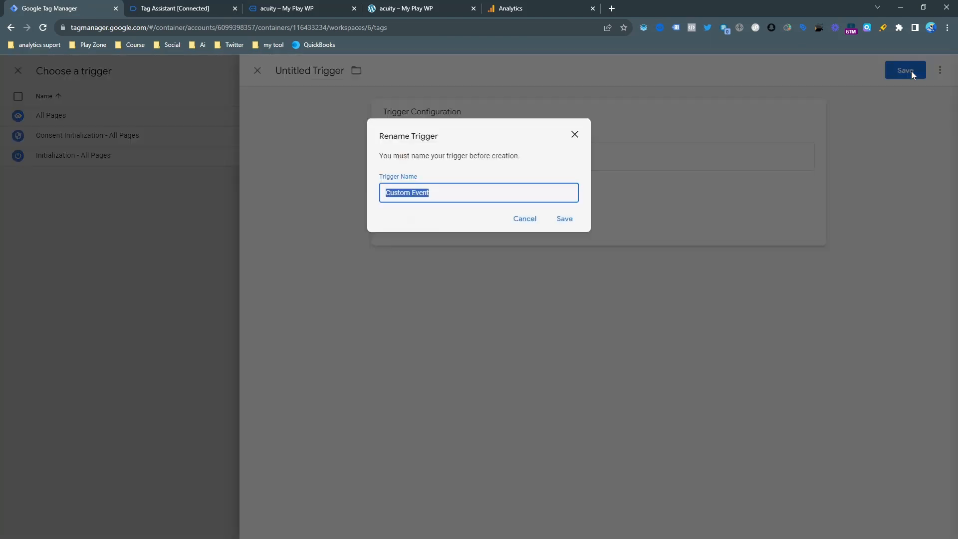
pyautogui.write('AcuityEvent')
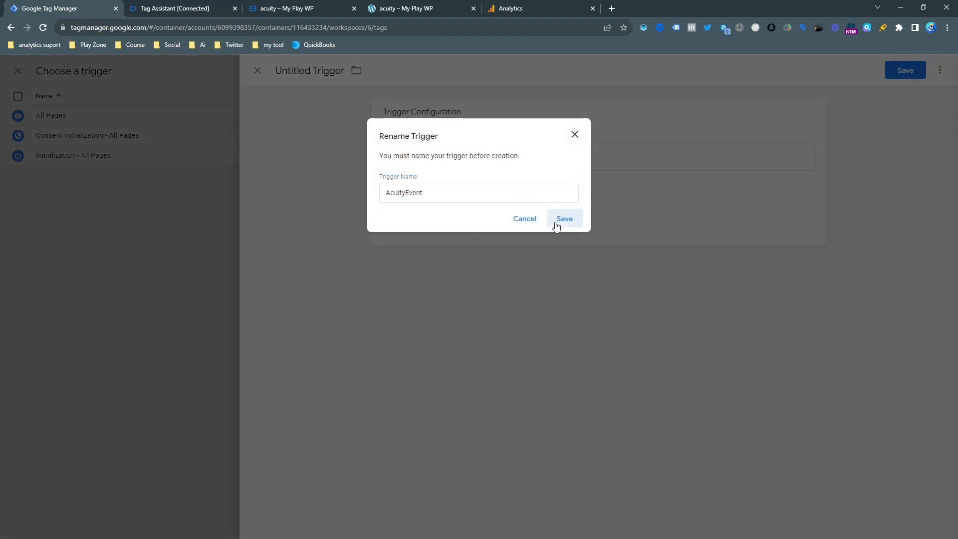
pyautogui.click(562, 218)
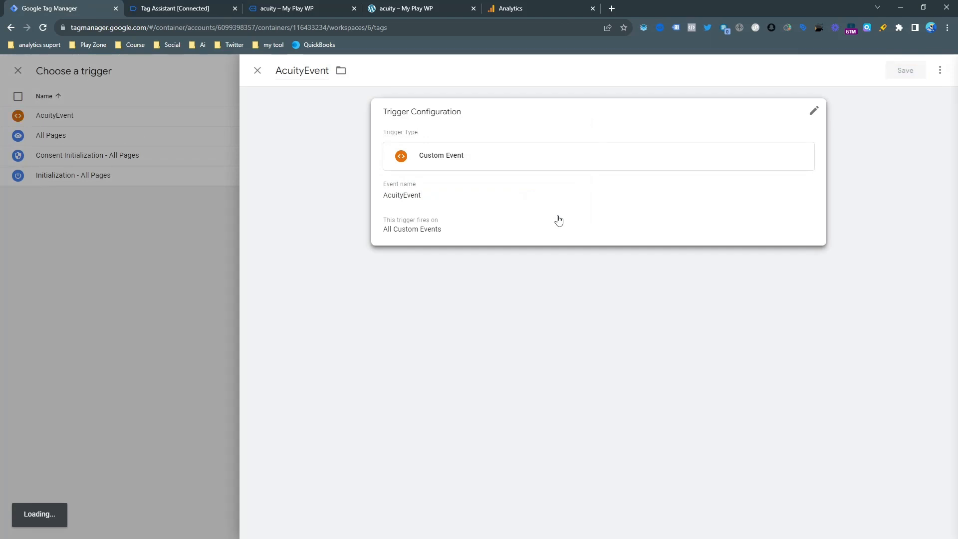
pyautogui.click(55, 115)
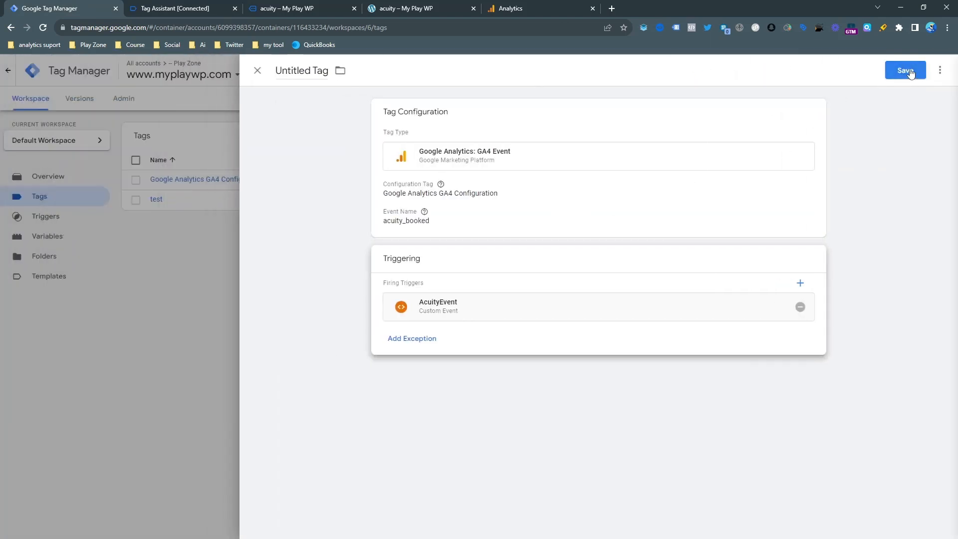
# - Save the event tag renamed to 'Google AcuityEvent' and start previewing the workspace
pyautogui.click(904, 69)
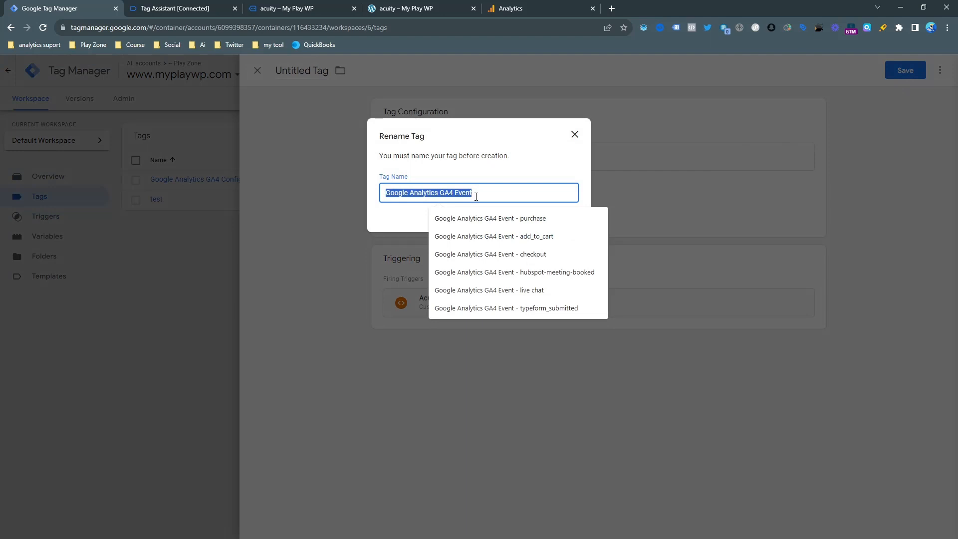
pyautogui.click(476, 193)
pyautogui.write('cuit')
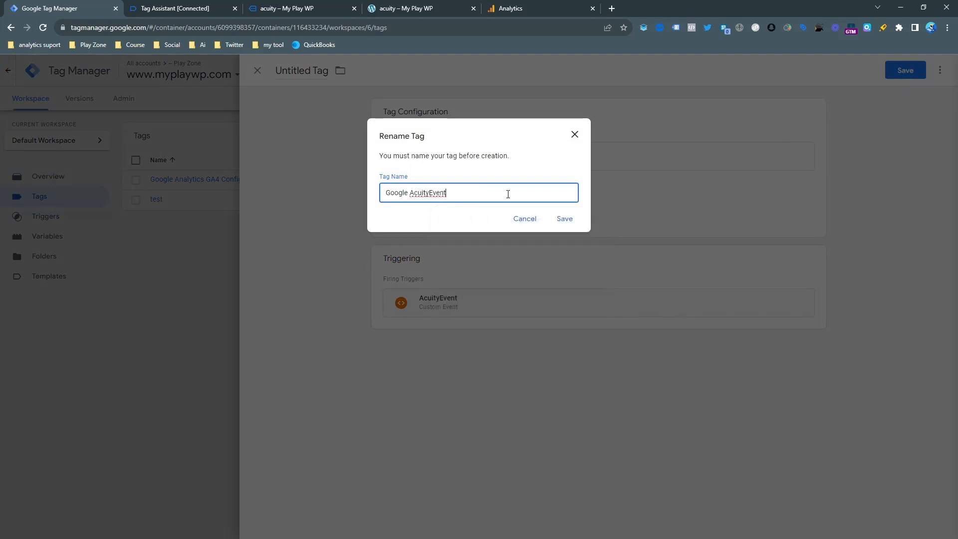
pyautogui.click(563, 219)
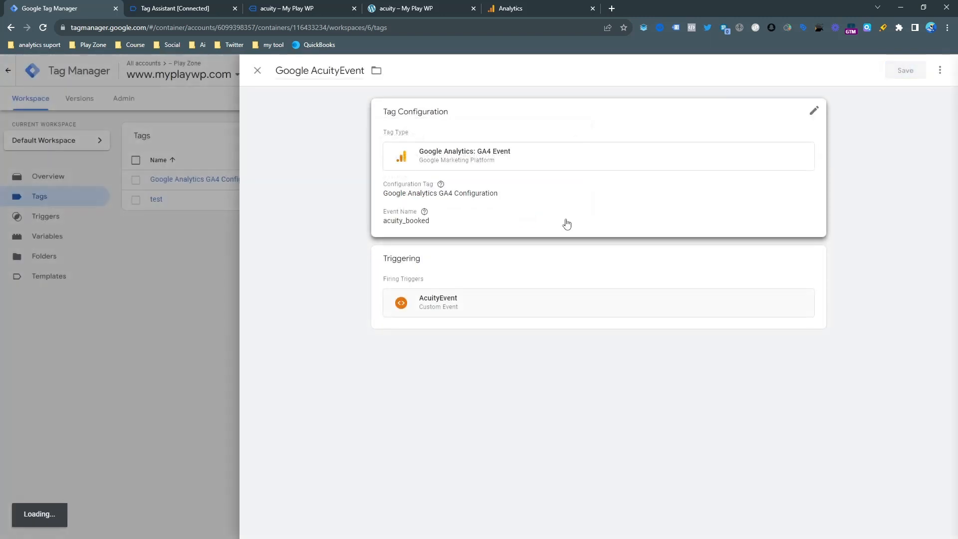
pyautogui.click(256, 71)
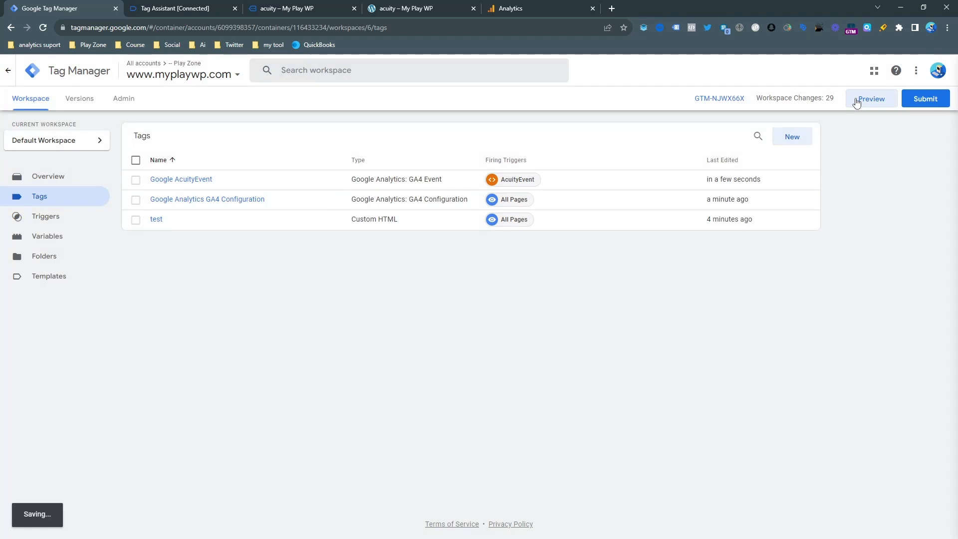
pyautogui.click(869, 98)
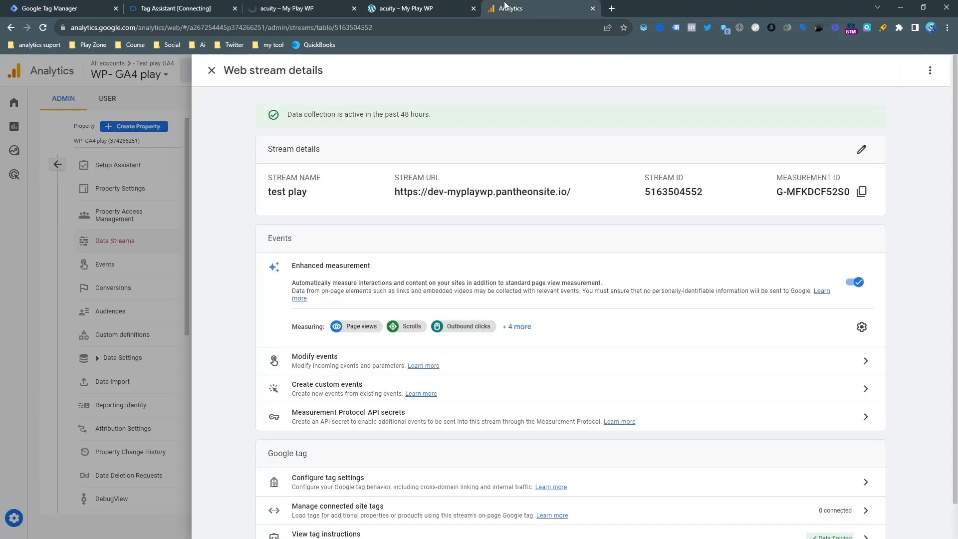
# - Leave the web stream details for DebugView, check available debug devices, then view the Tag Assistant summary
pyautogui.click(211, 70)
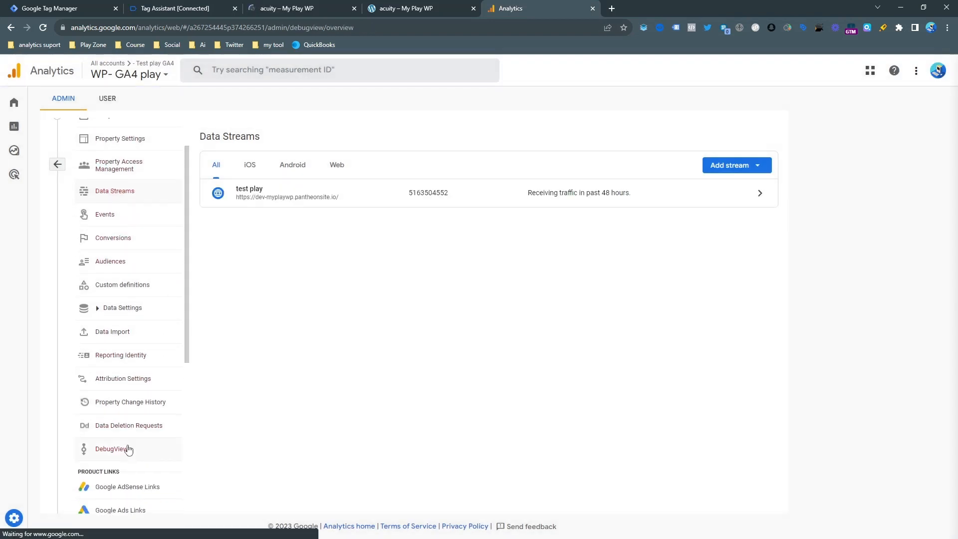
pyautogui.click(111, 449)
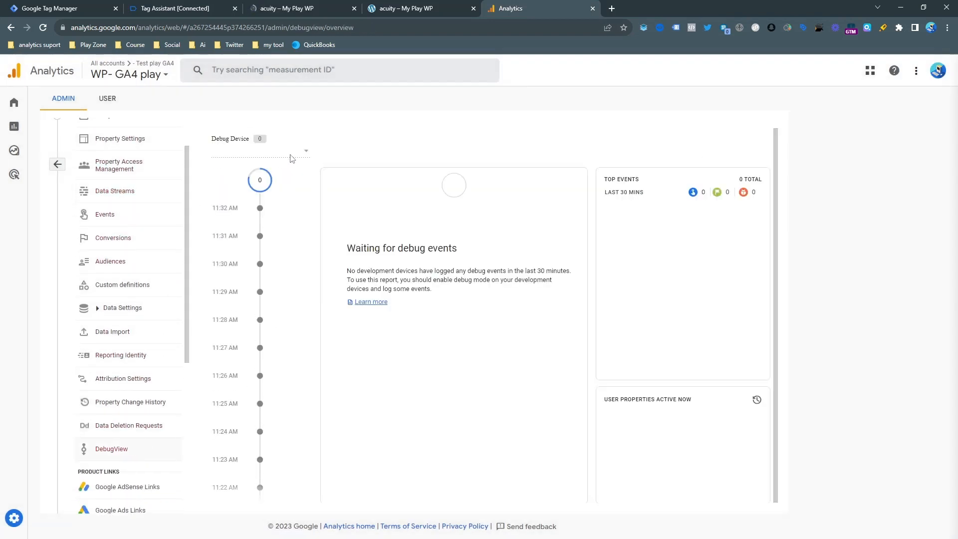
pyautogui.click(305, 151)
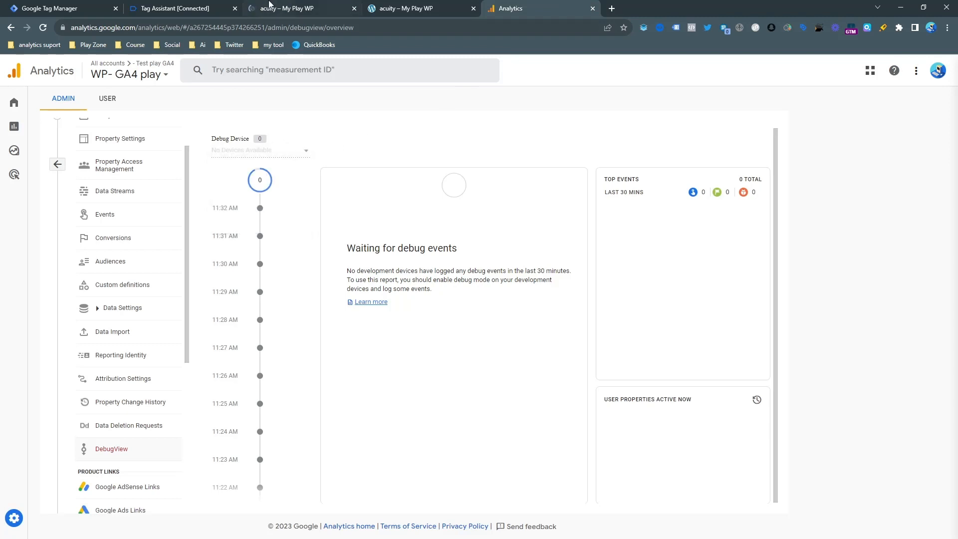
pyautogui.click(176, 8)
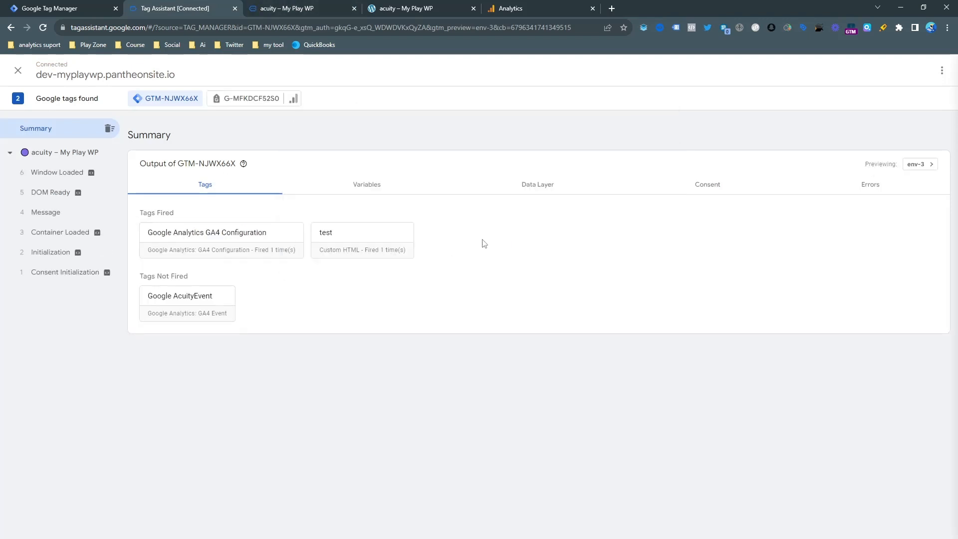
# - Check DebugView's device list again and return to the acuity booking page on the site
pyautogui.click(537, 8)
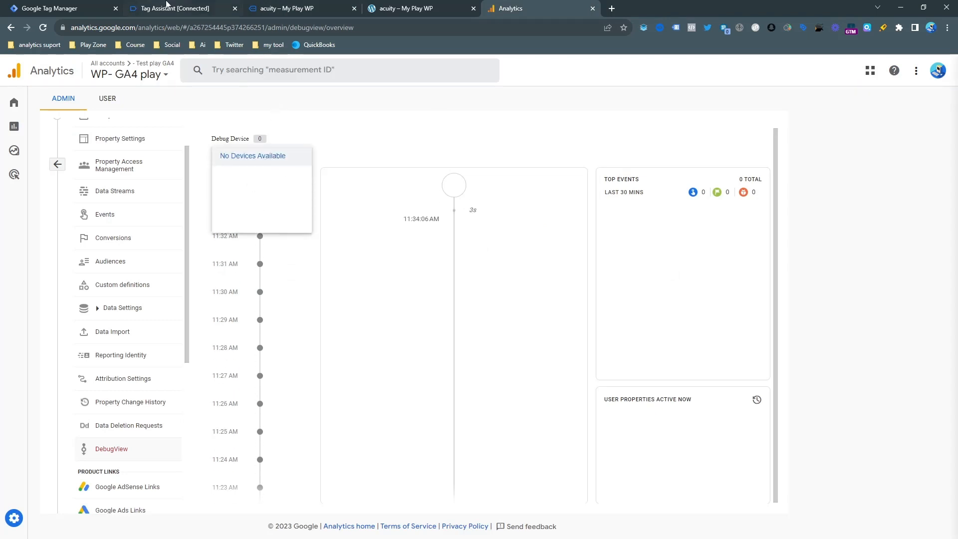
pyautogui.click(299, 8)
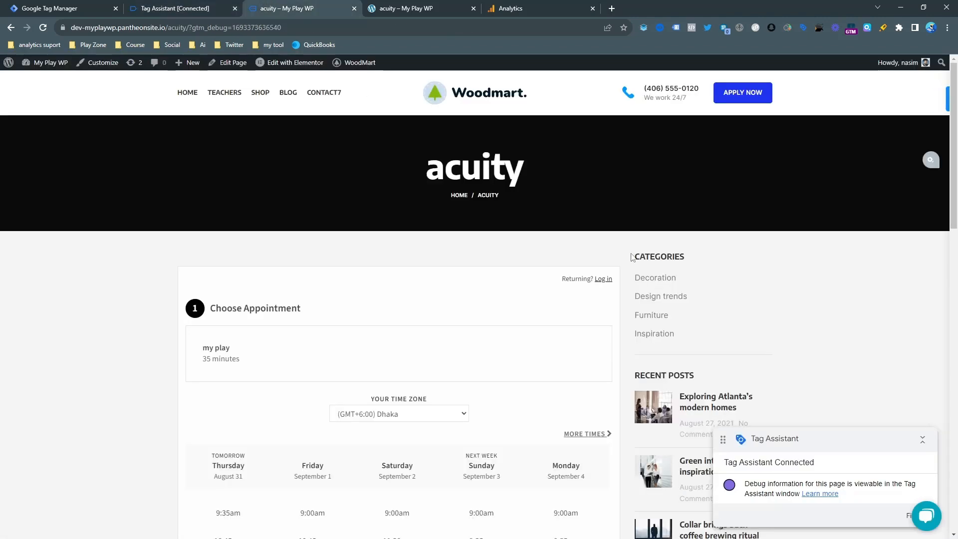
# - Book and complete the Saturday 1:40pm appointment, then check the Tag Assistant summary
pyautogui.scroll(-3)
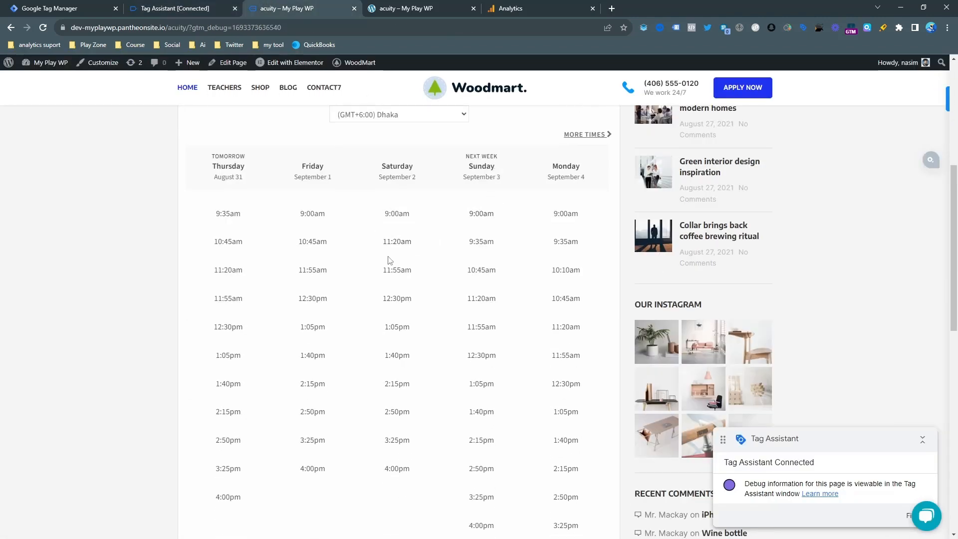
pyautogui.click(397, 354)
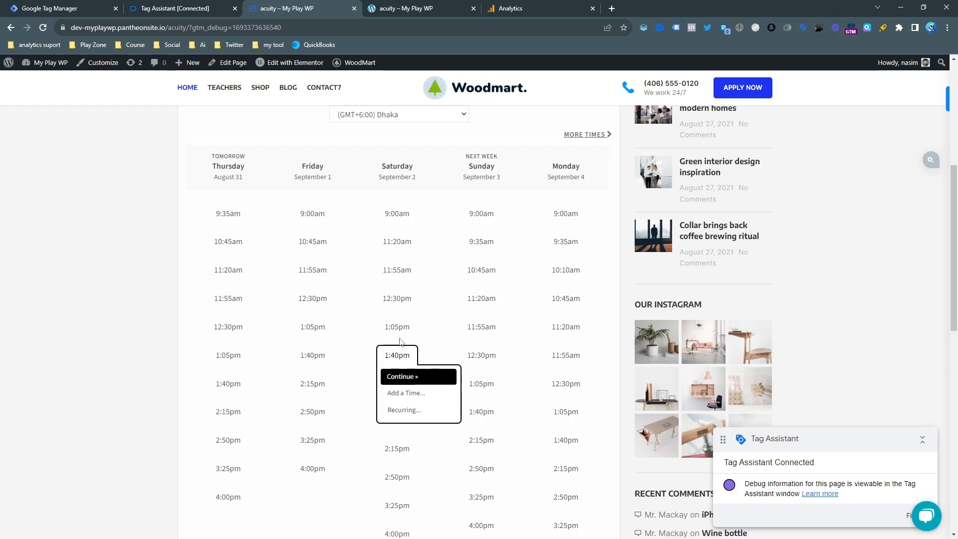
pyautogui.click(401, 376)
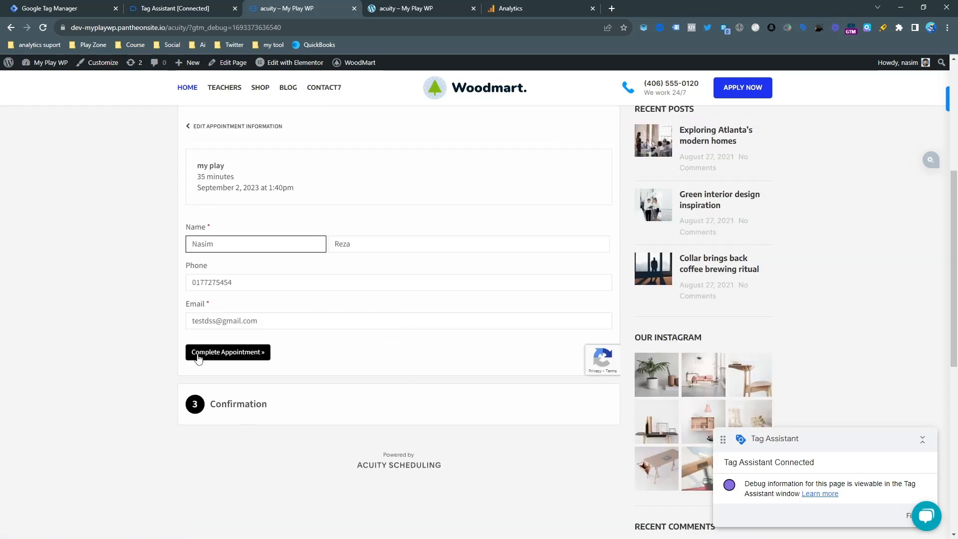
pyautogui.click(227, 351)
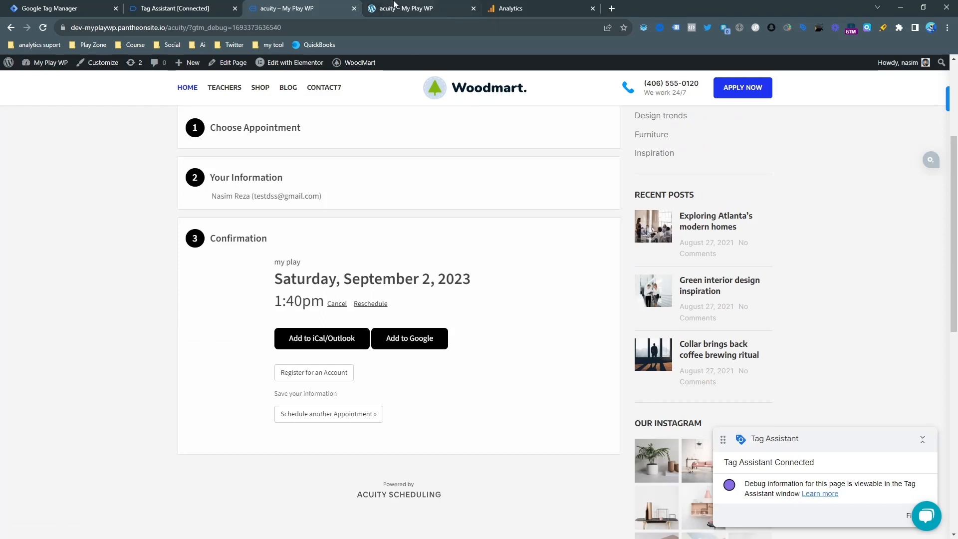
pyautogui.click(177, 8)
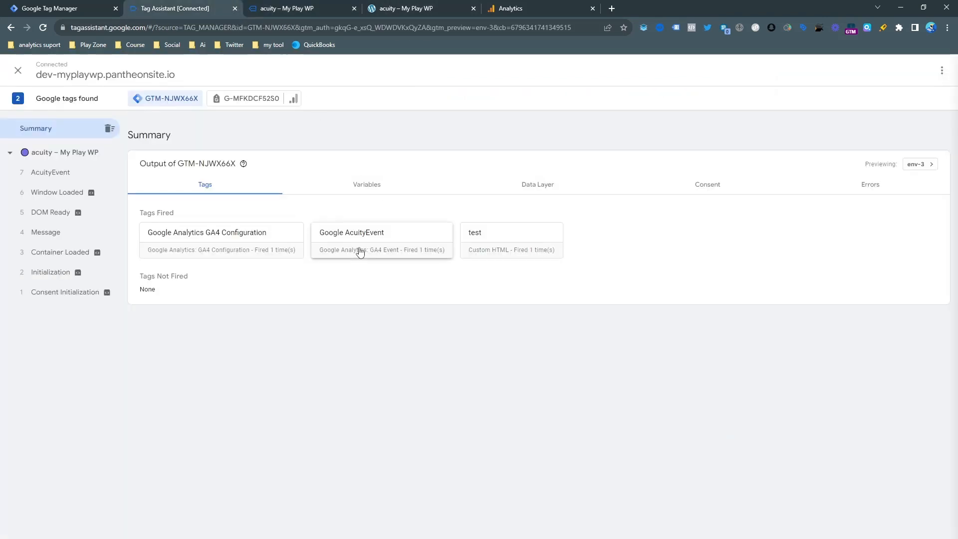
# - Inspect the fired Google AcuityEvent tag details and the AcuityEvent message that triggered it
pyautogui.click(380, 232)
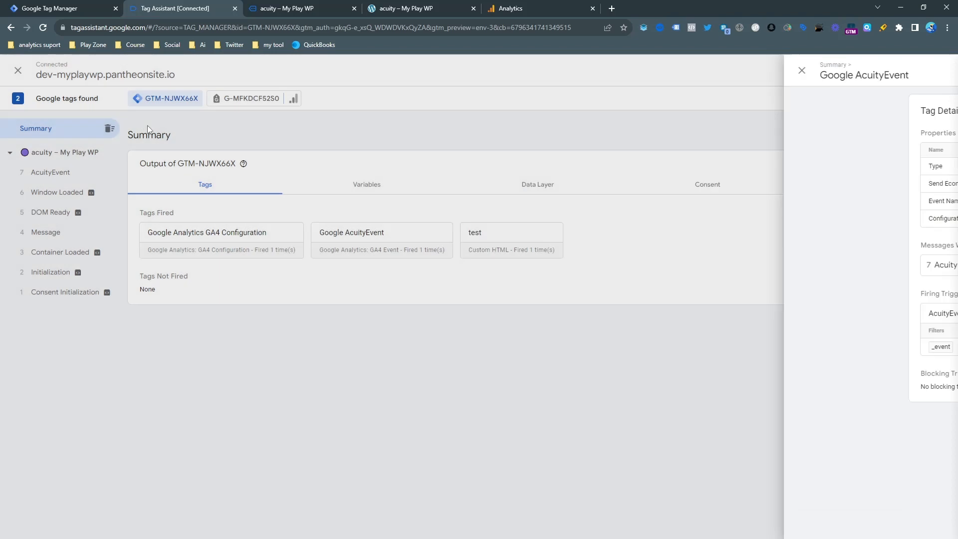
pyautogui.click(800, 70)
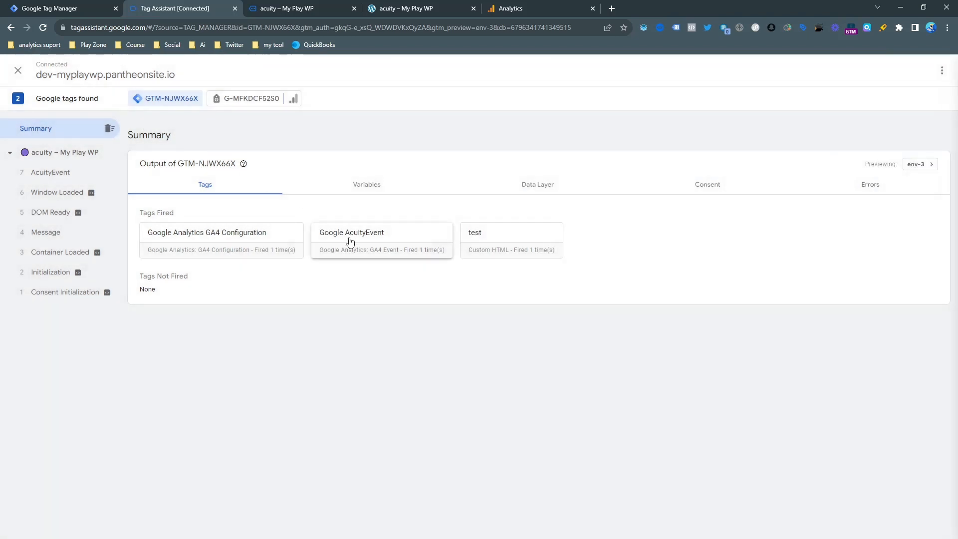
pyautogui.click(352, 232)
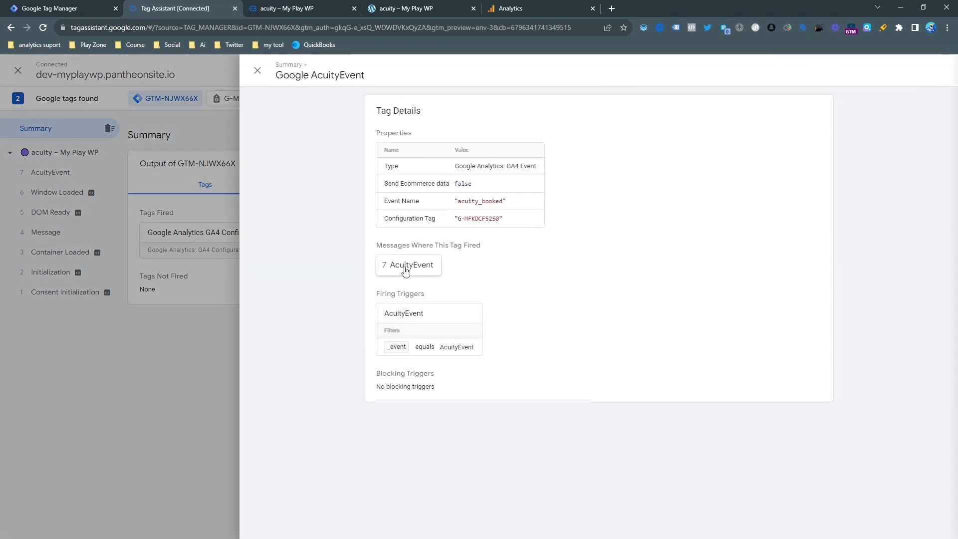
pyautogui.click(408, 264)
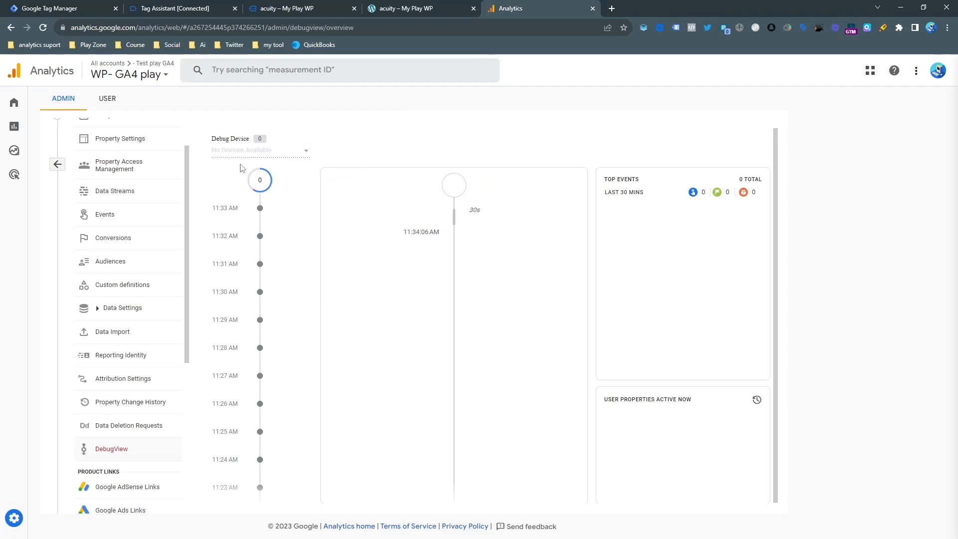
# - Reload DebugView, glance at the booking confirmation, and choose the Google debug device to watch
pyautogui.click(42, 27)
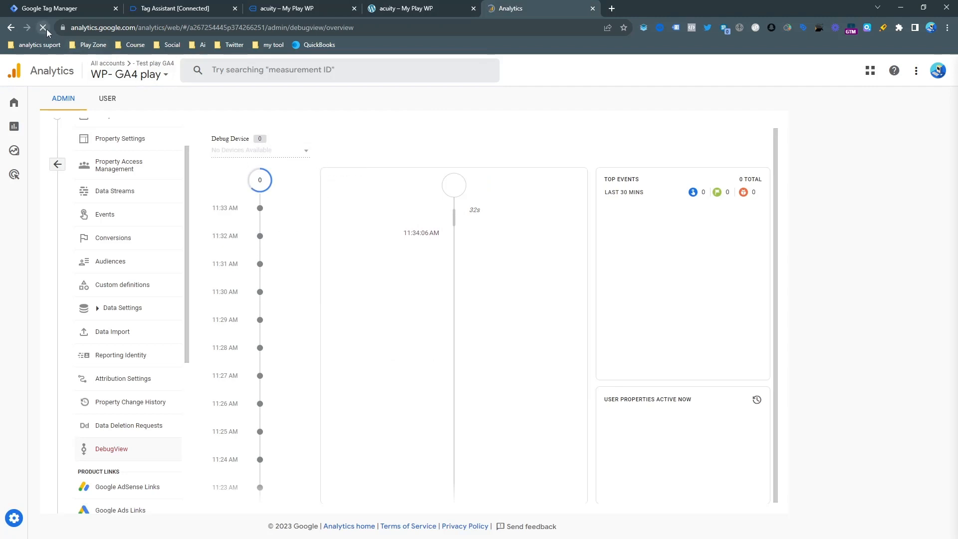
pyautogui.click(287, 8)
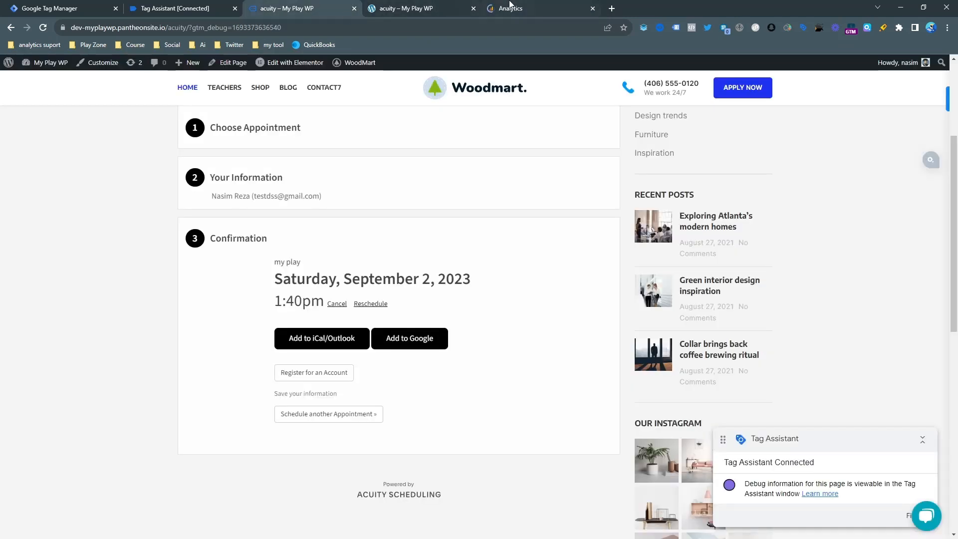
pyautogui.click(509, 8)
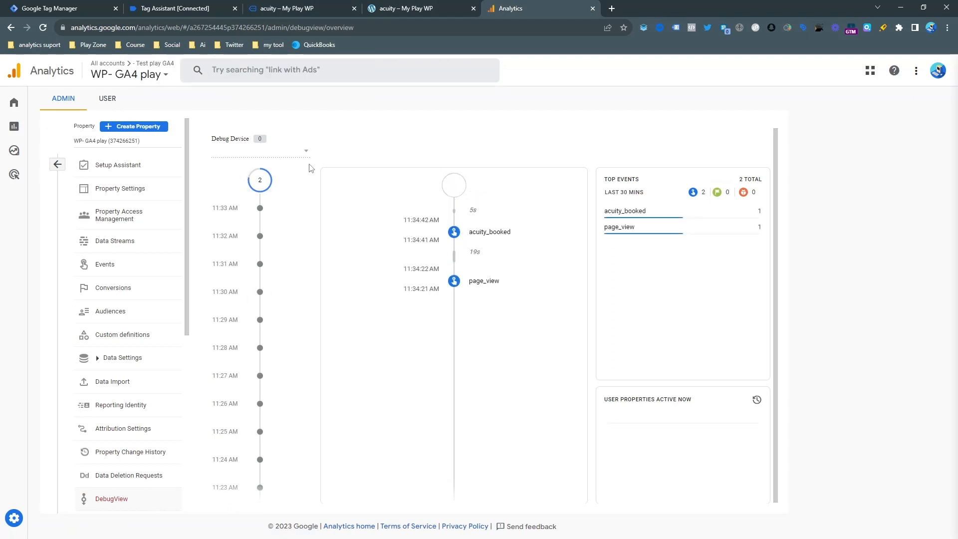
pyautogui.click(305, 150)
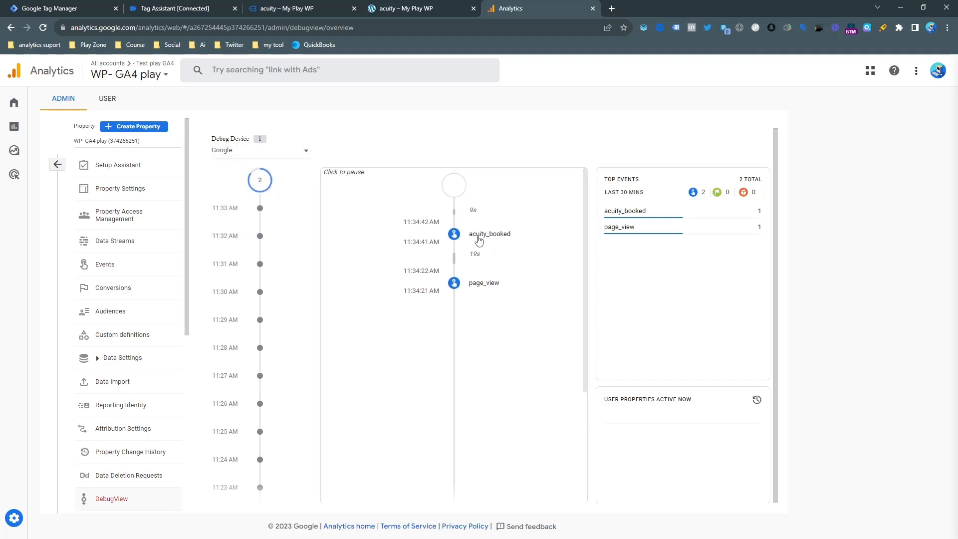
pyautogui.moveTo(501, 242)
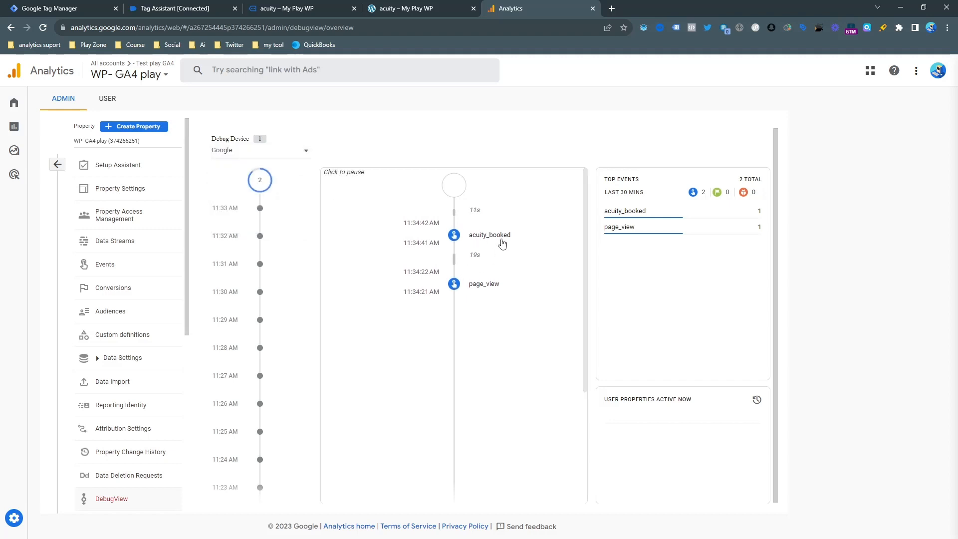
# - Pause the live event stream at the received acuity_booked event to inspect it
pyautogui.rightClick(489, 234)
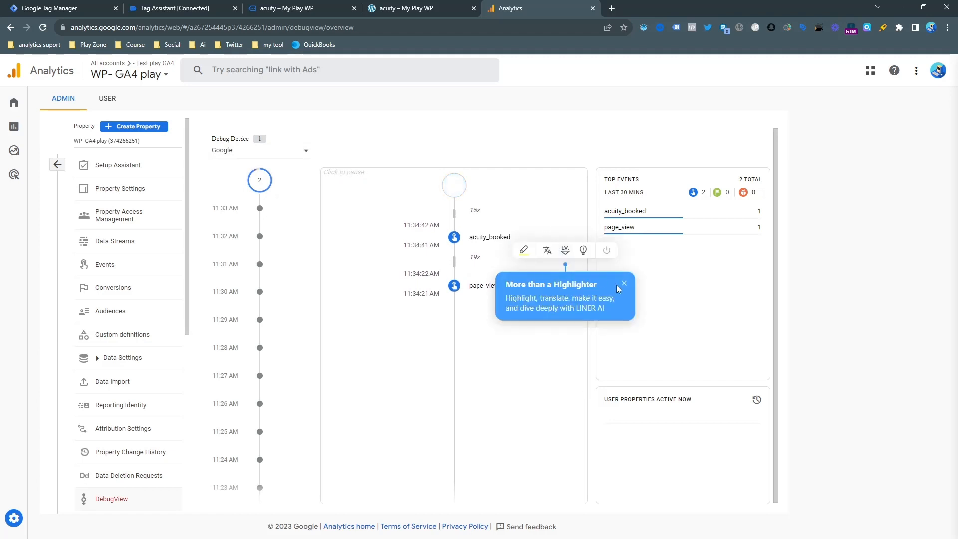
pyautogui.click(623, 283)
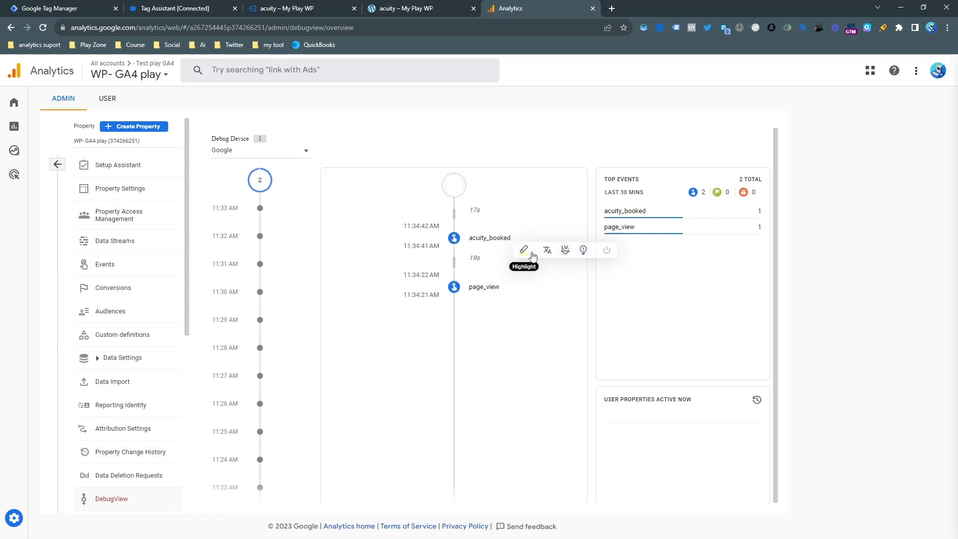
pyautogui.click(523, 249)
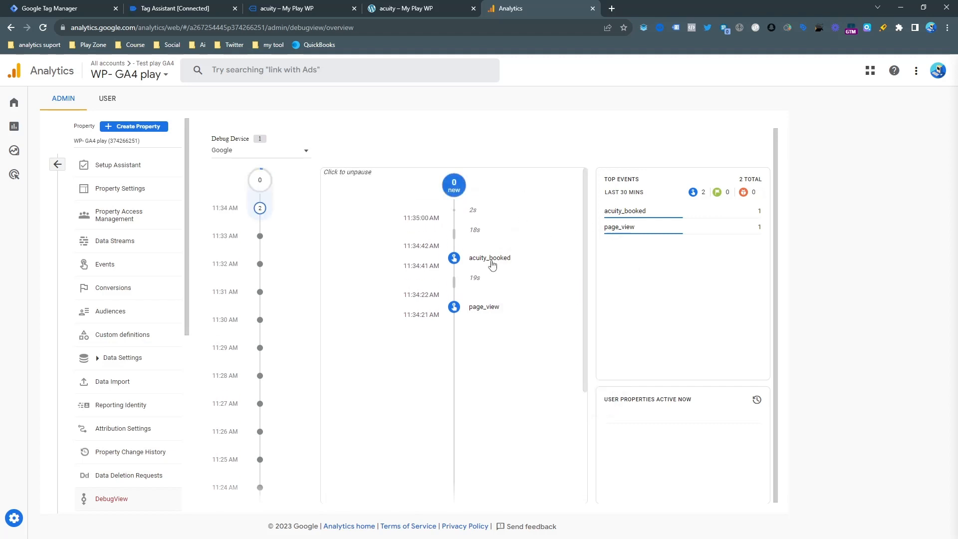
# - Navigate to the property's Admin conversion events list
pyautogui.click(14, 101)
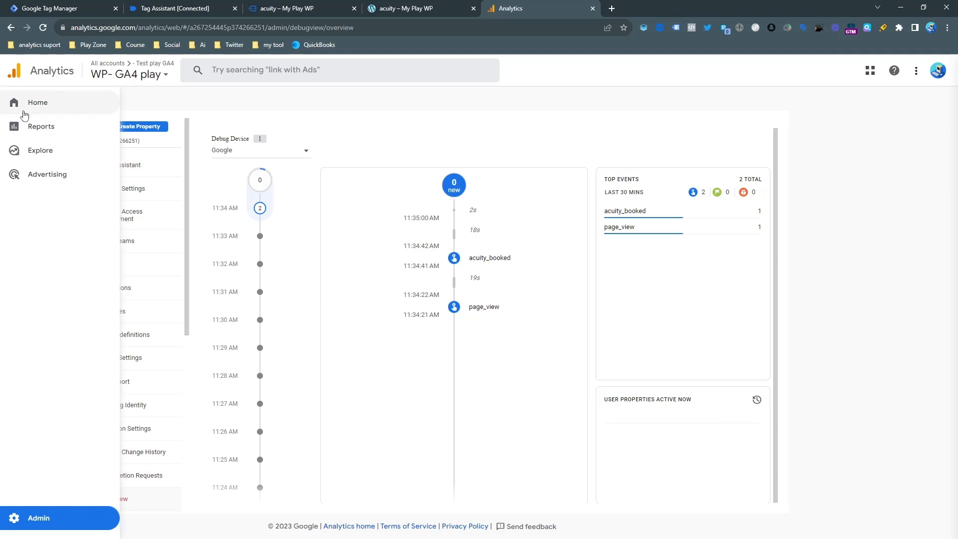
pyautogui.moveTo(16, 519)
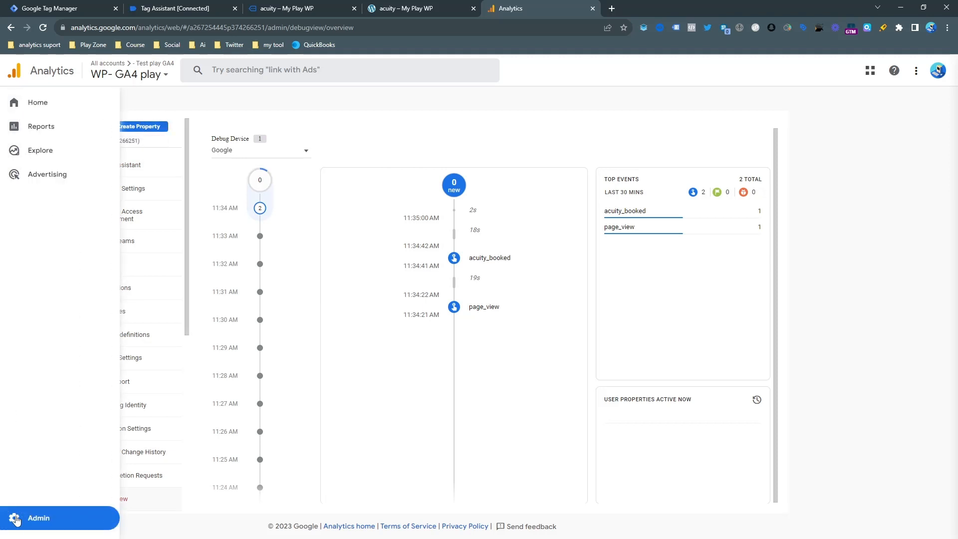
pyautogui.click(38, 518)
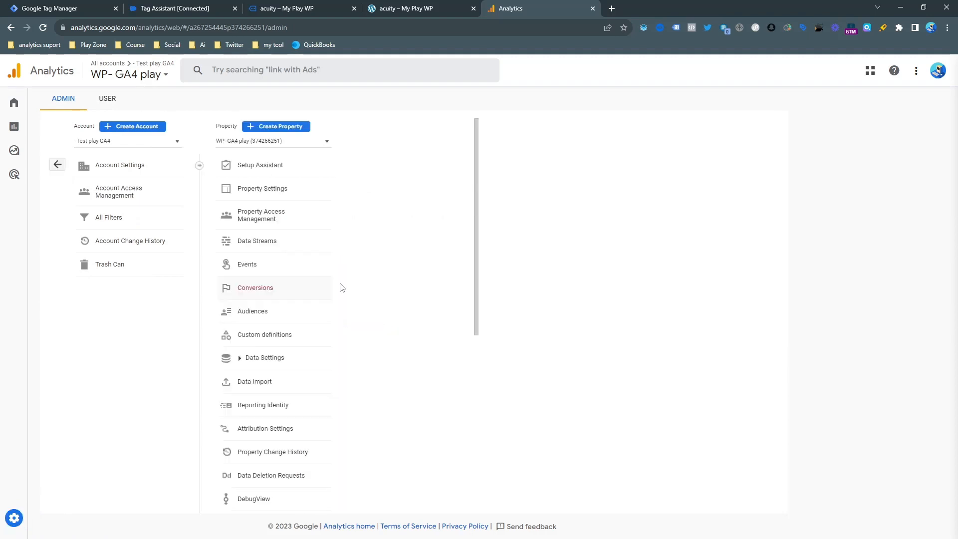
pyautogui.click(254, 287)
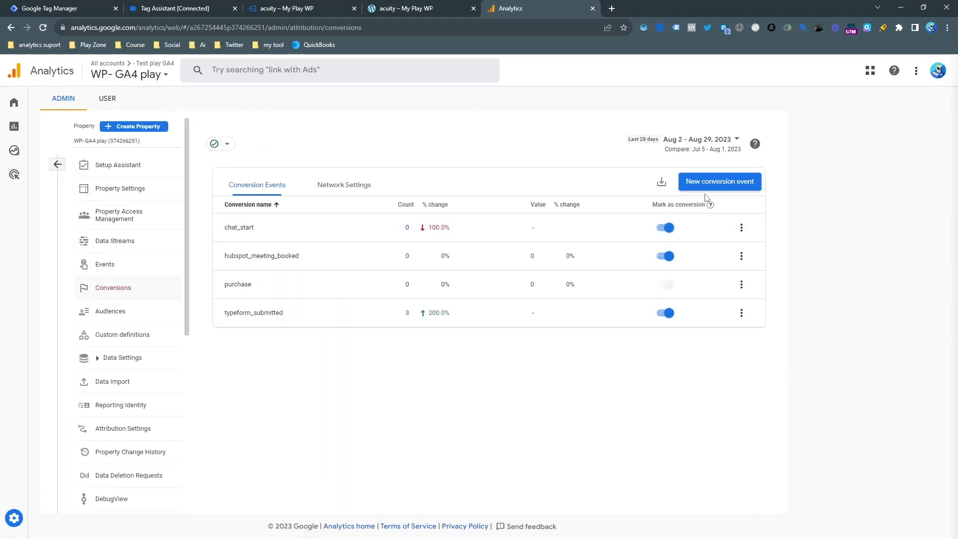
# - Add acuity_booked as a new conversion event and save it, then return to the booking confirmation page
pyautogui.click(719, 181)
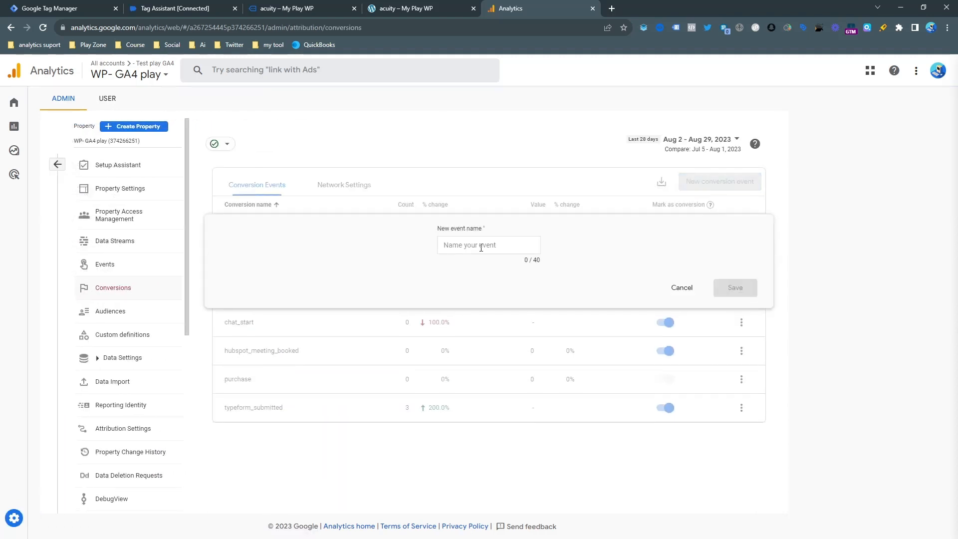
pyautogui.write('acuity_booked')
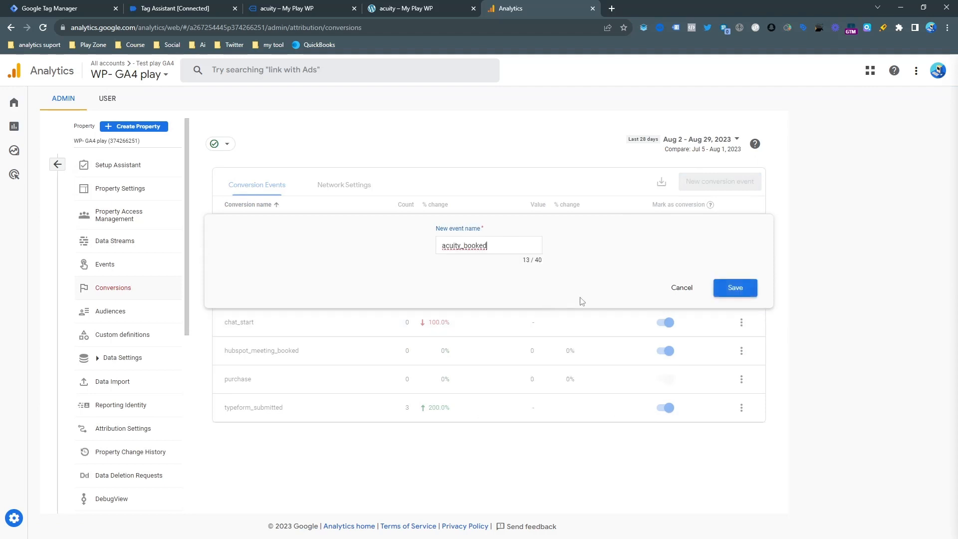
pyautogui.click(734, 288)
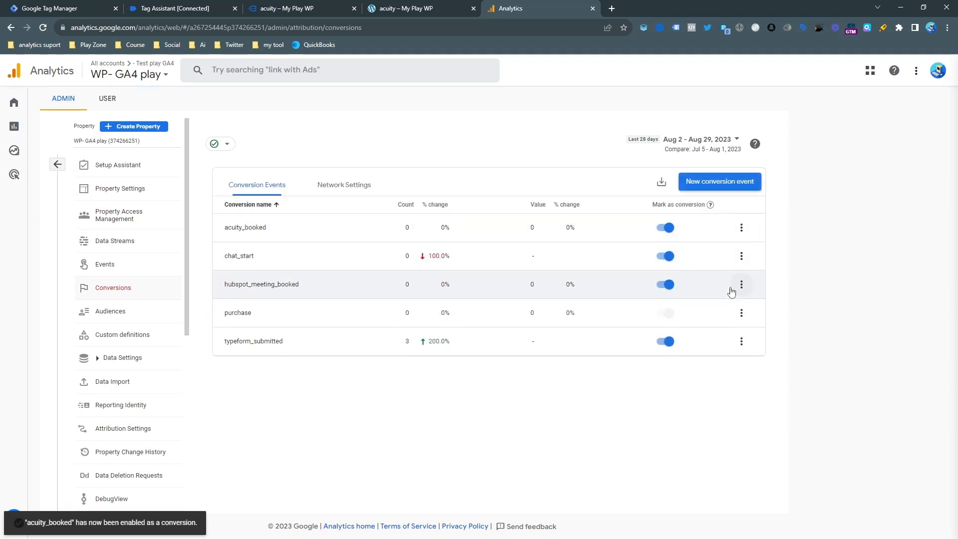
pyautogui.moveTo(266, 236)
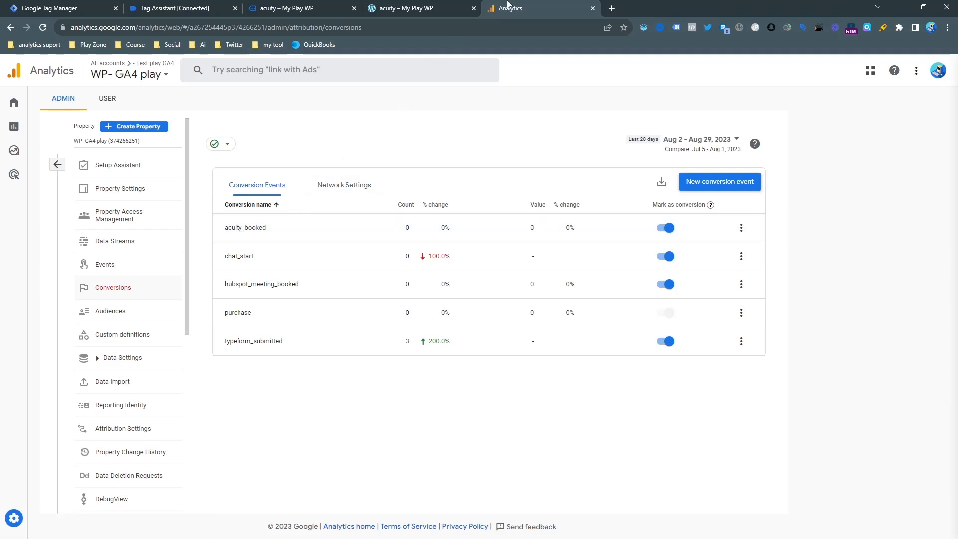
pyautogui.click(281, 8)
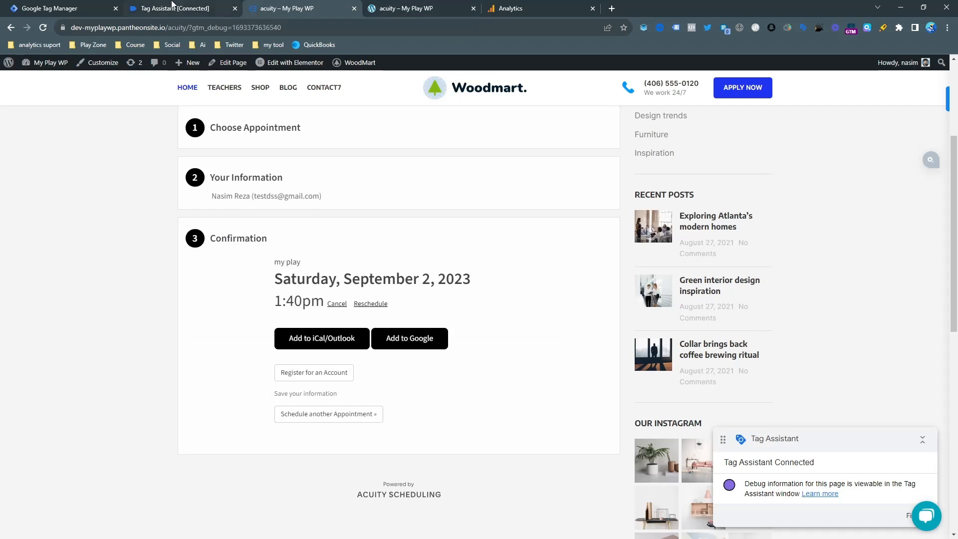
# - Return to Analytics and reopen DebugView showing acuity_booked and page_view events
pyautogui.click(539, 8)
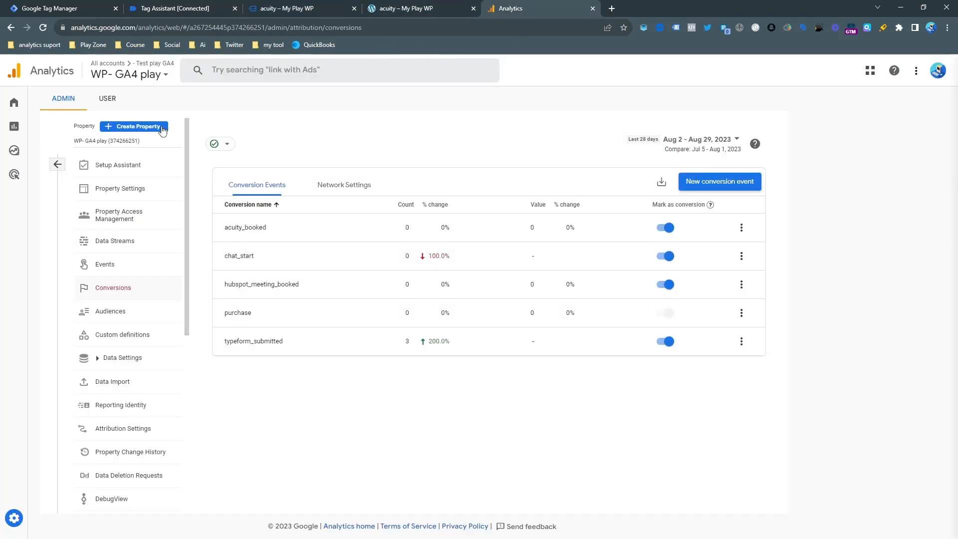
pyautogui.moveTo(141, 300)
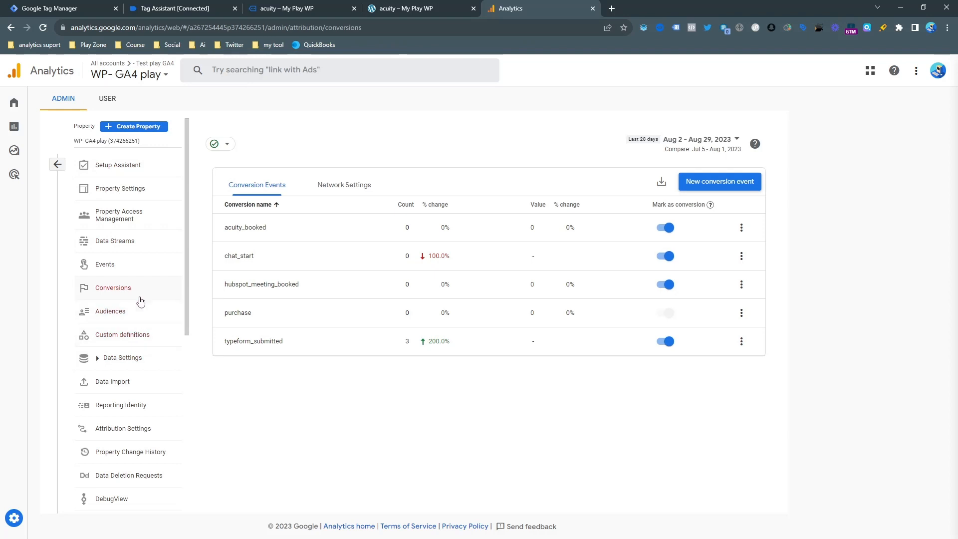
pyautogui.scroll(-3)
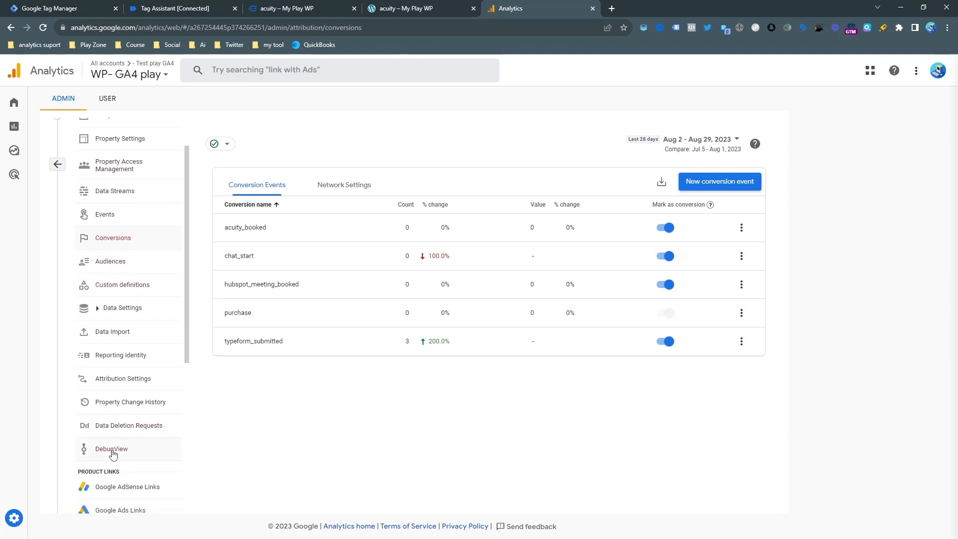
pyautogui.click(111, 448)
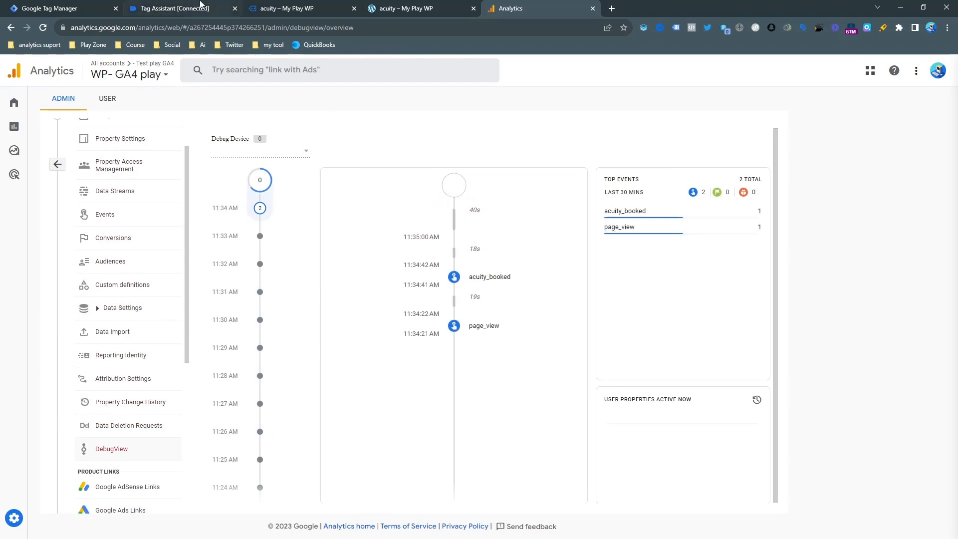
# - From the Tag Manager workspace, start a new preview session for the container
pyautogui.click(174, 8)
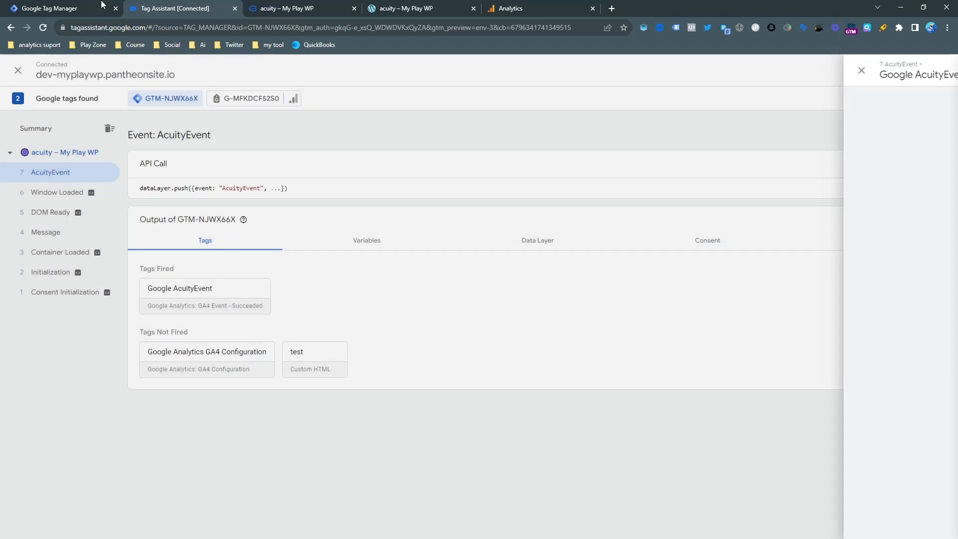
pyautogui.click(52, 8)
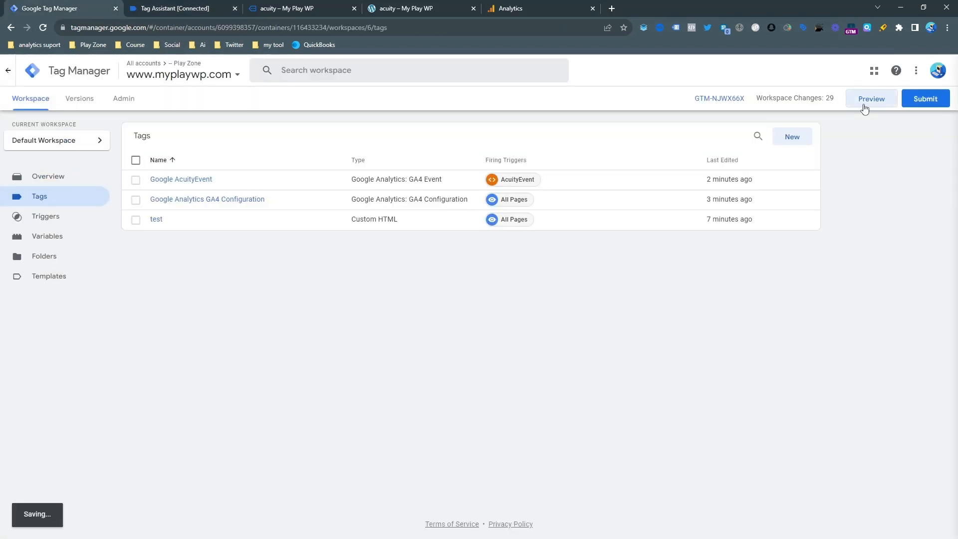
pyautogui.click(870, 98)
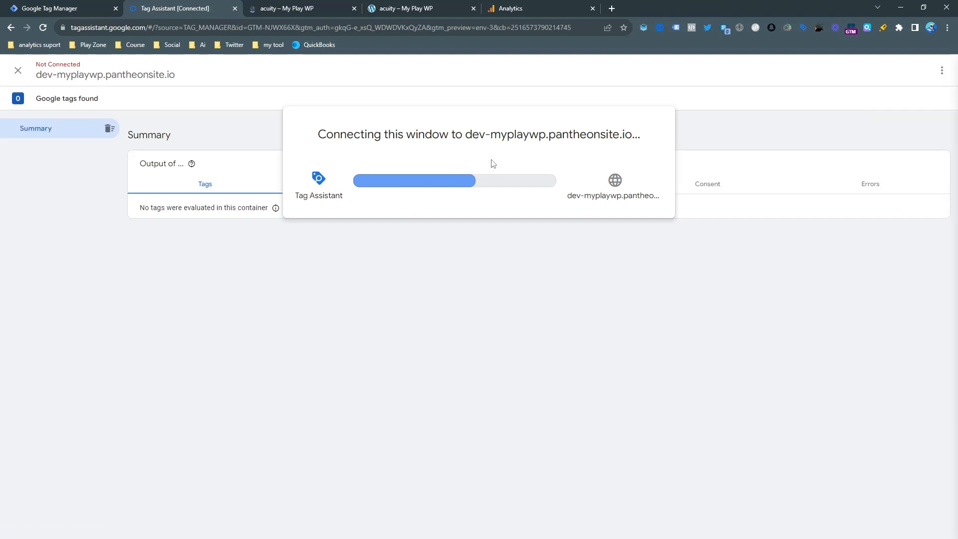
pyautogui.moveTo(485, 152)
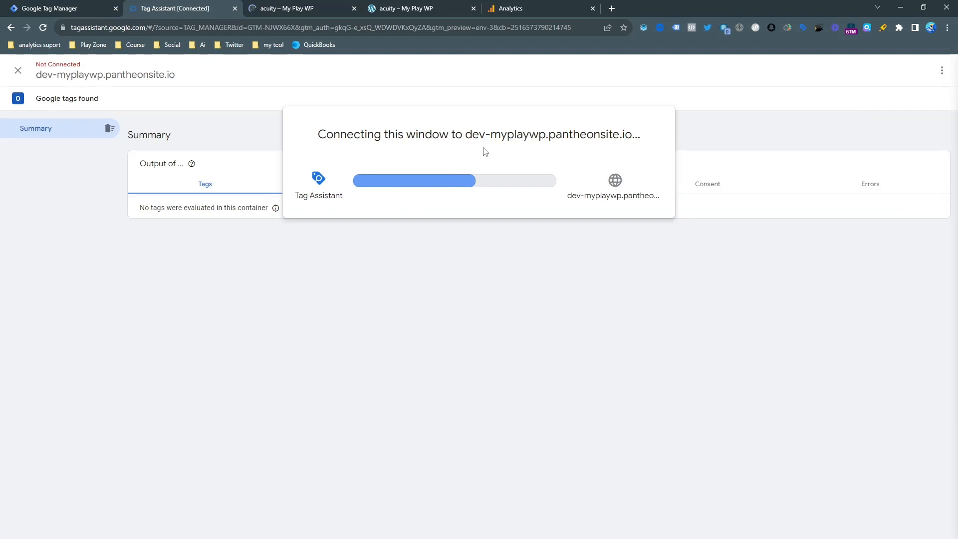
# - Let Tag Assistant connect to the debug site page and dismiss the Connected confirmation
pyautogui.click(299, 8)
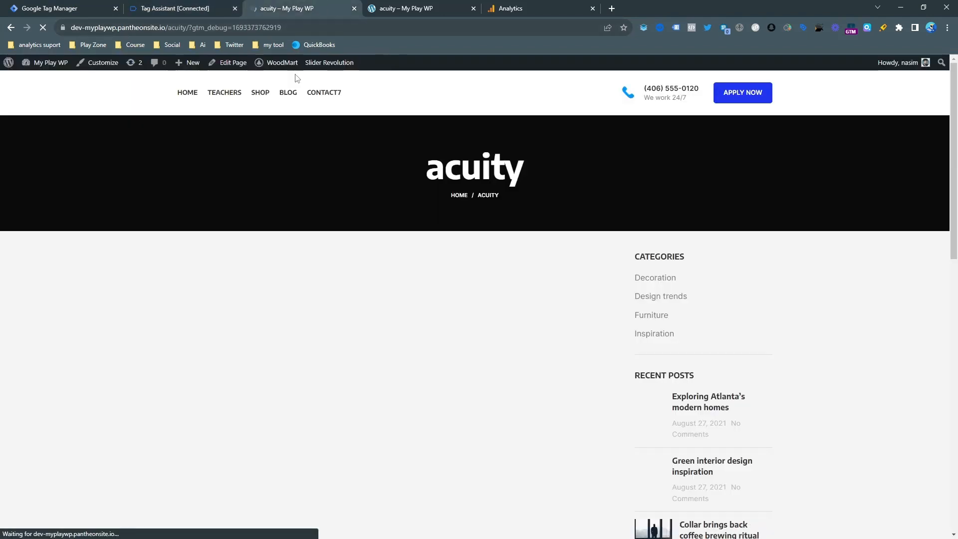
pyautogui.click(177, 8)
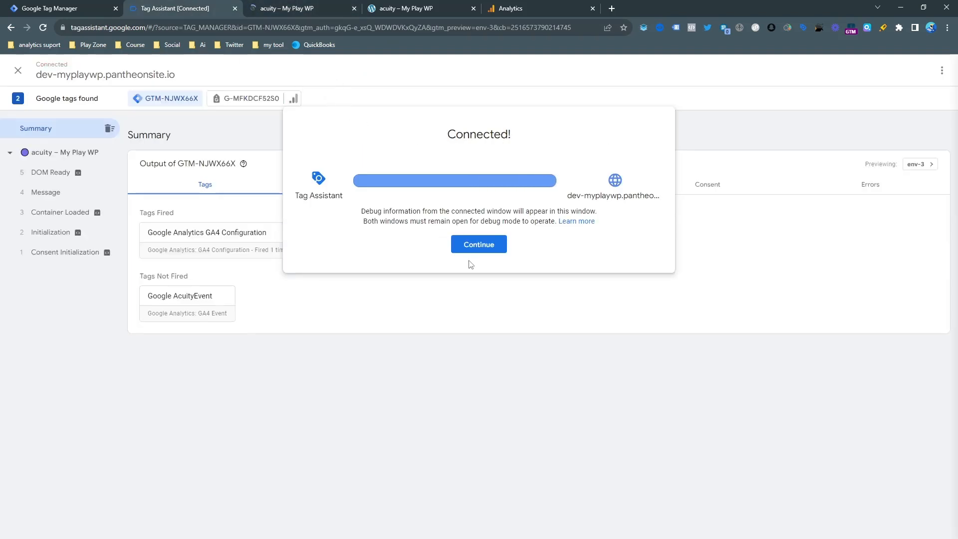
pyautogui.click(478, 243)
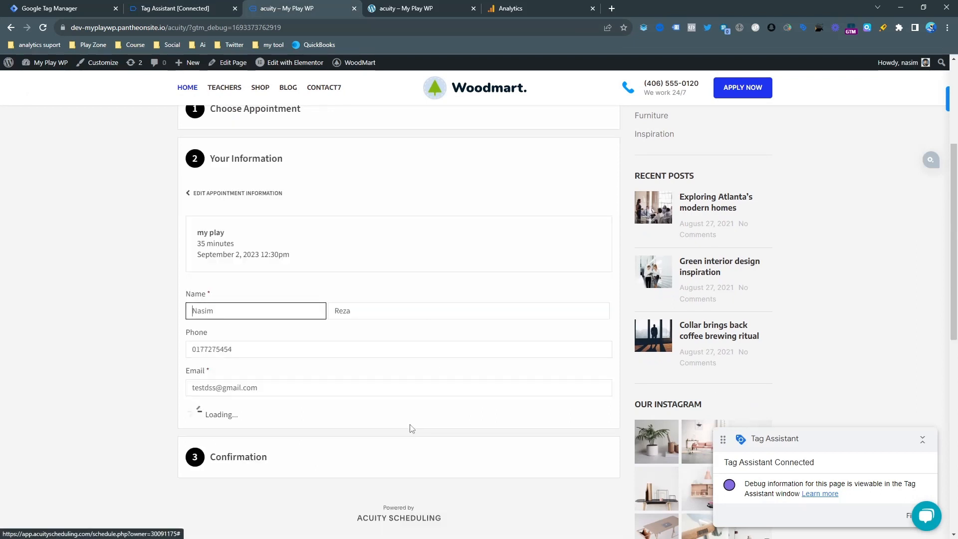
# - Submit and confirm the 12:30pm appointment booking, then switch to the Analytics tab
pyautogui.click(230, 418)
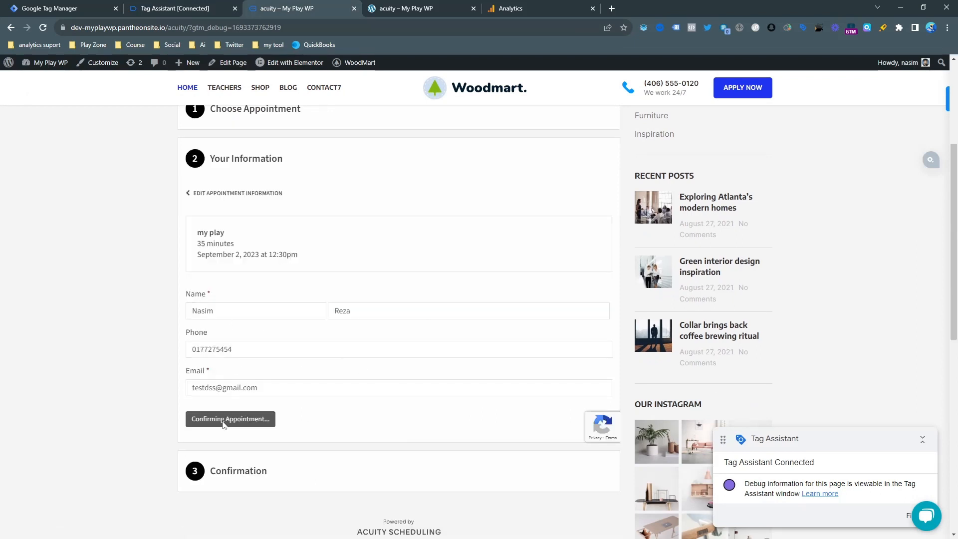
pyautogui.click(230, 418)
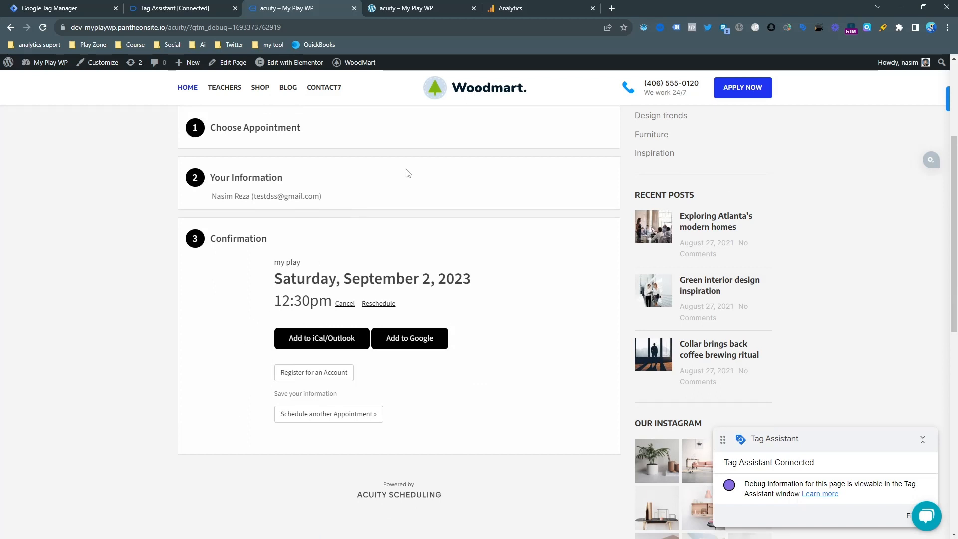
pyautogui.click(540, 8)
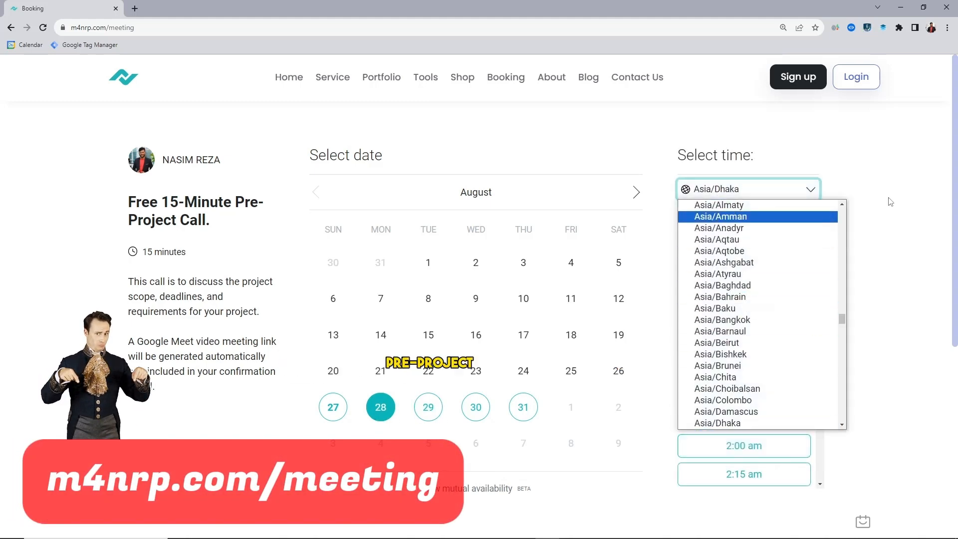
# - Choose the 1:15 am slot on Monday, August 28 to open the booking confirmation form
pyautogui.click(742, 360)
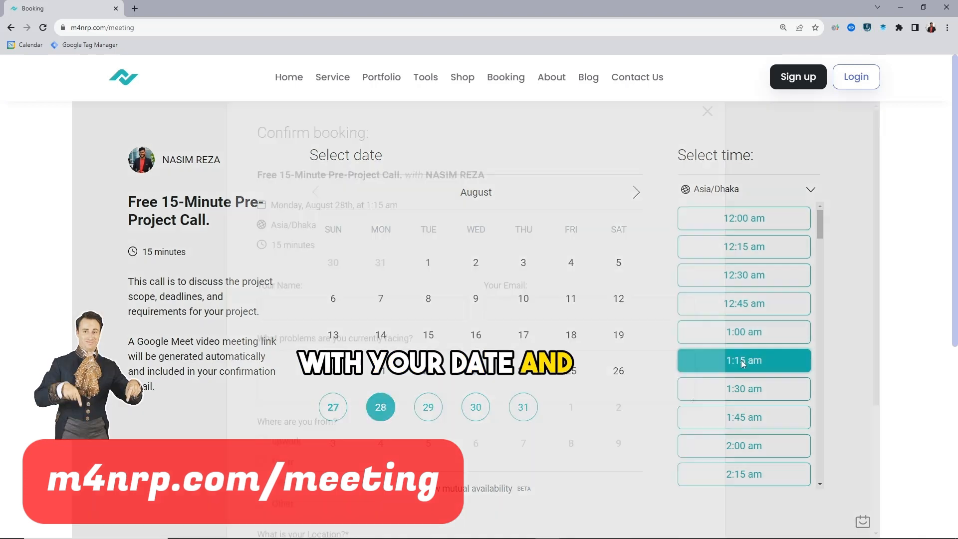